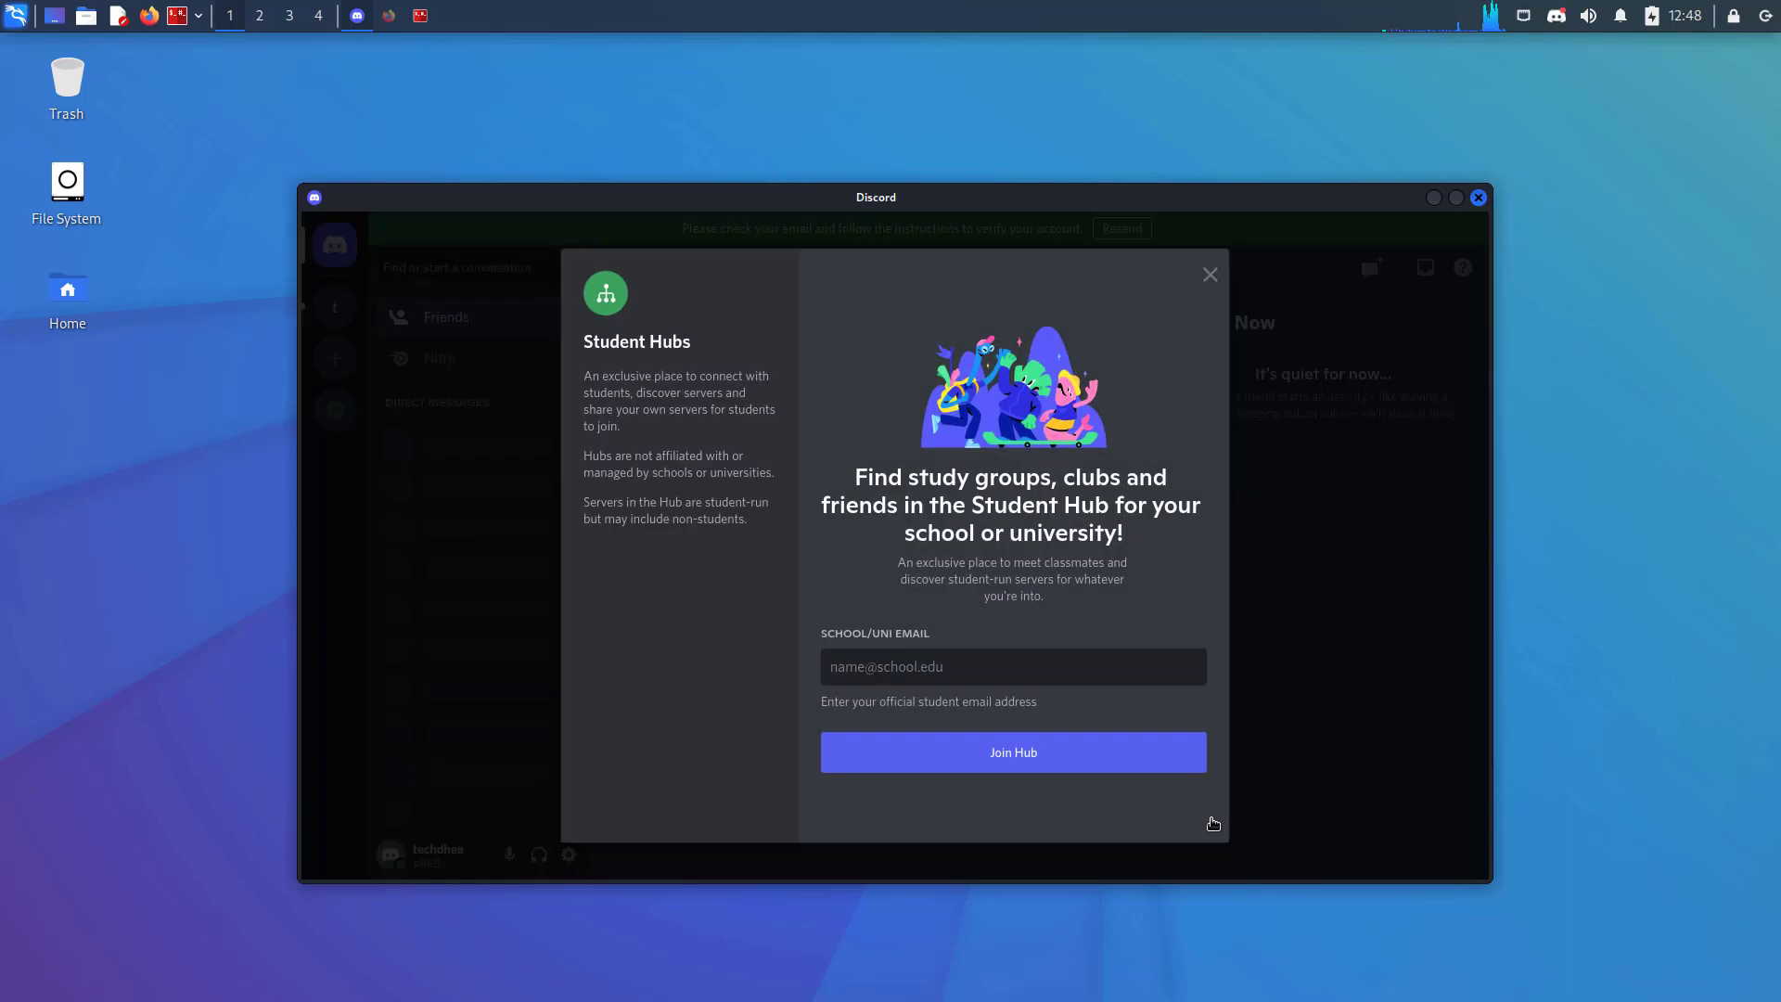
Close the Student Hubs popup and bring up the Discord homepage with its Linux download options
{"action": "left_click", "coordinate": [1209, 274]}
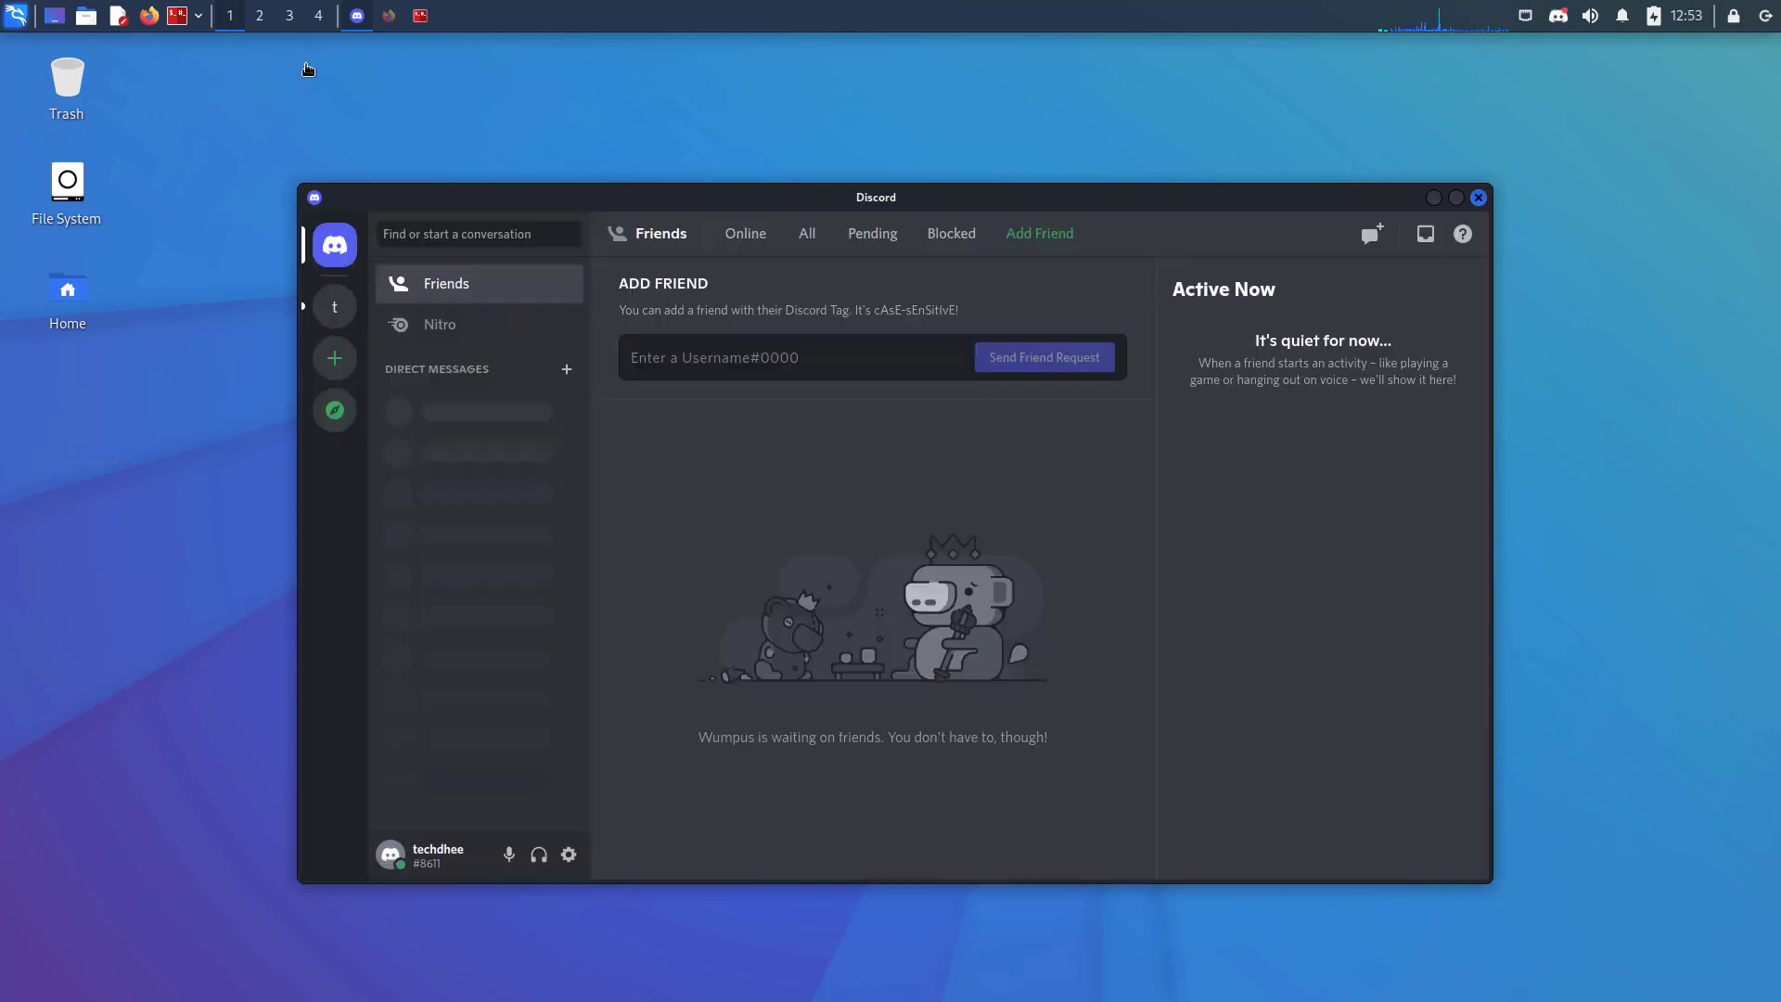
{"action": "mouse_move", "coordinate": [611, 433]}
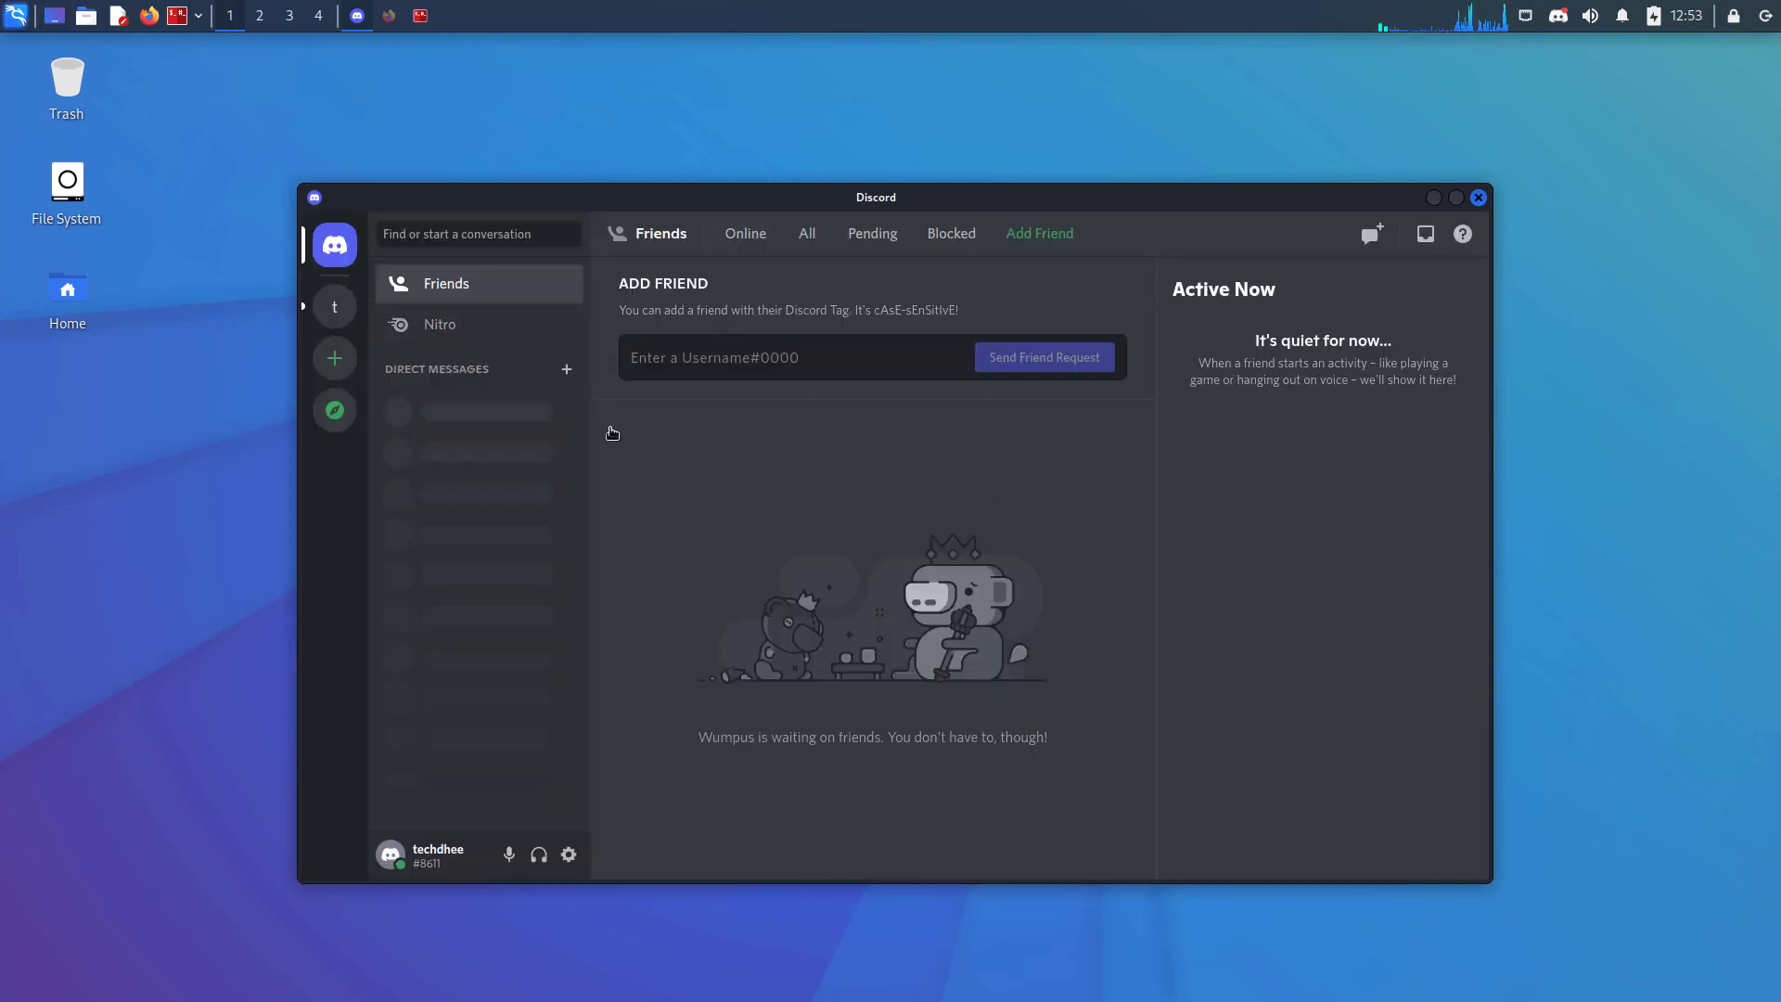
{"action": "mouse_move", "coordinate": [330, 768]}
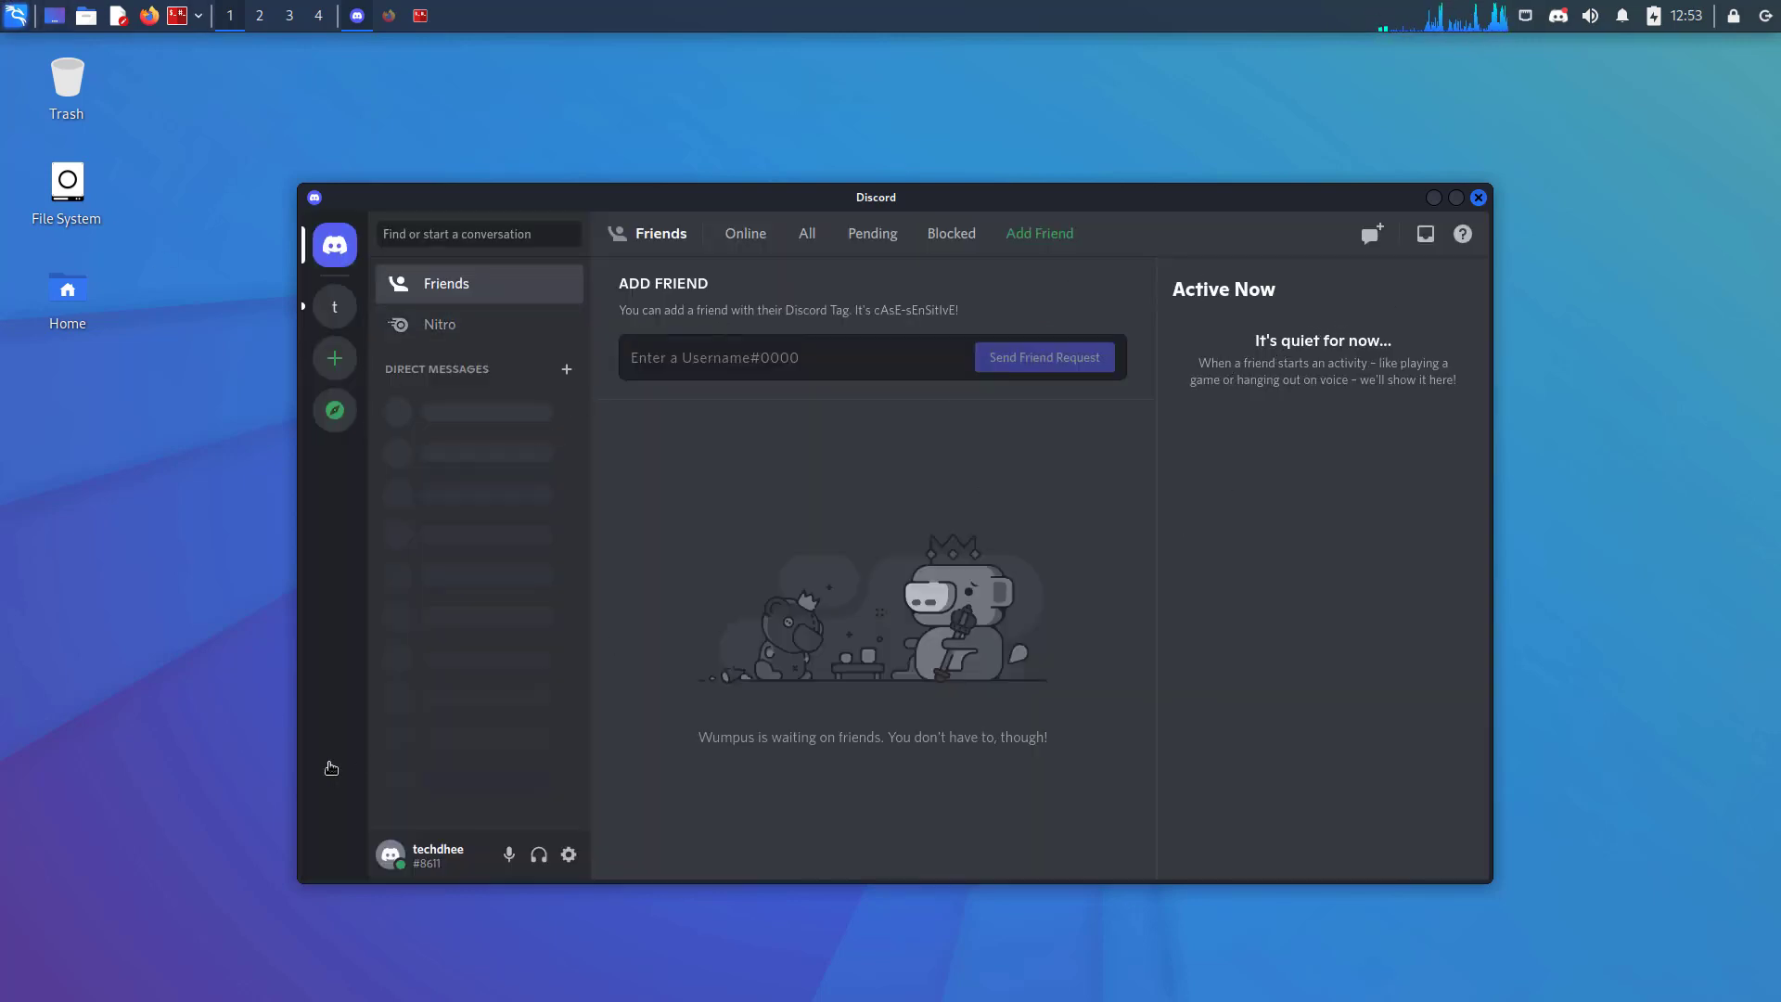
{"action": "left_click", "coordinate": [950, 233]}
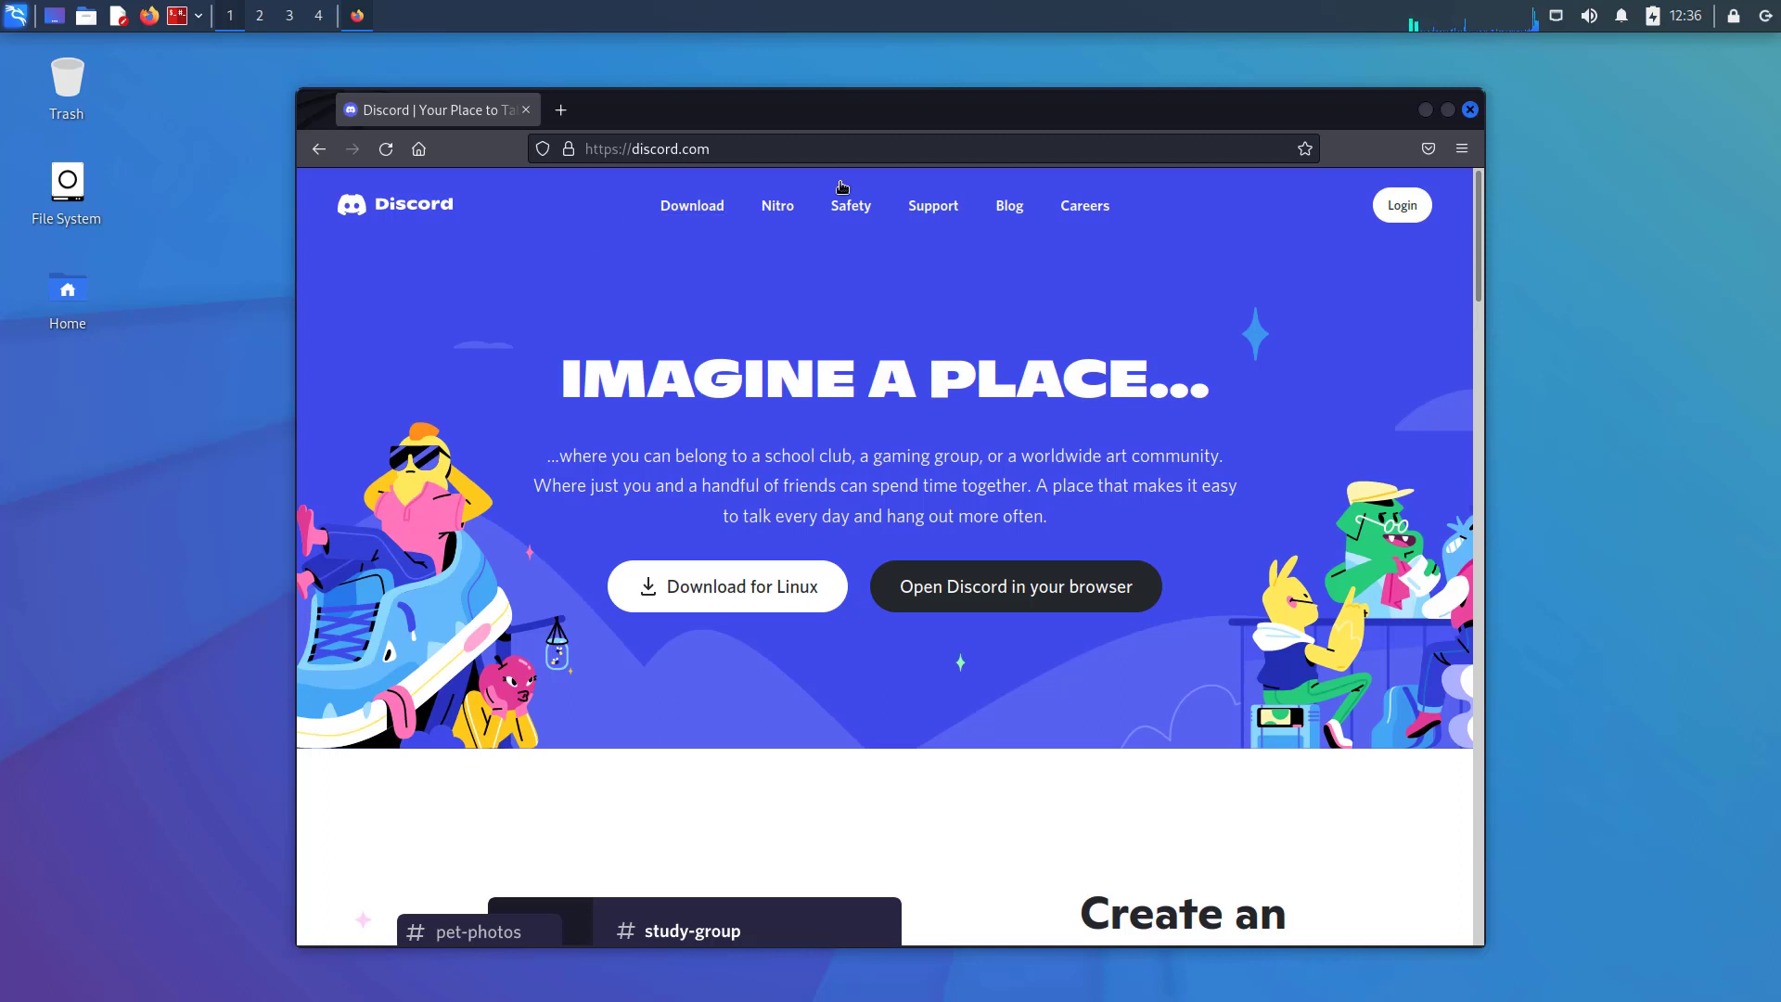
{"action": "mouse_move", "coordinate": [1033, 295]}
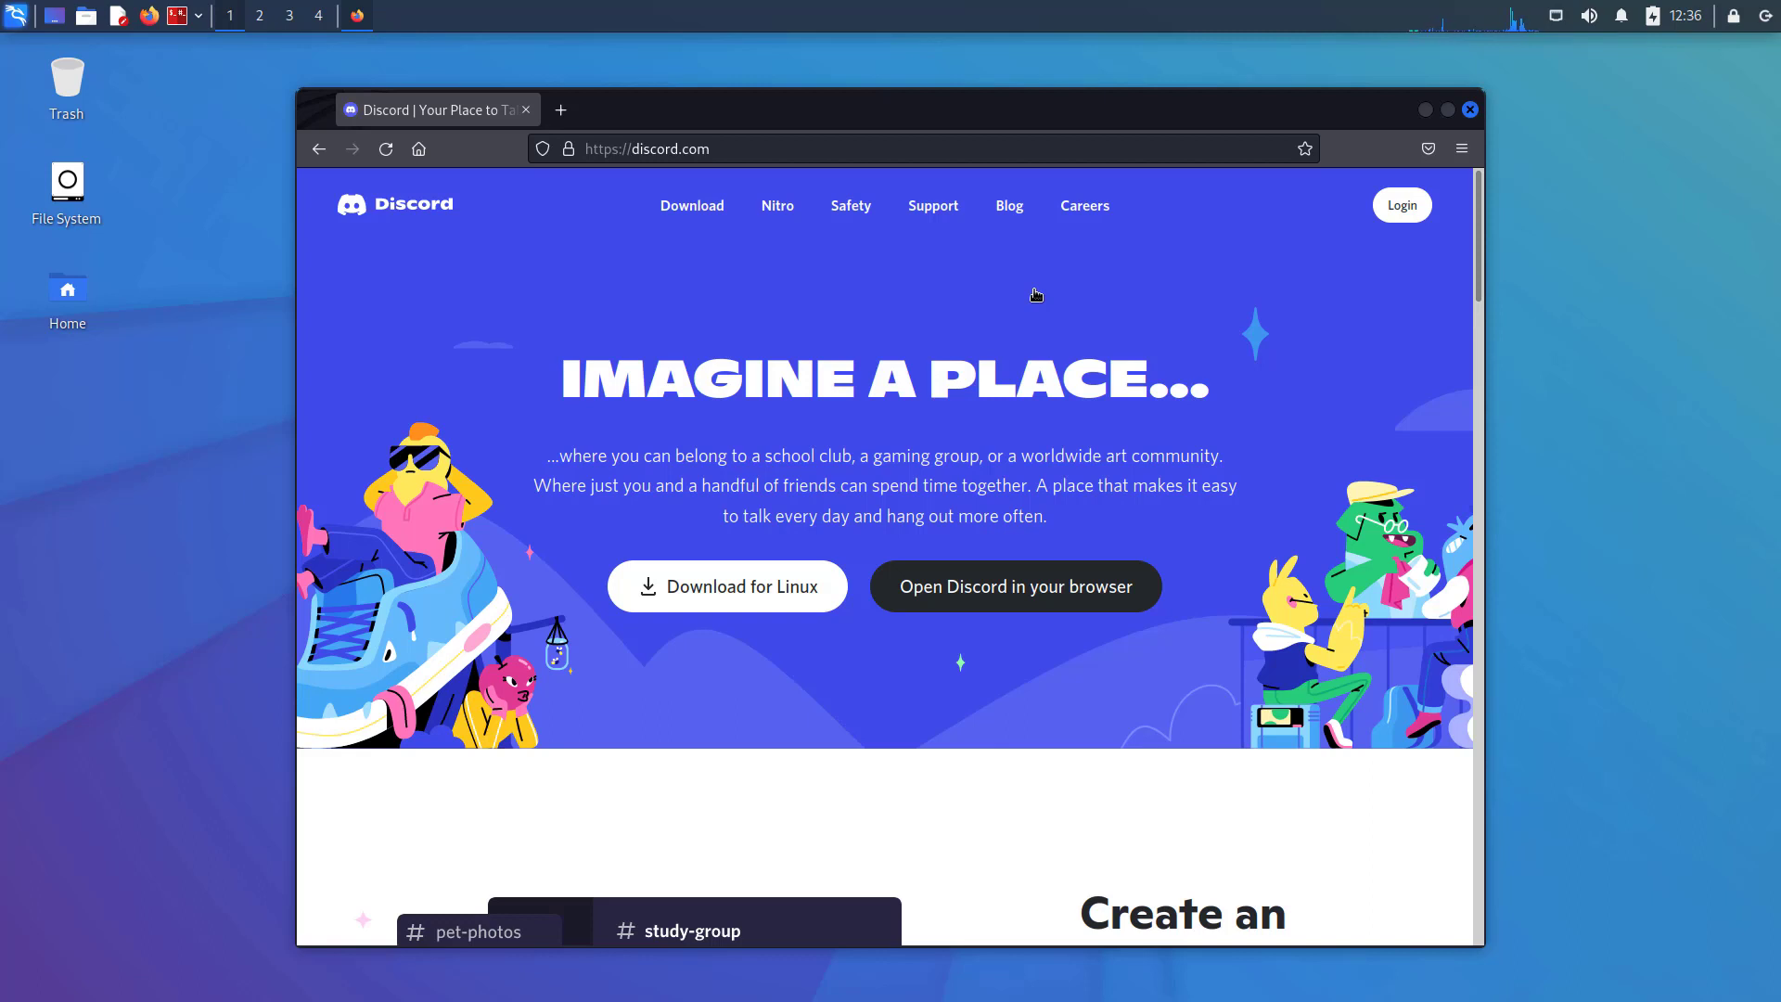
{"action": "mouse_move", "coordinate": [1043, 381]}
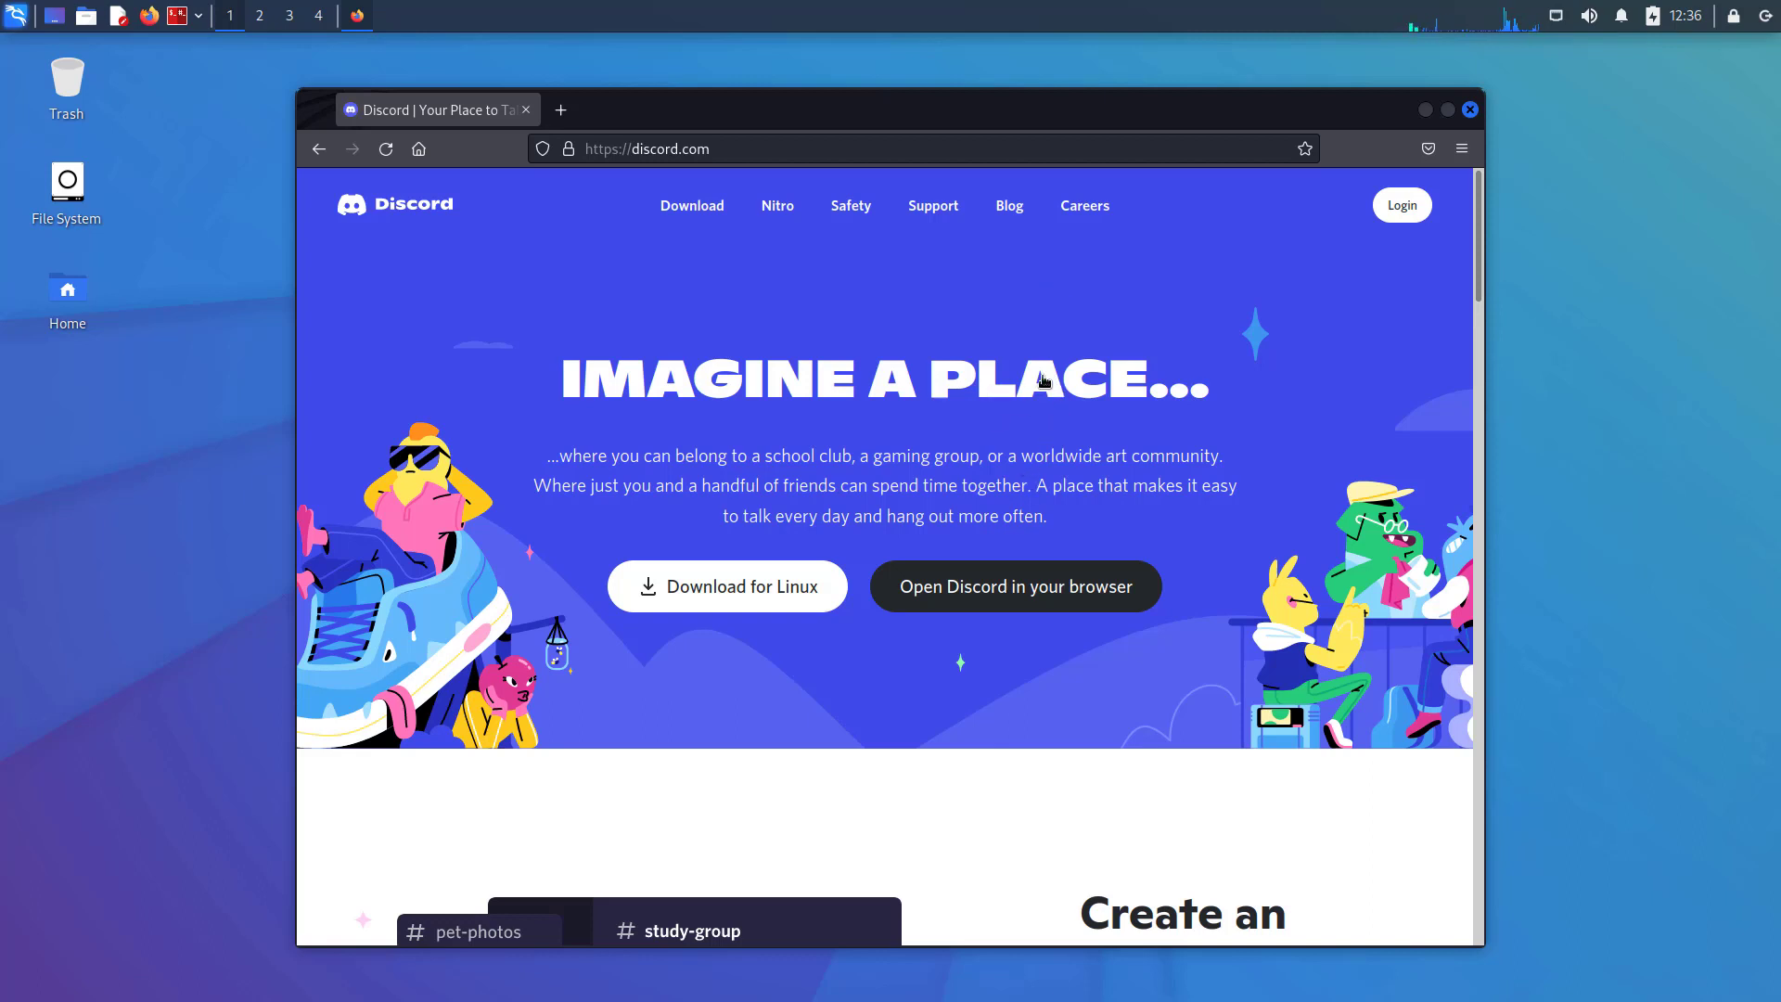
Scroll discord.com down to the bottom 'Download for Linux' prompt and footer links
{"action": "scroll", "scroll_direction": "down", "scroll_amount": 3}
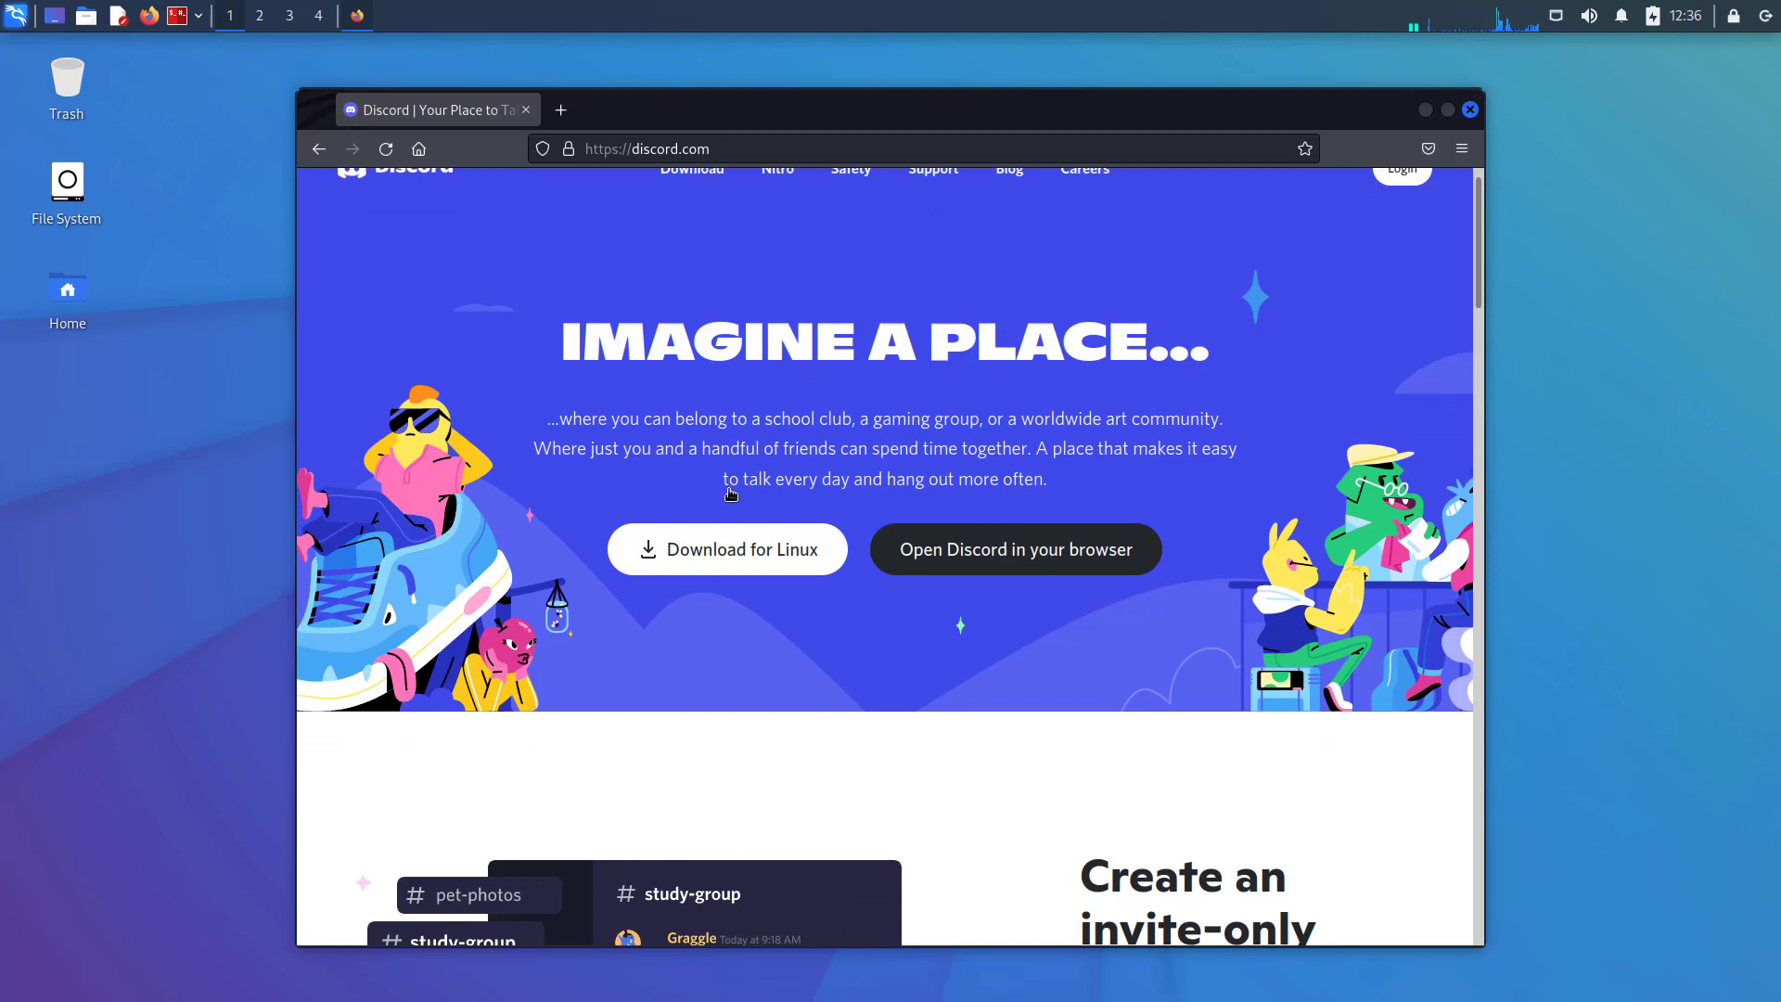
{"action": "scroll", "scroll_direction": "down", "scroll_amount": 3}
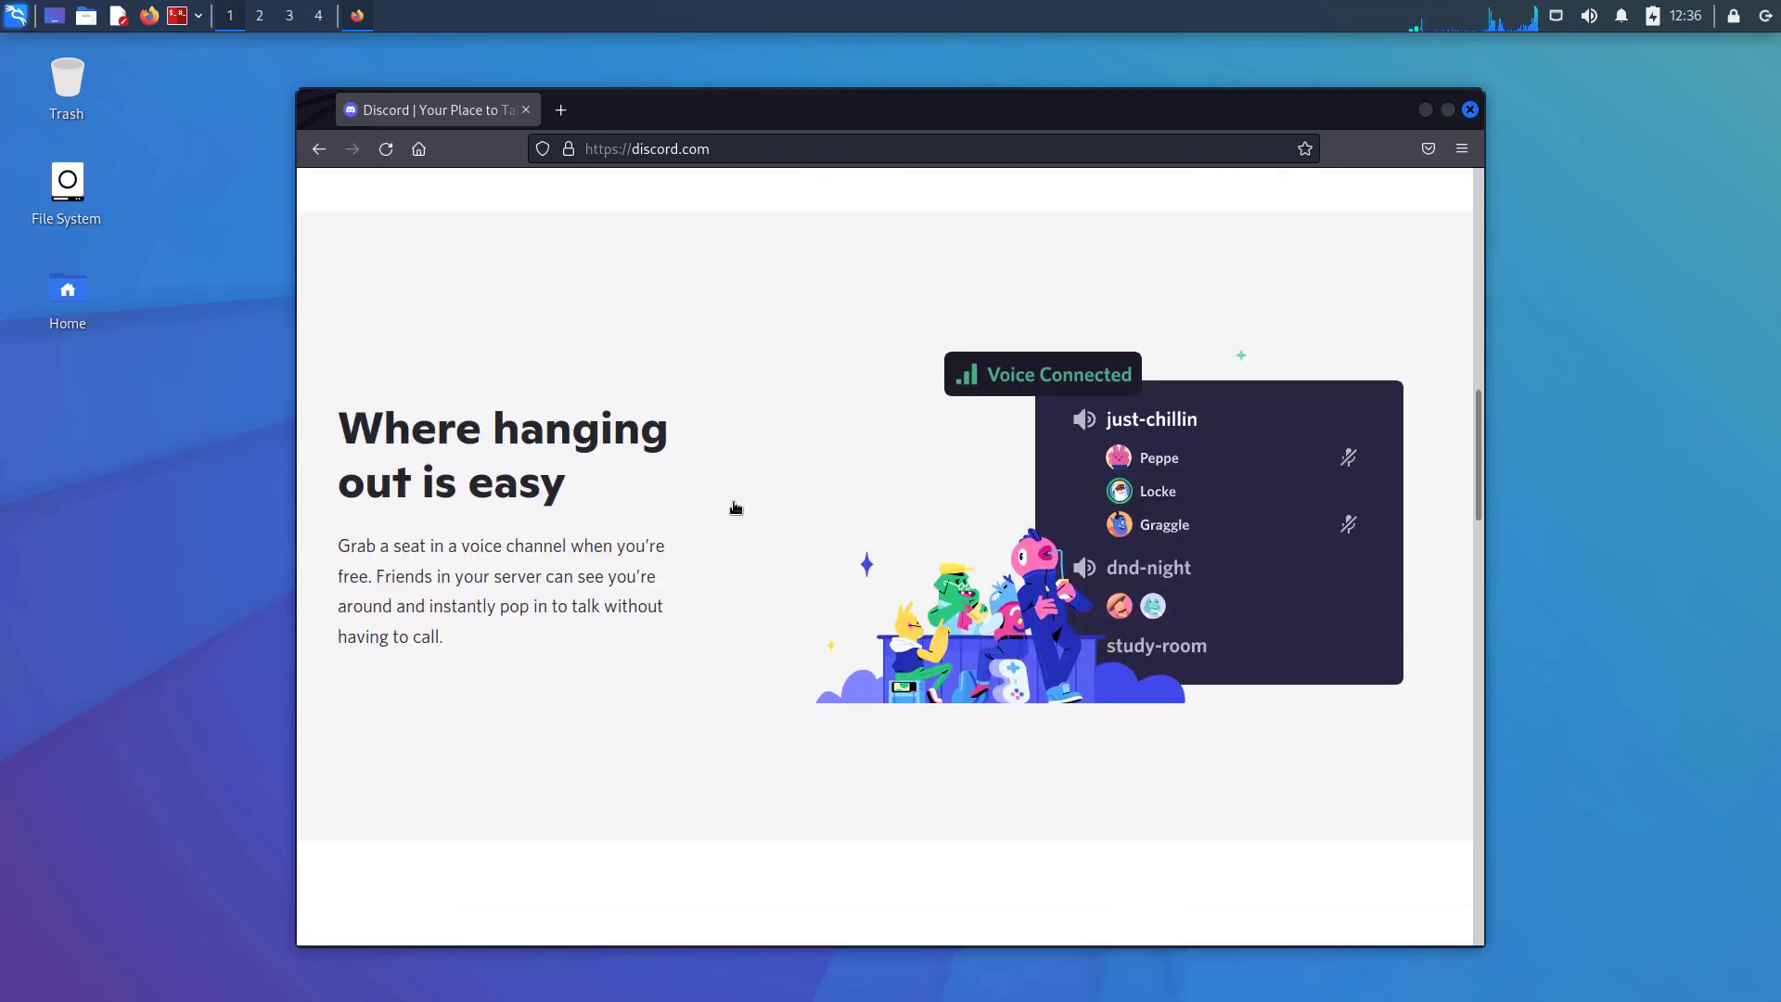
{"action": "scroll", "scroll_direction": "down", "scroll_amount": 3}
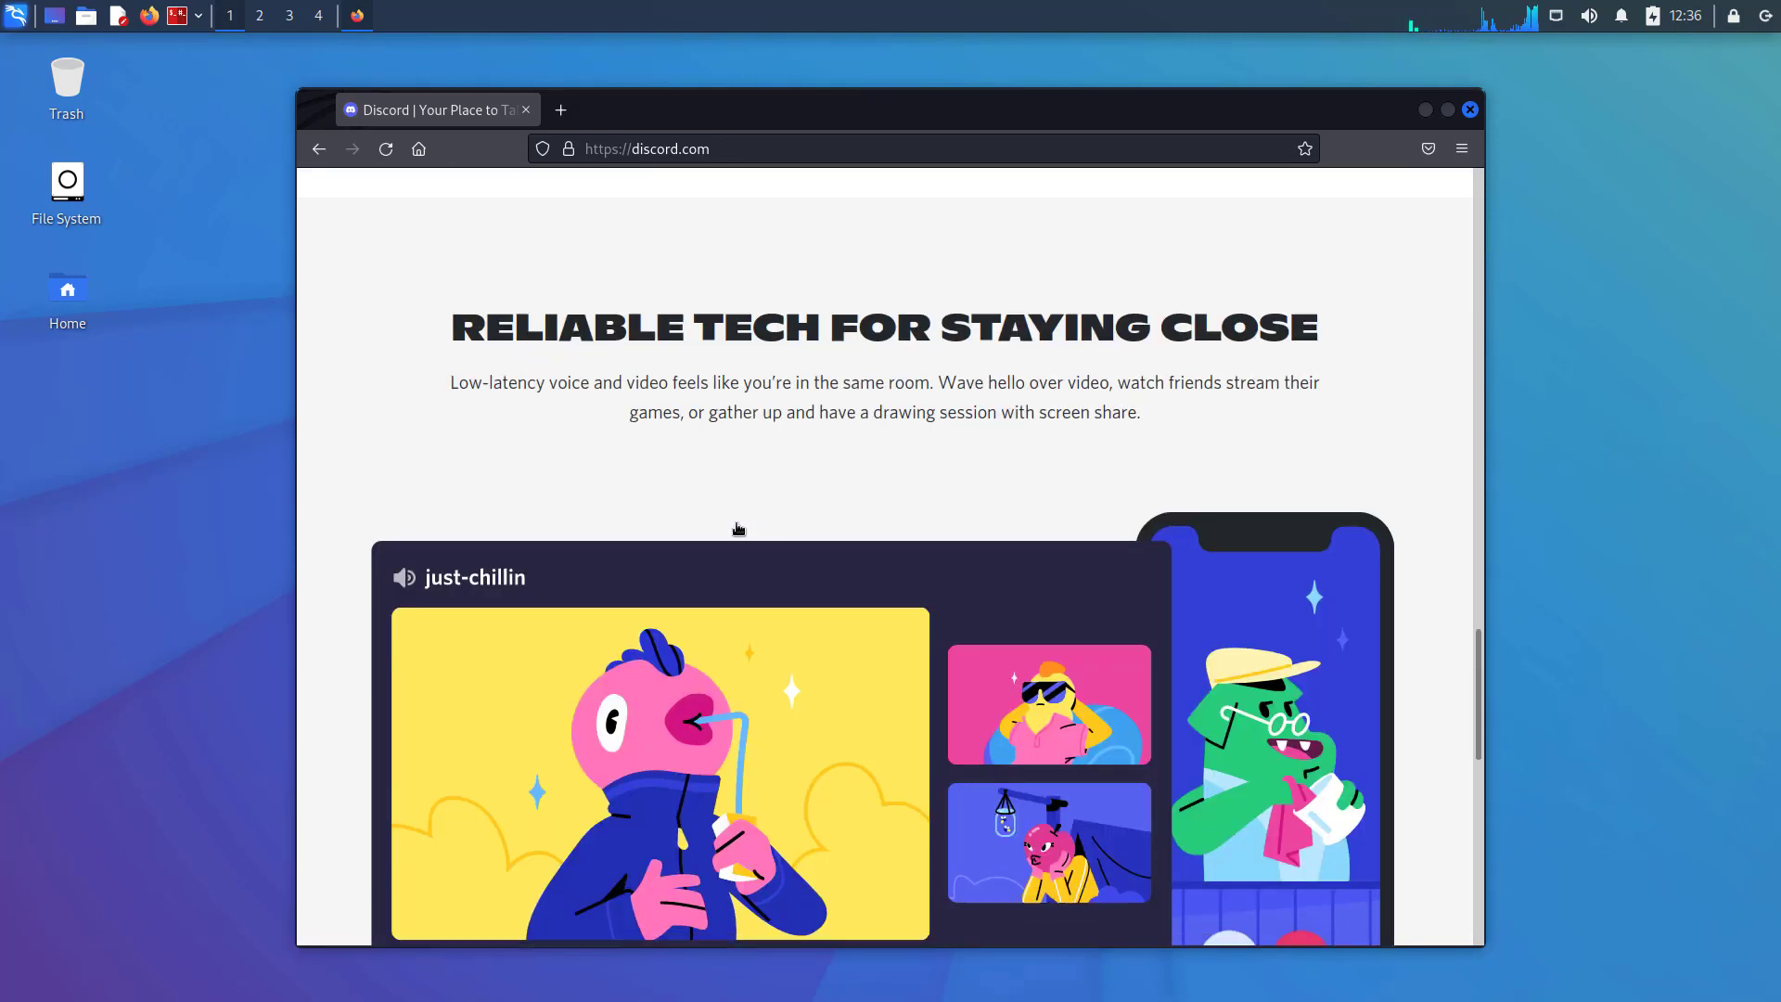
{"action": "scroll", "scroll_direction": "down", "scroll_amount": 3}
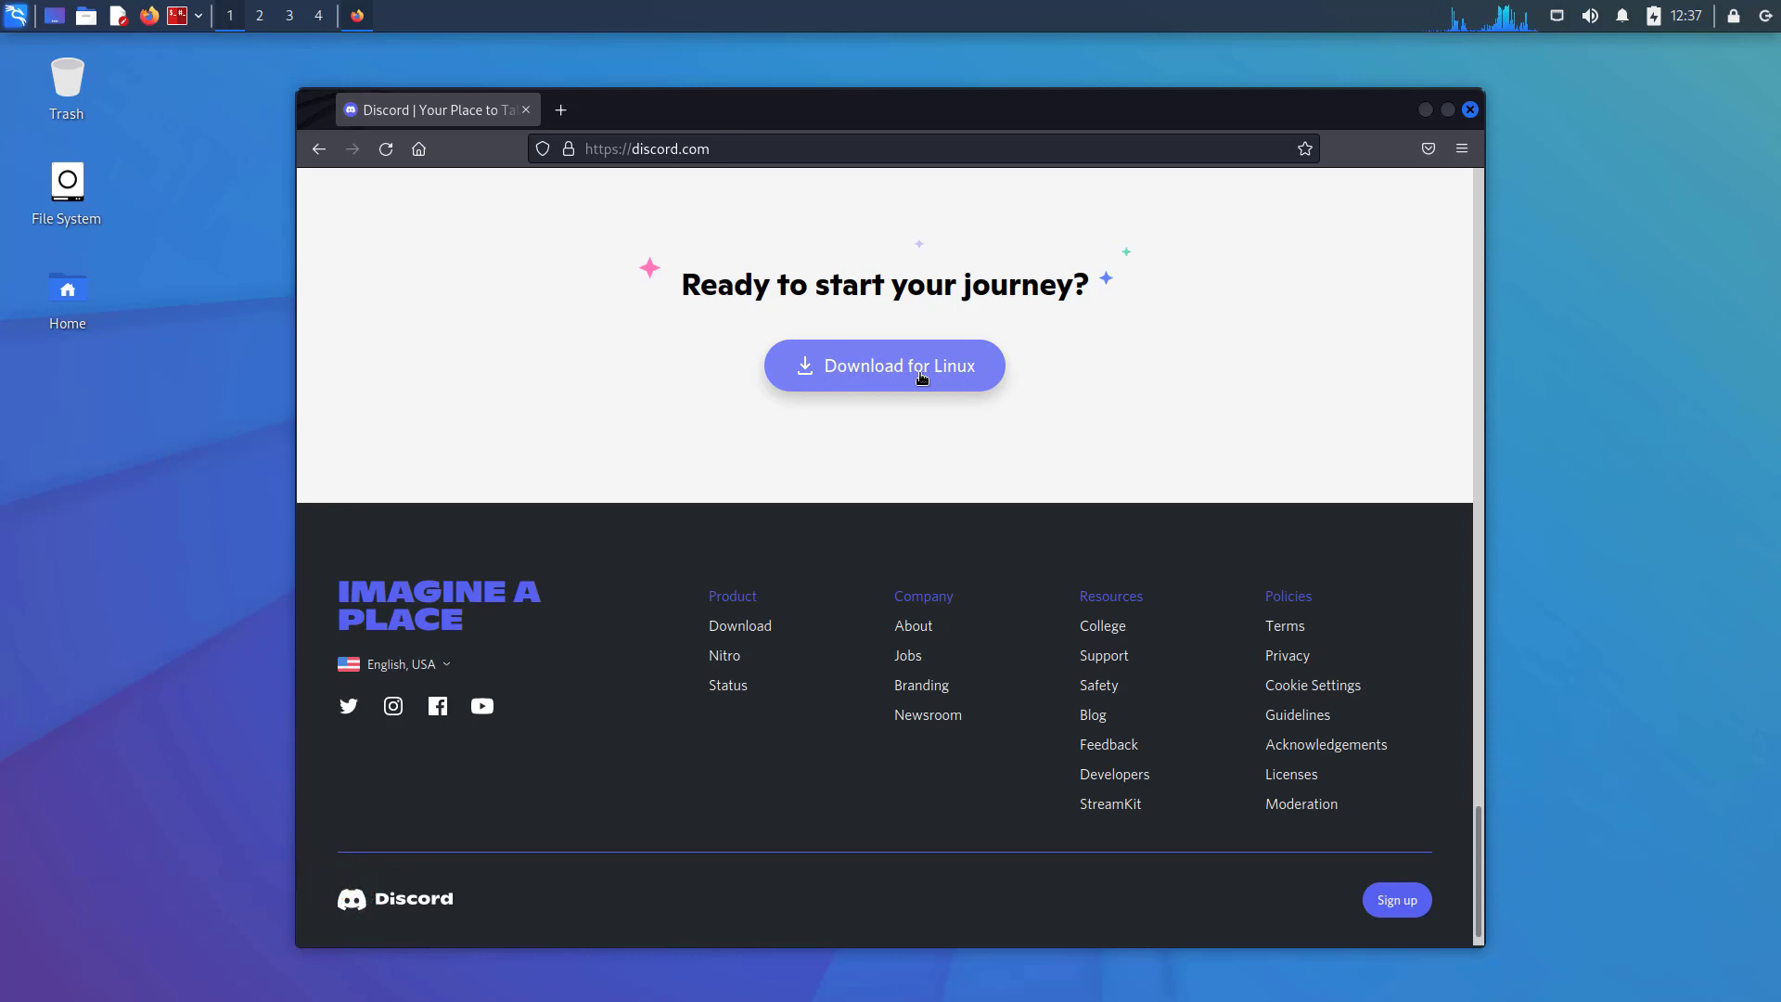
Download the Linux deb package discord-0.0.18.deb and save the file
{"action": "left_click", "coordinate": [884, 364]}
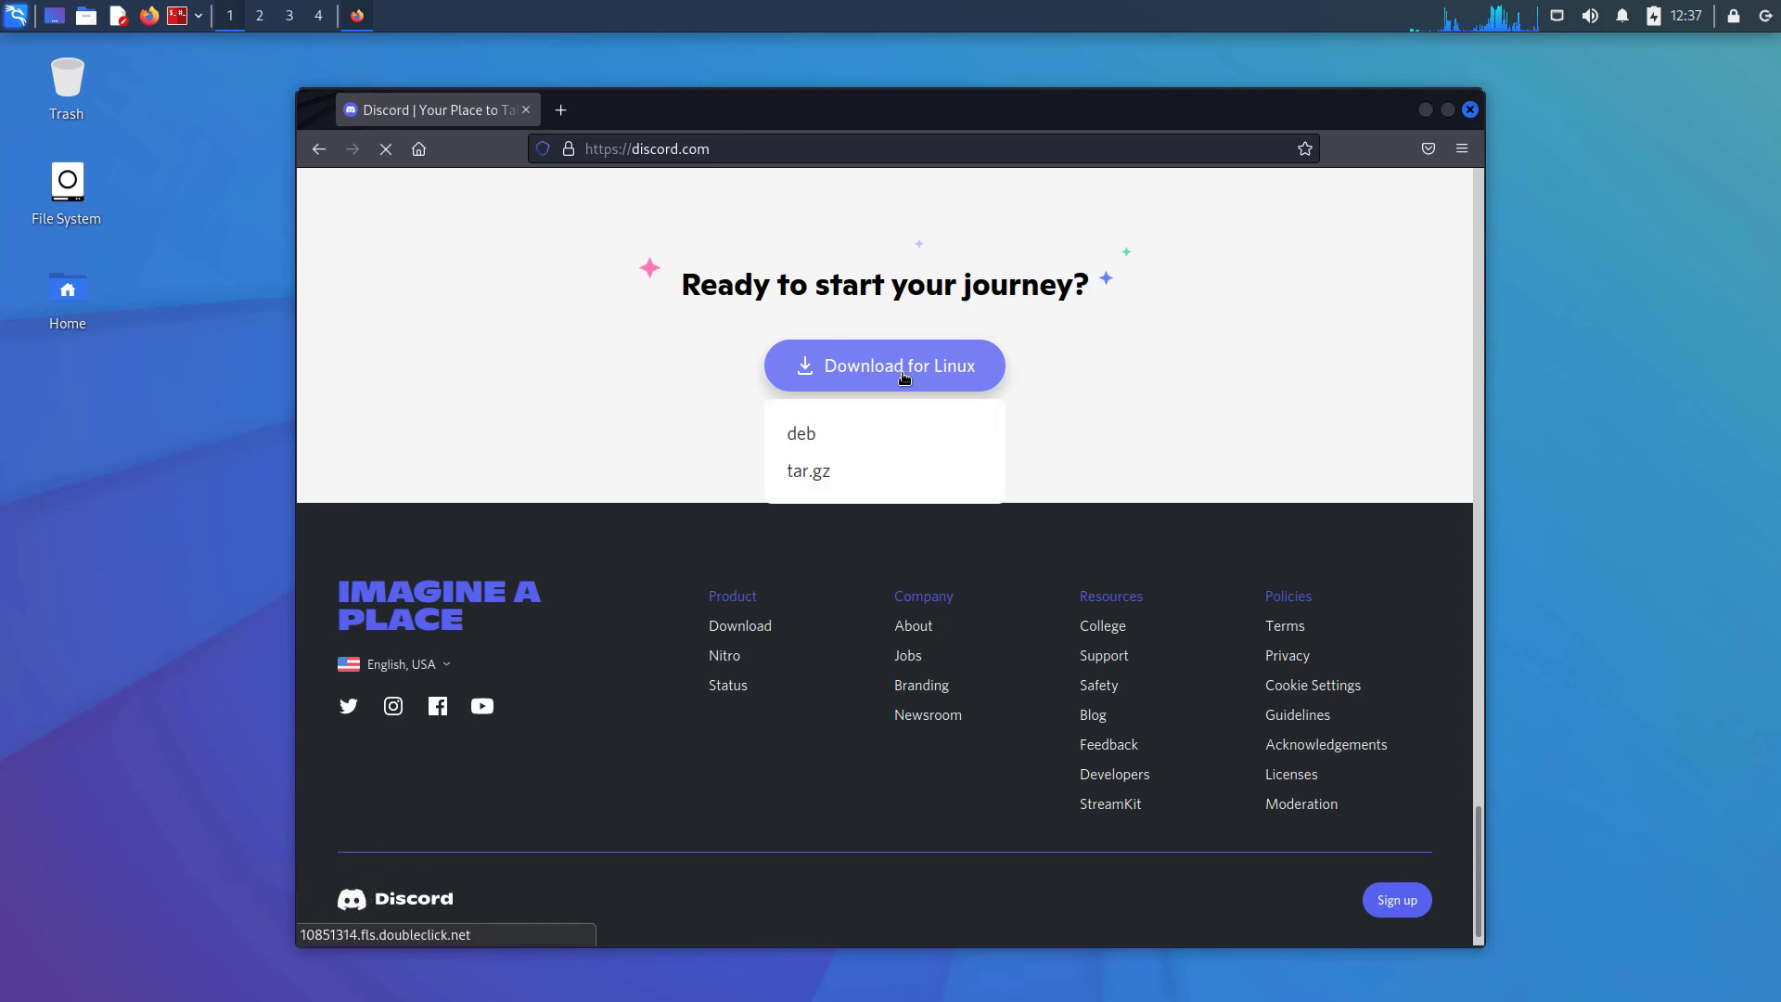
{"action": "mouse_move", "coordinate": [801, 434]}
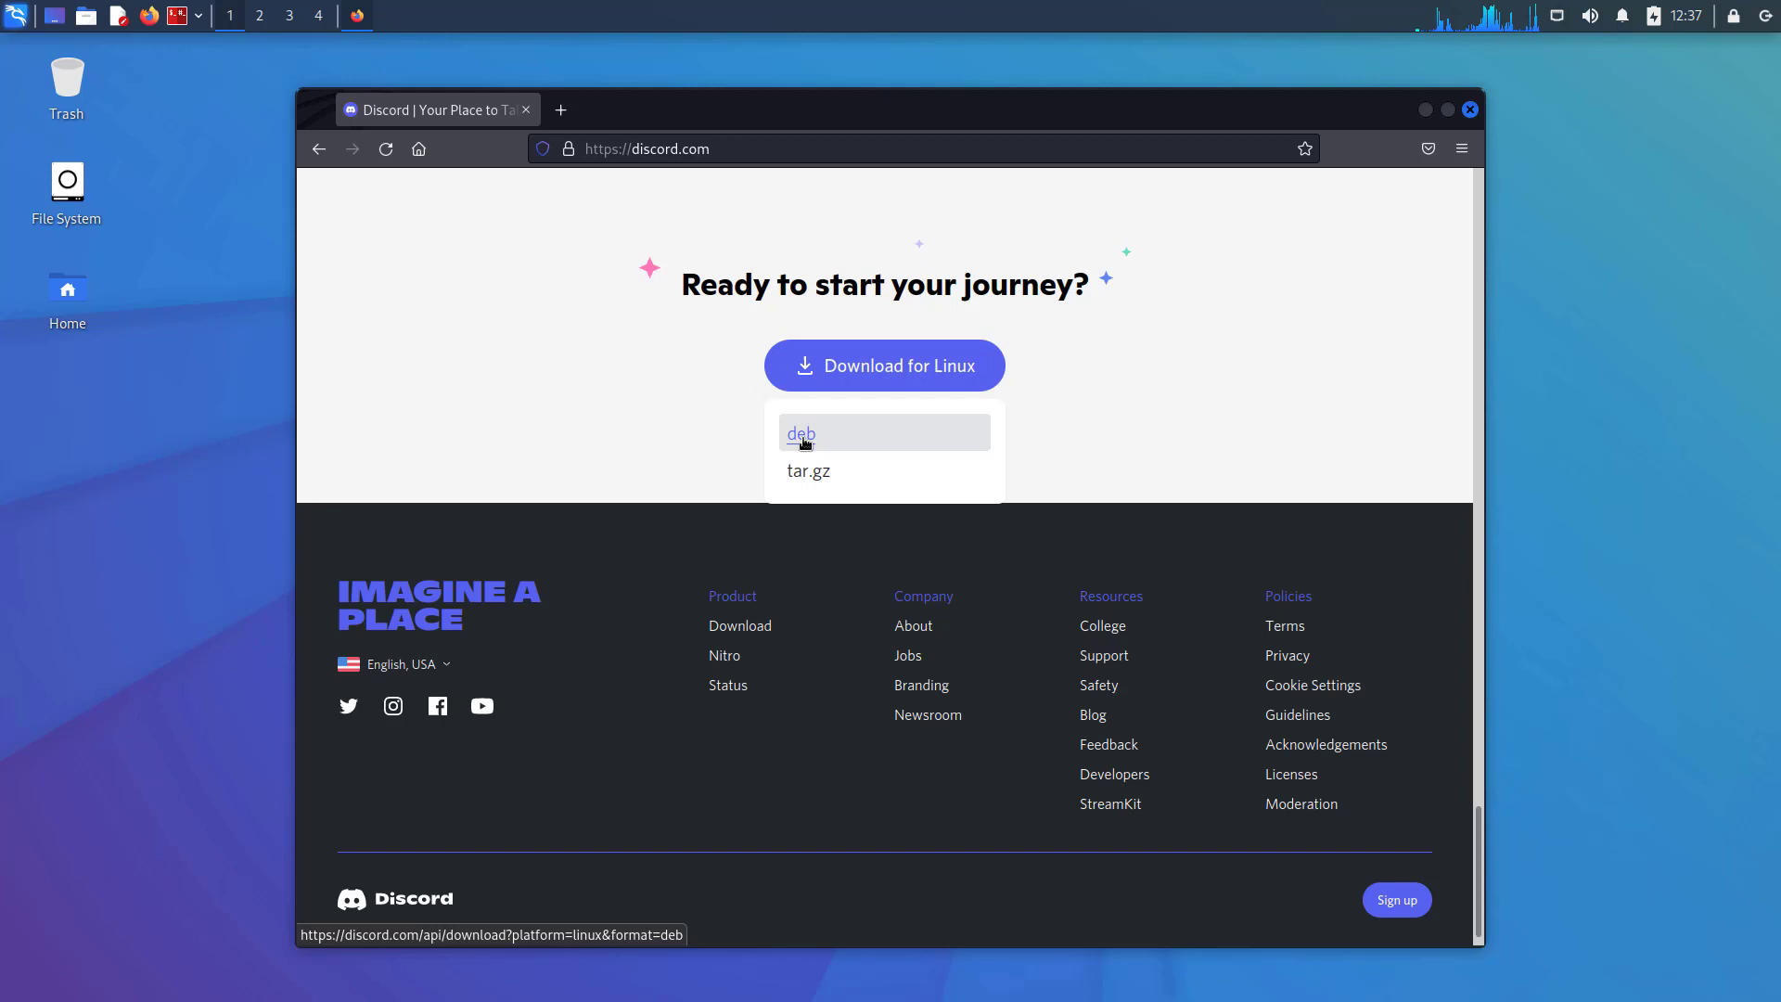
{"action": "mouse_move", "coordinate": [808, 470]}
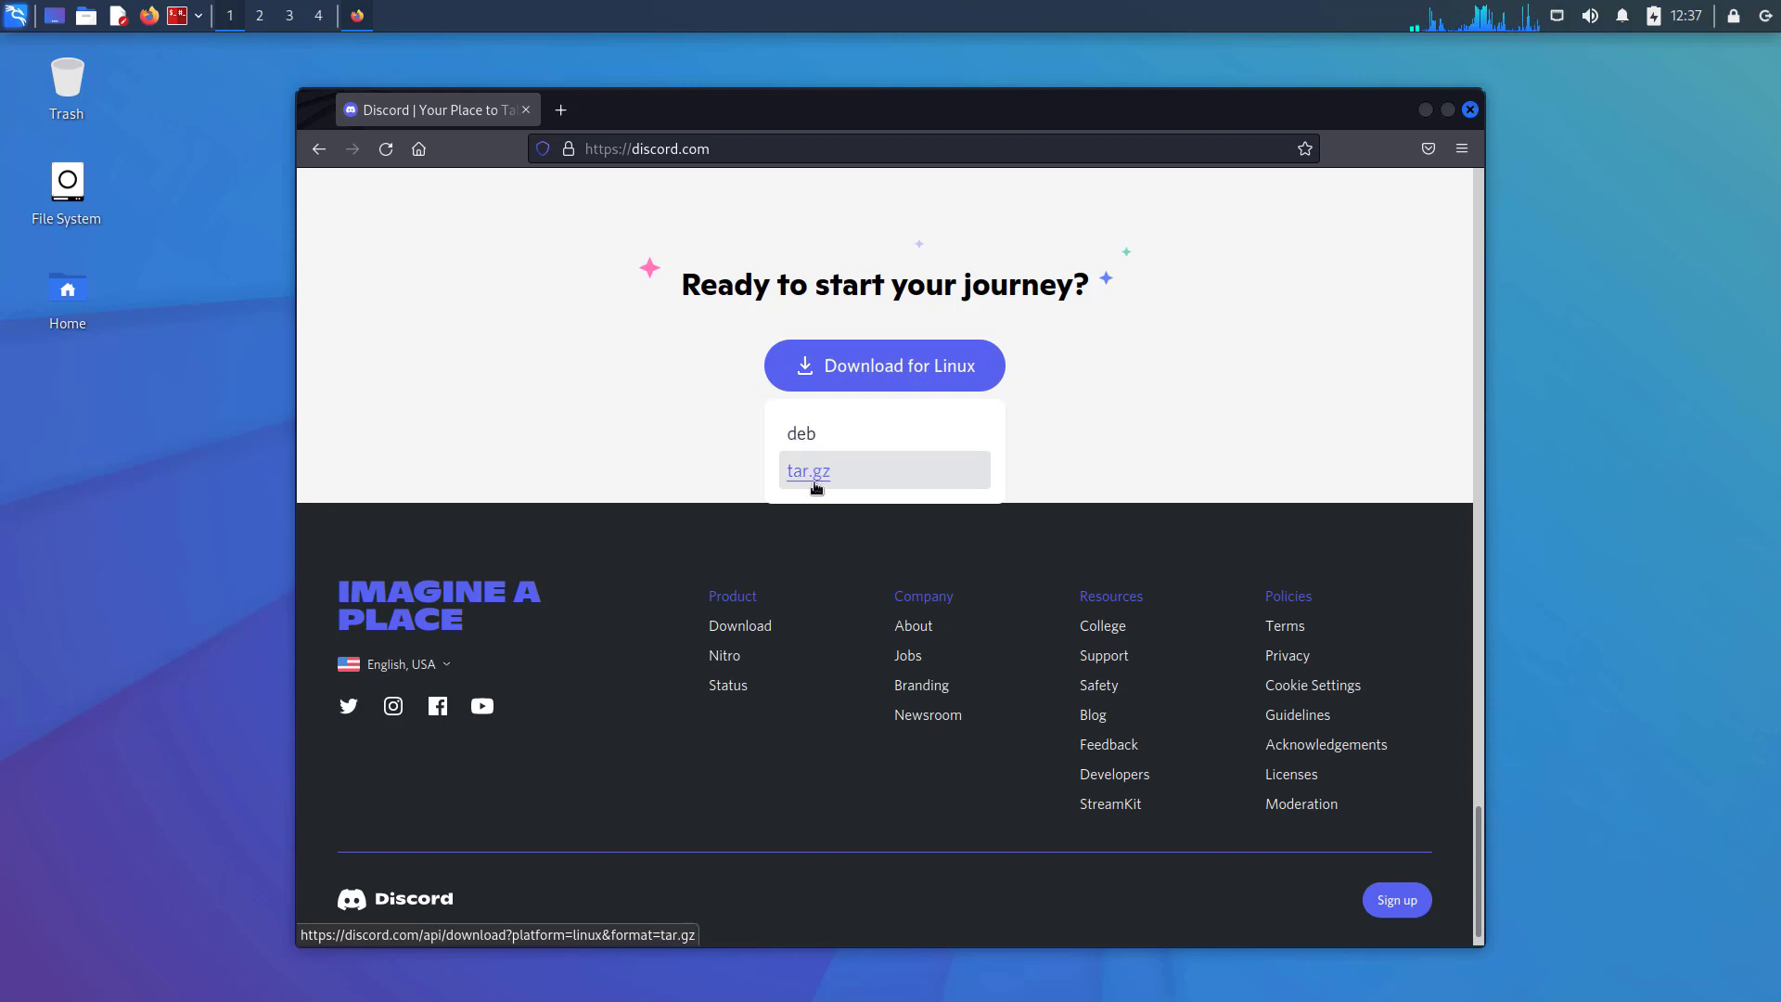
{"action": "mouse_move", "coordinate": [846, 444]}
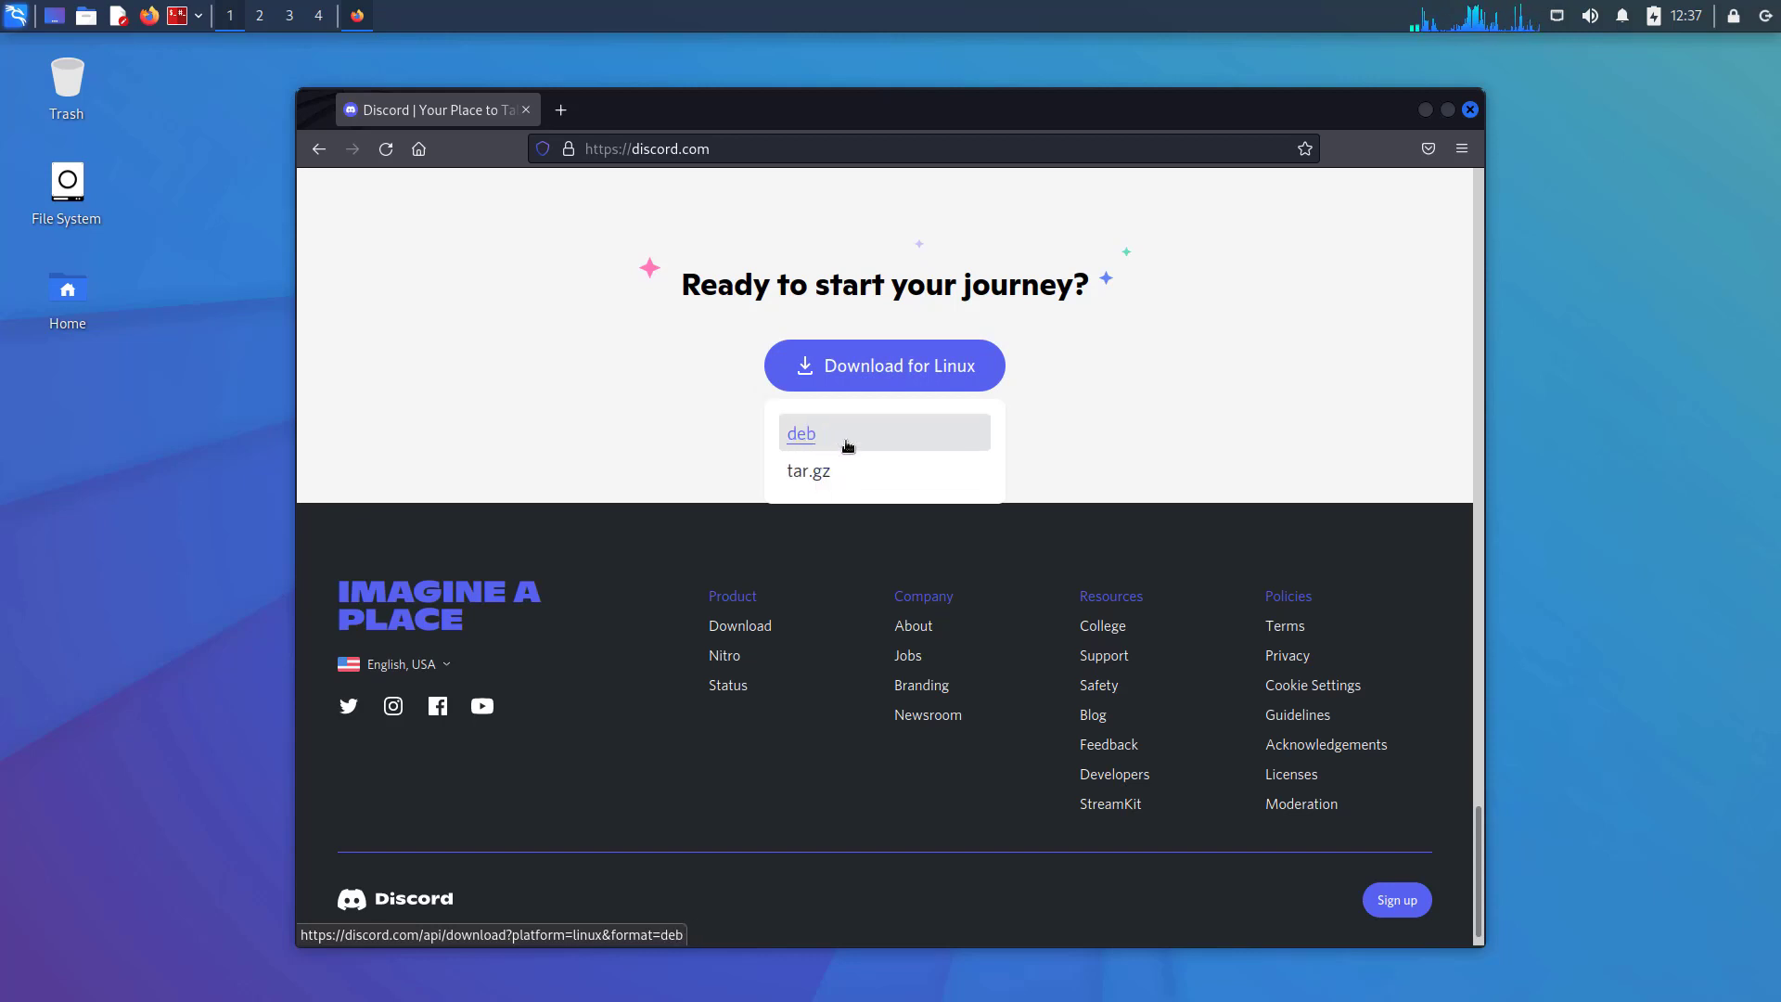
{"action": "mouse_move", "coordinate": [806, 437]}
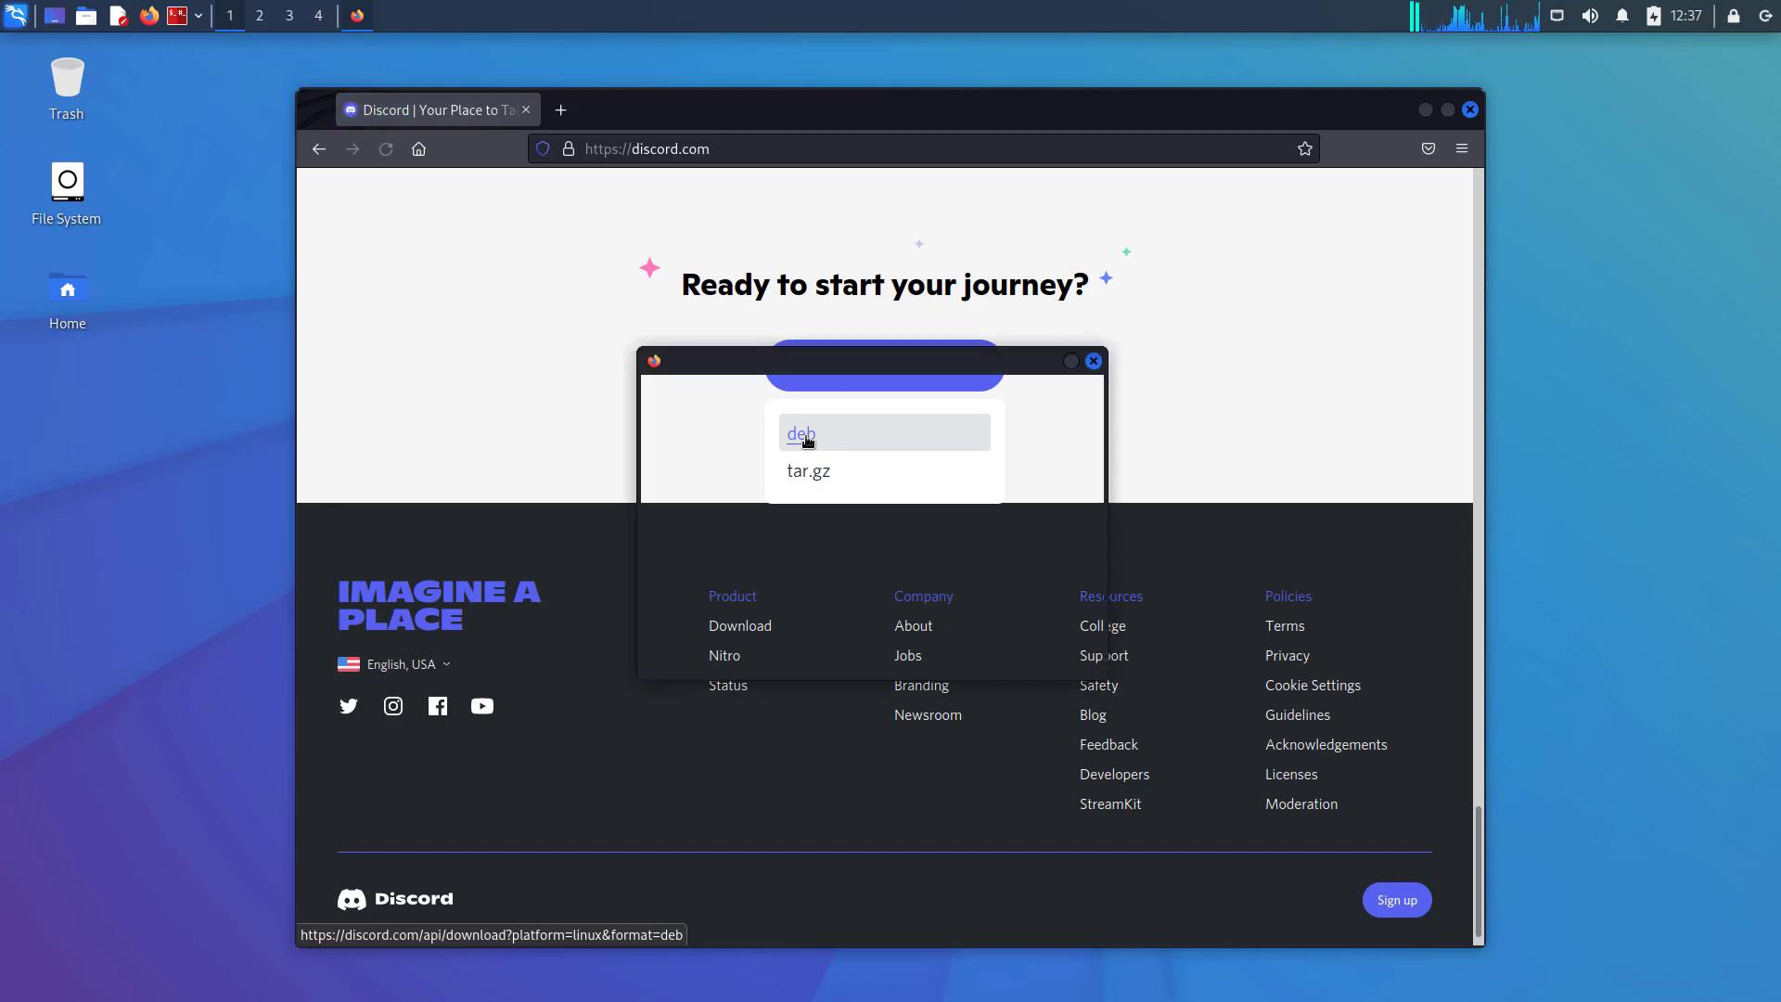
{"action": "left_click", "coordinate": [800, 435]}
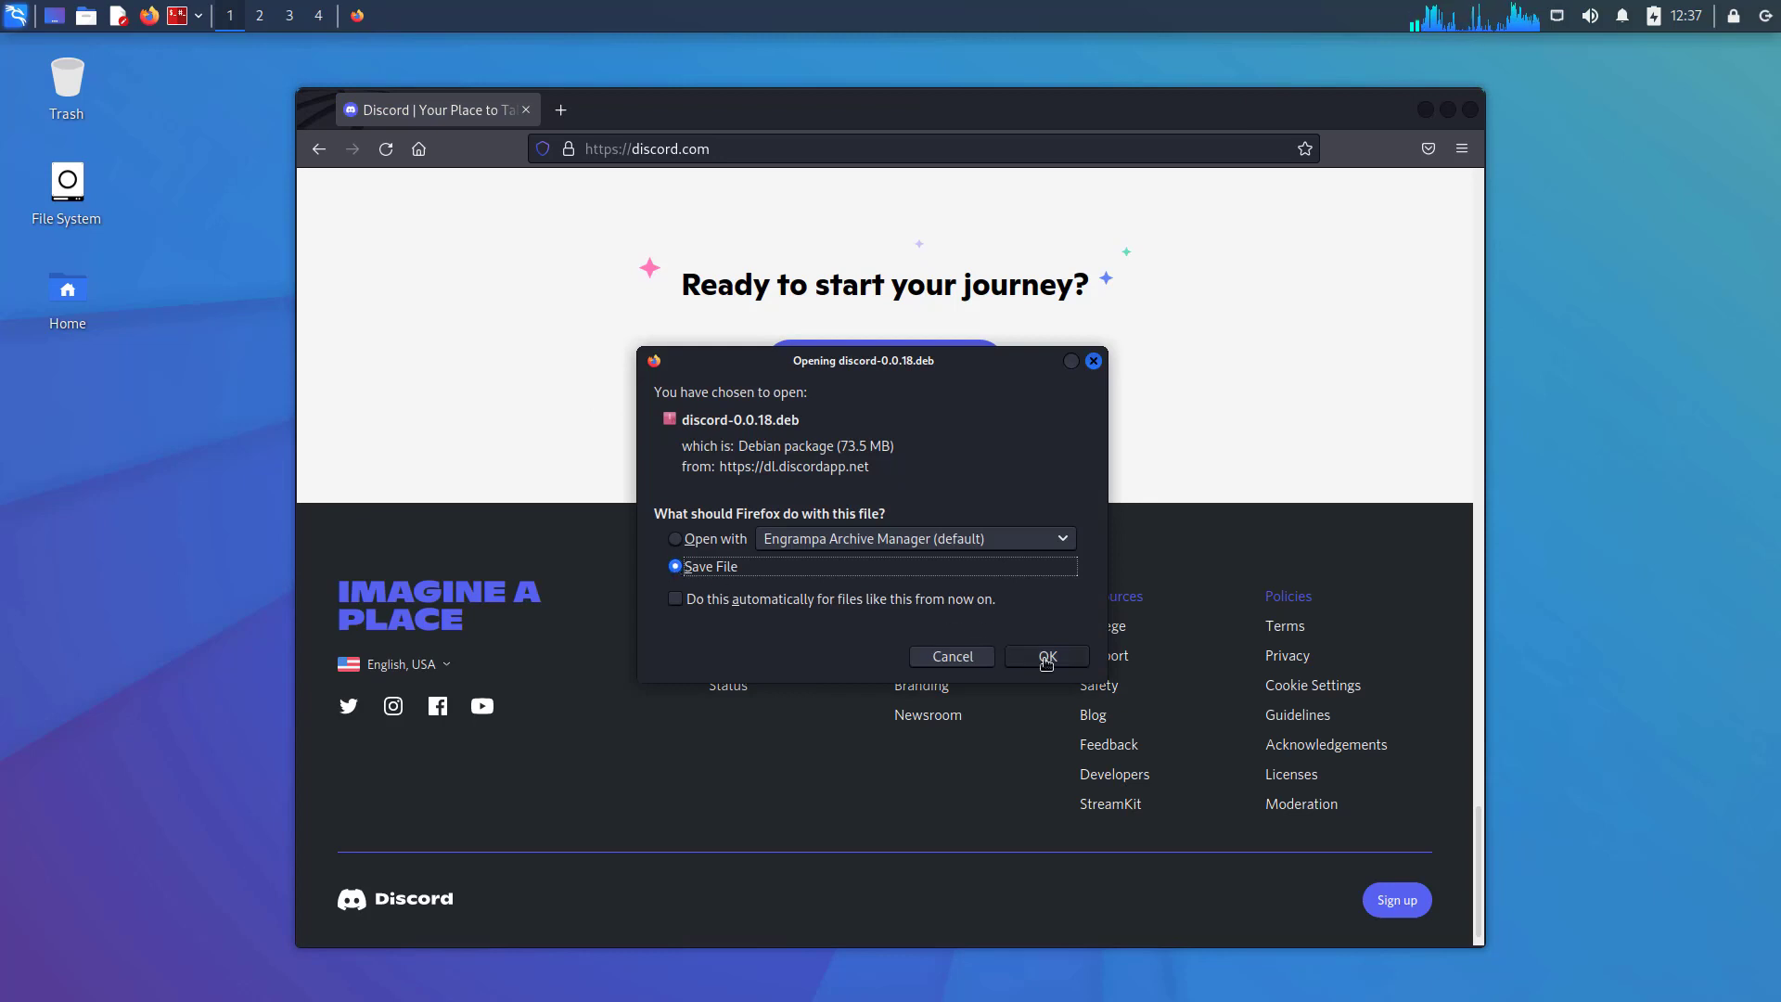
{"action": "left_click", "coordinate": [1044, 657]}
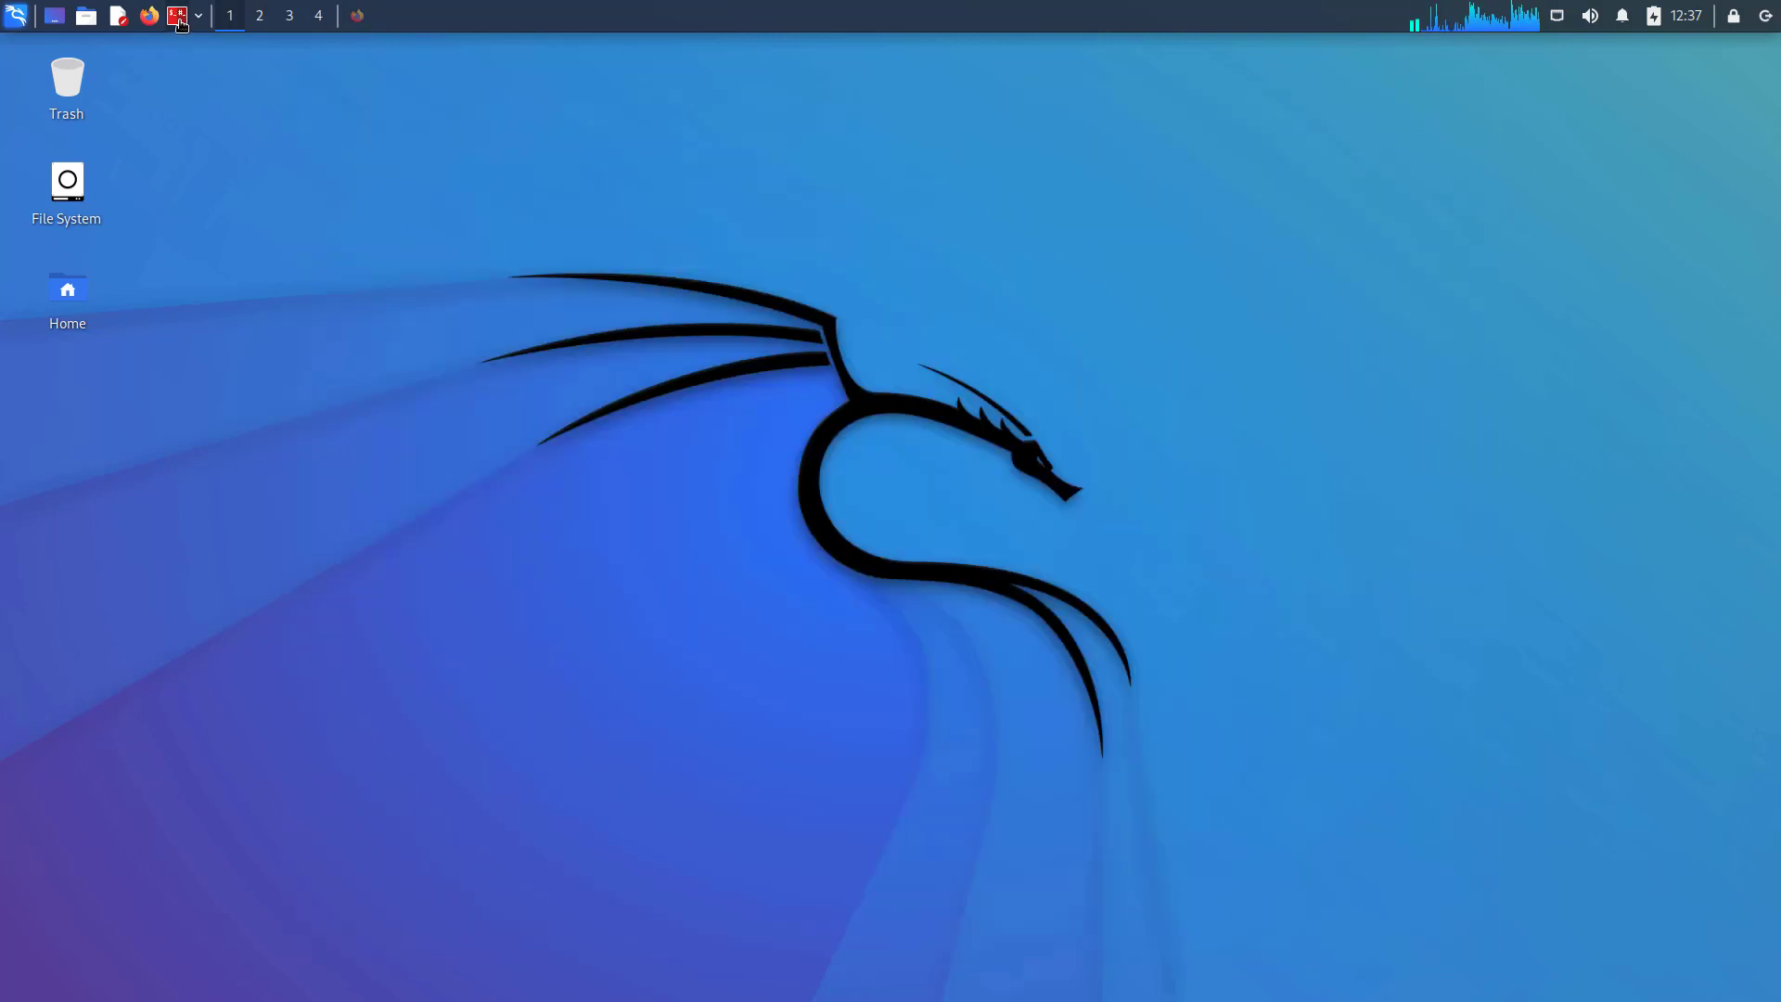
In a new terminal, run 'sudo apt update', then cd into Downloads/
{"action": "left_click", "coordinate": [177, 16]}
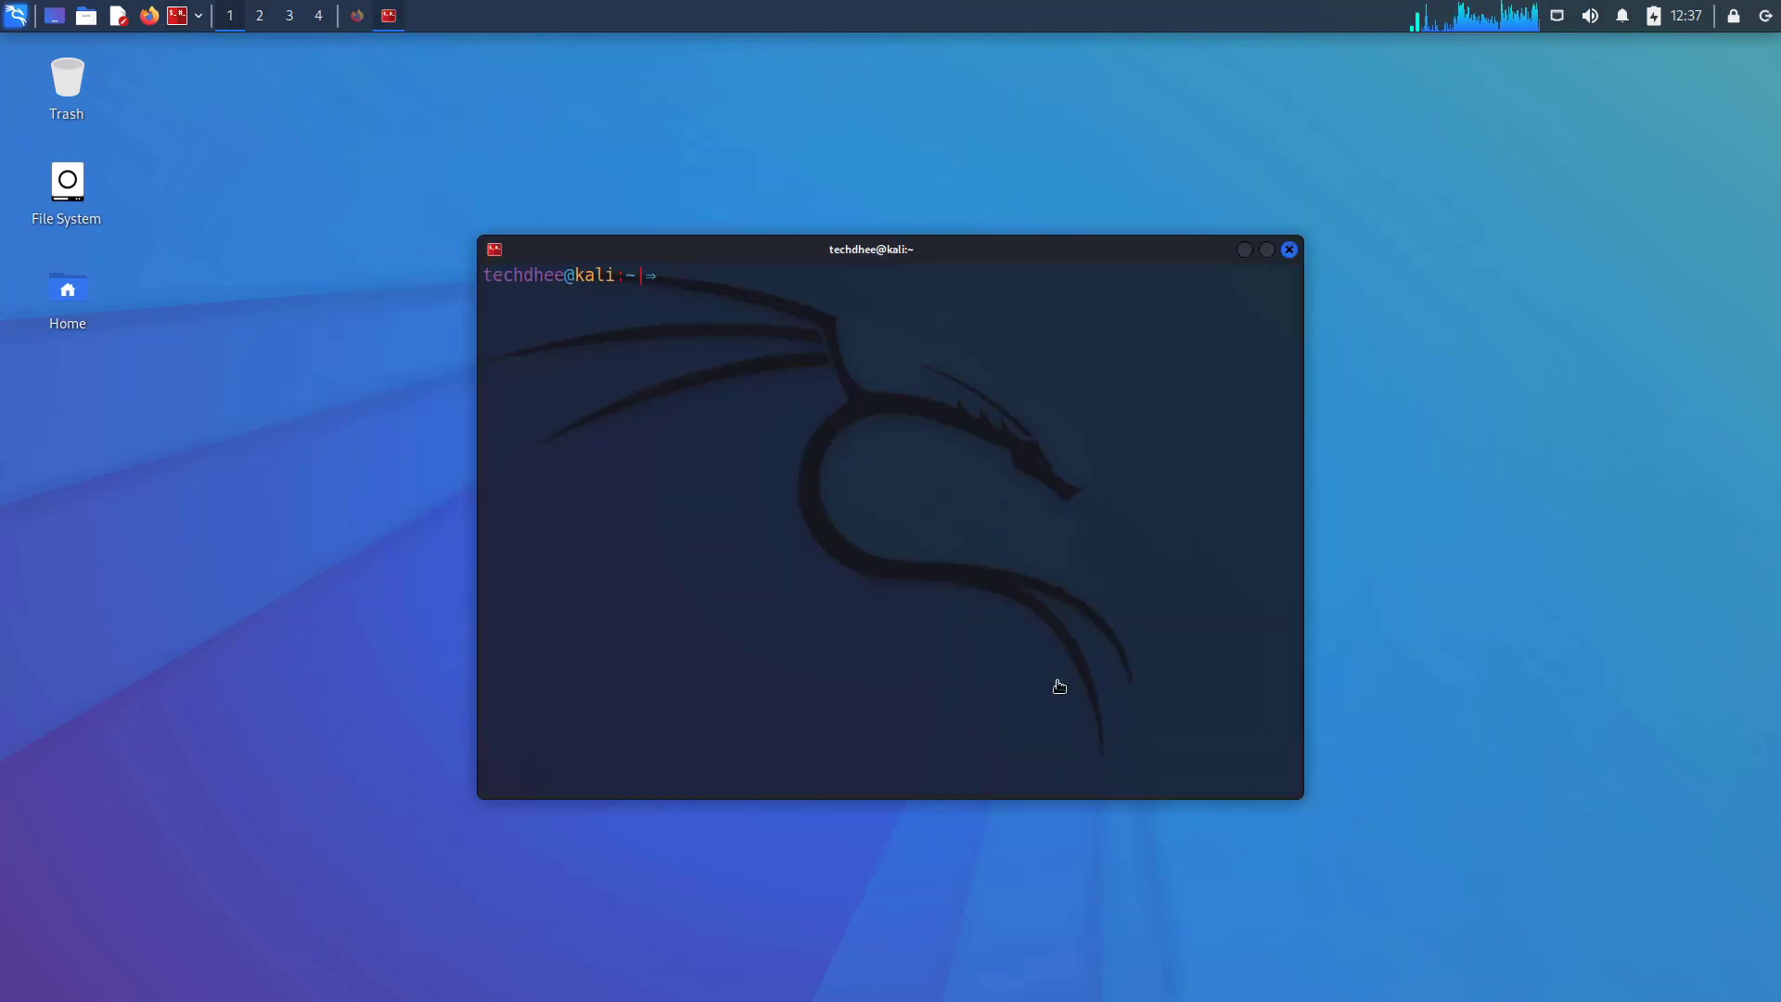
{"action": "type", "text": "sudo"}
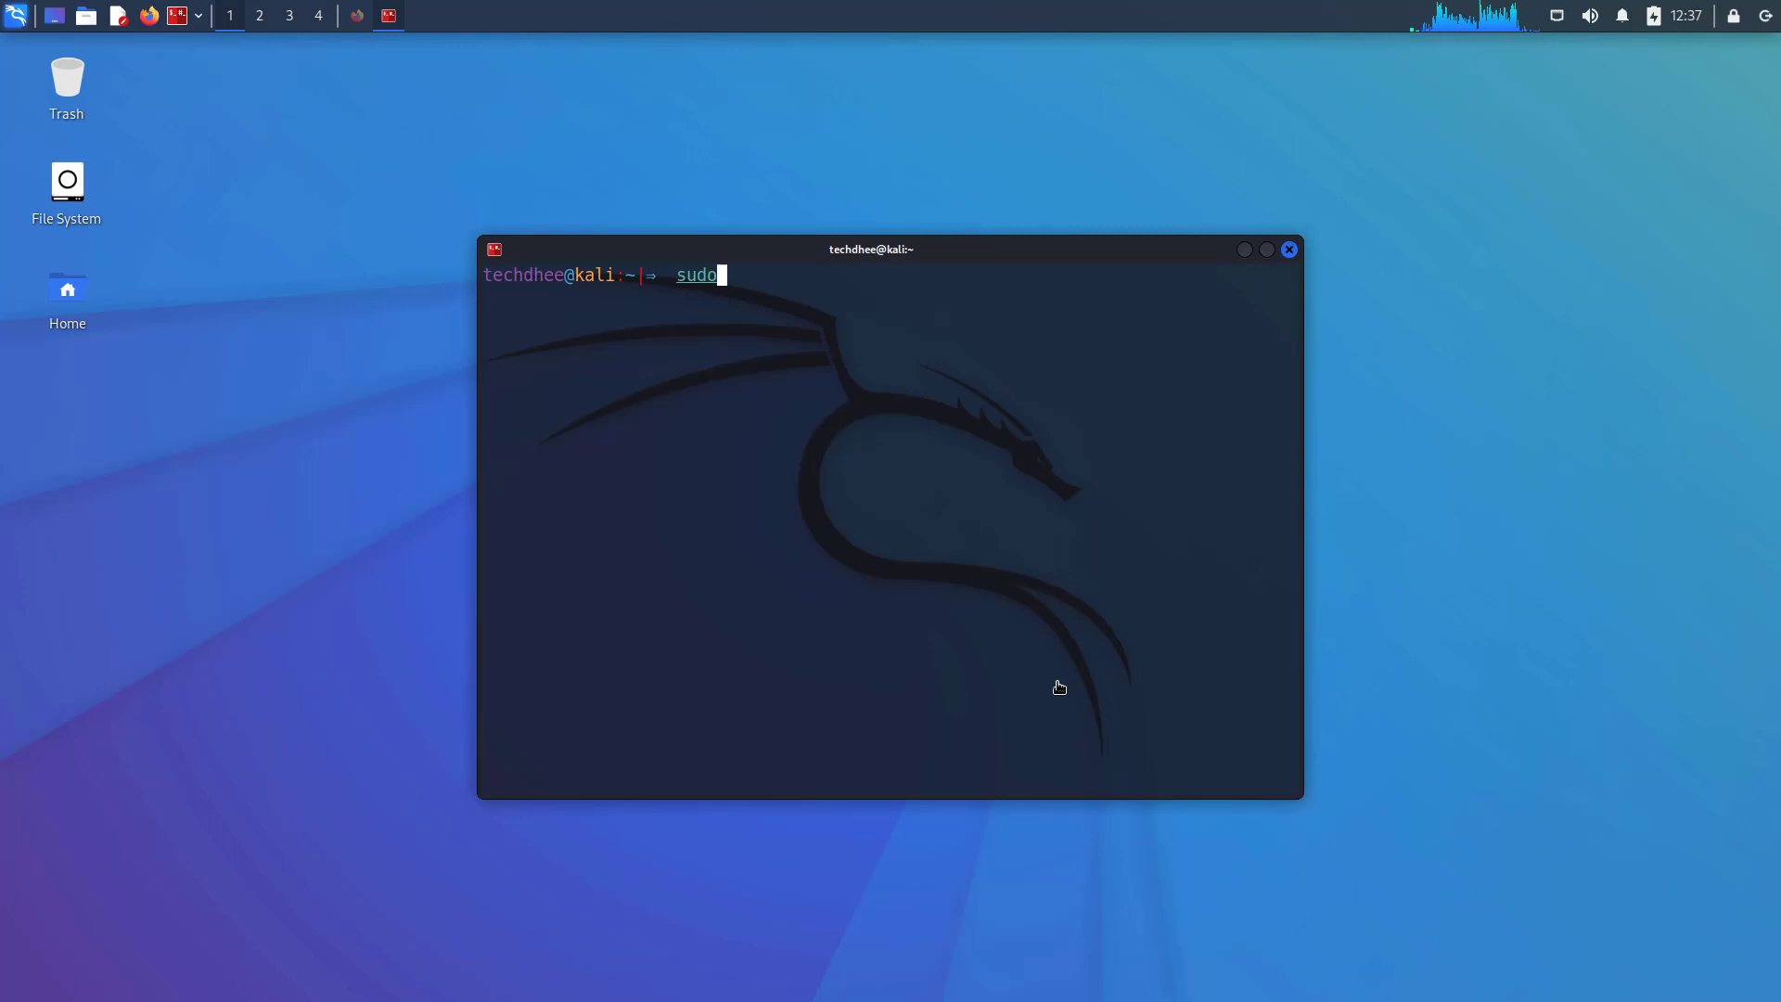
{"action": "type", "text": "apt upd"}
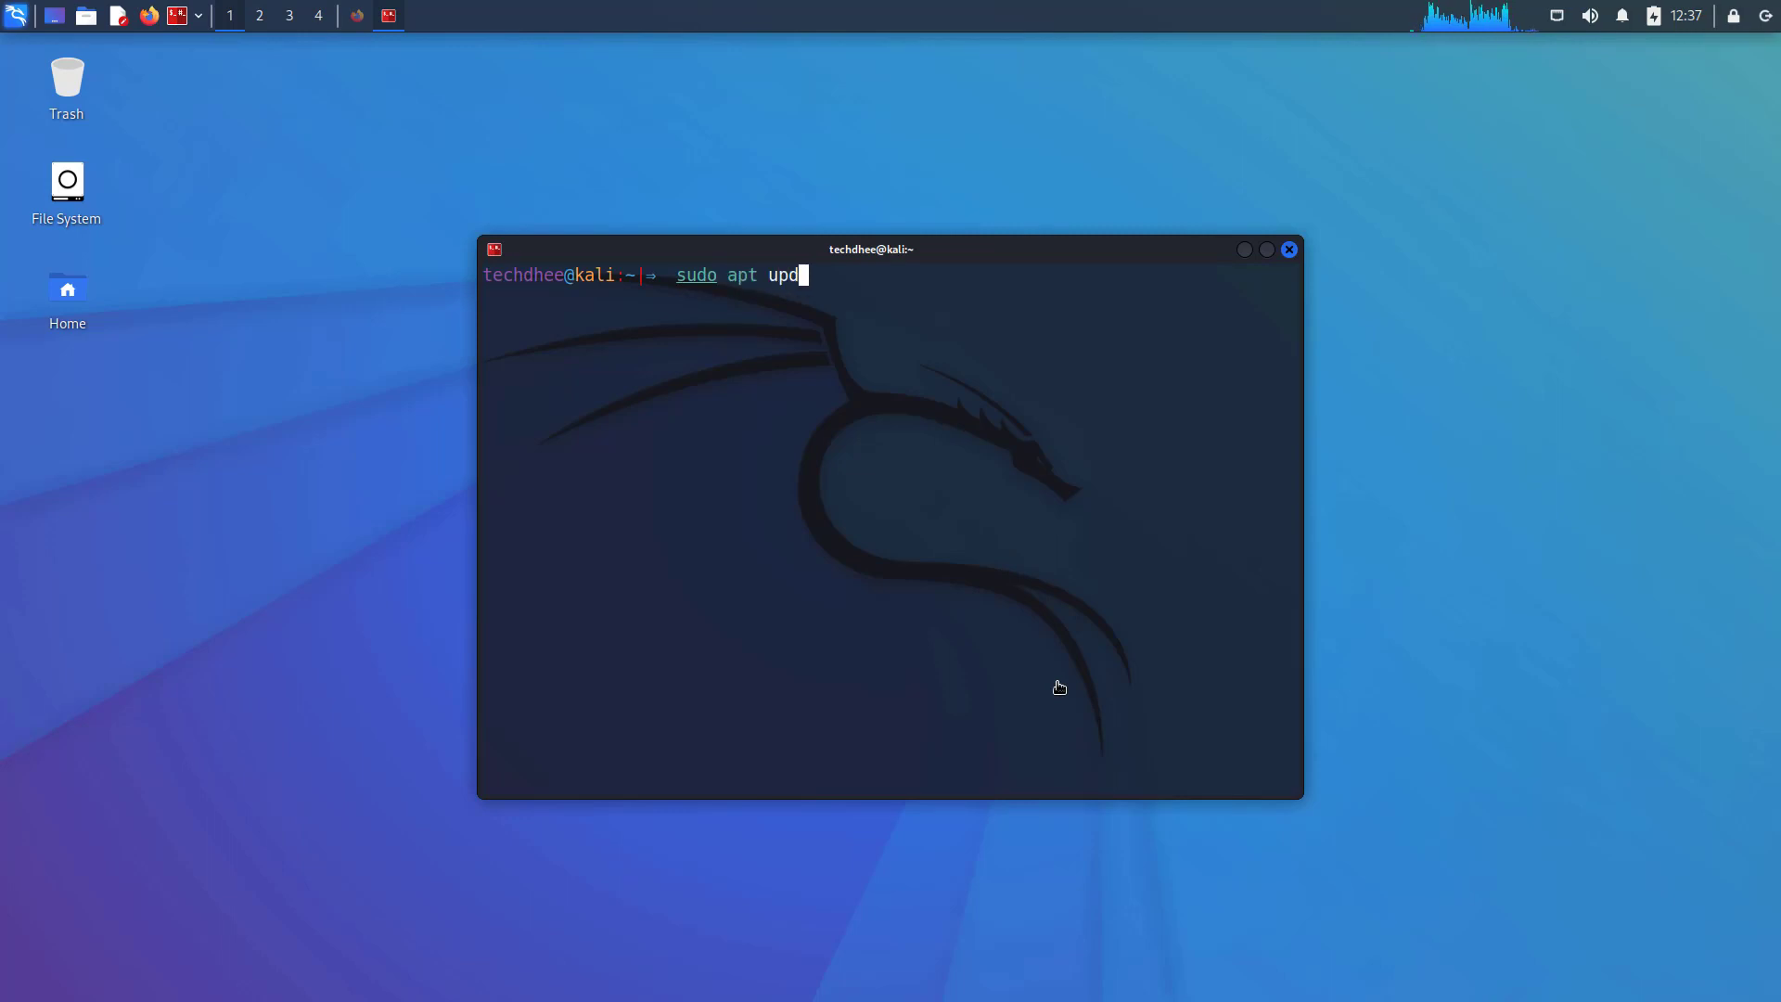
{"action": "key", "text": "Return"}
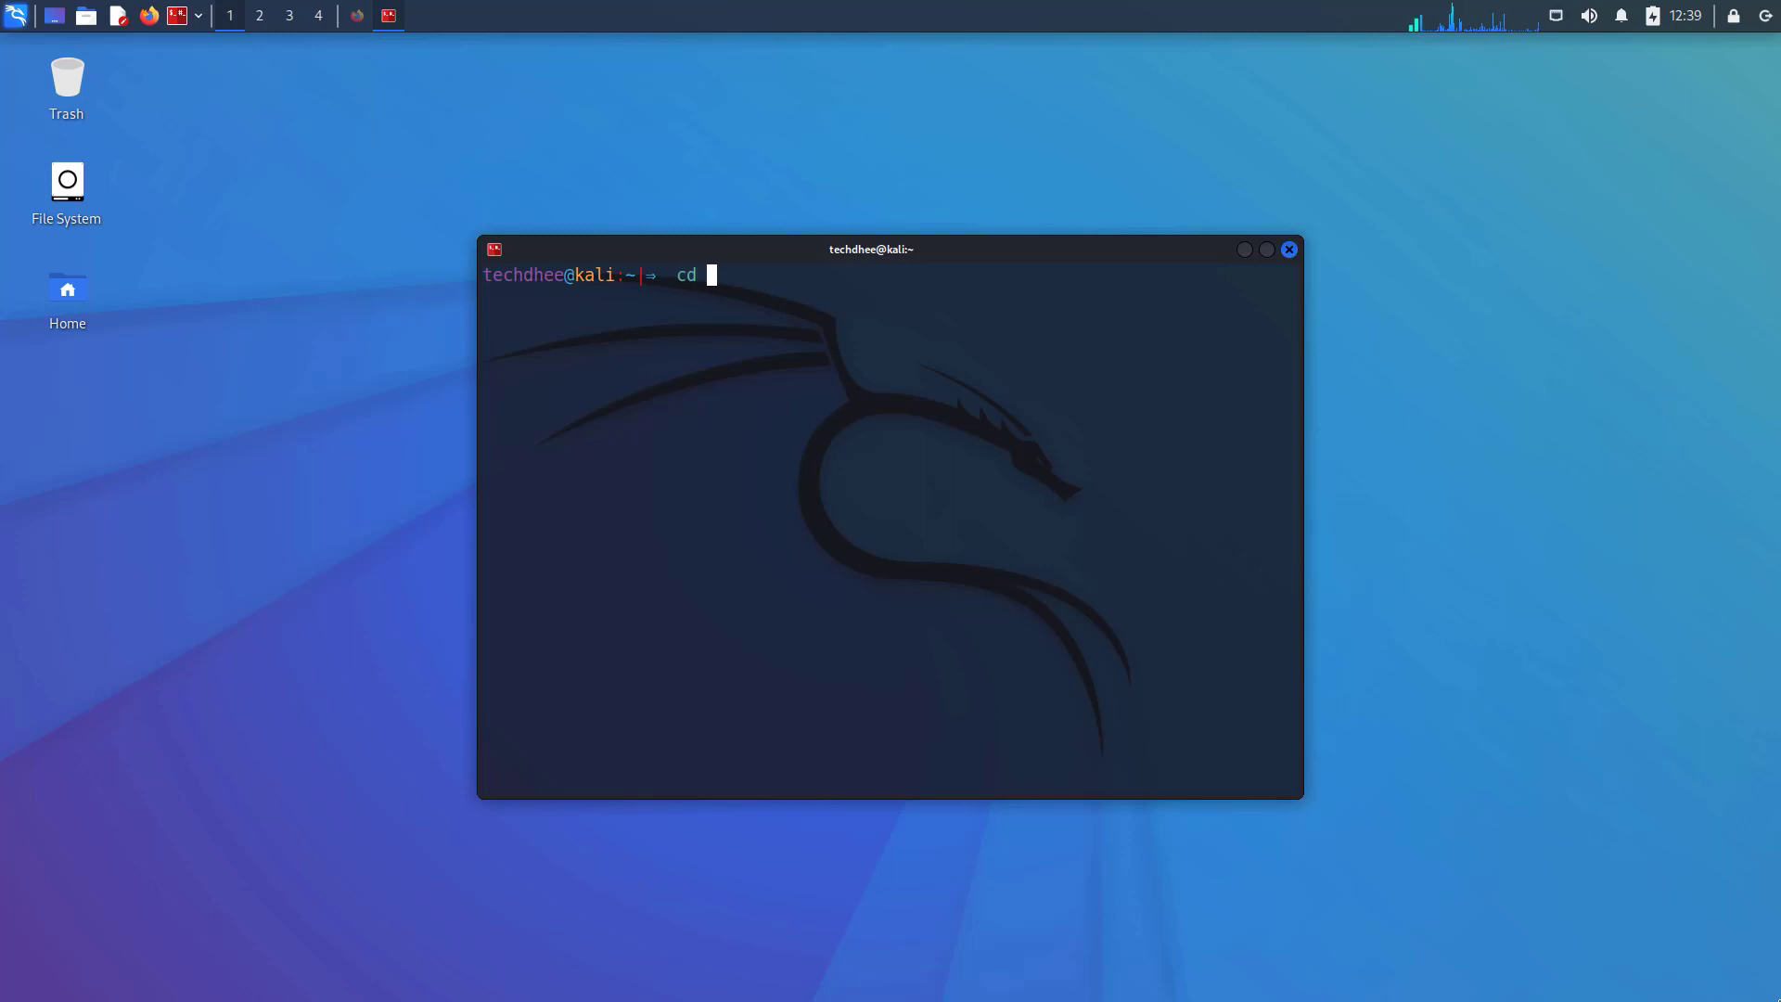
{"action": "type", "text": "Downloads/"}
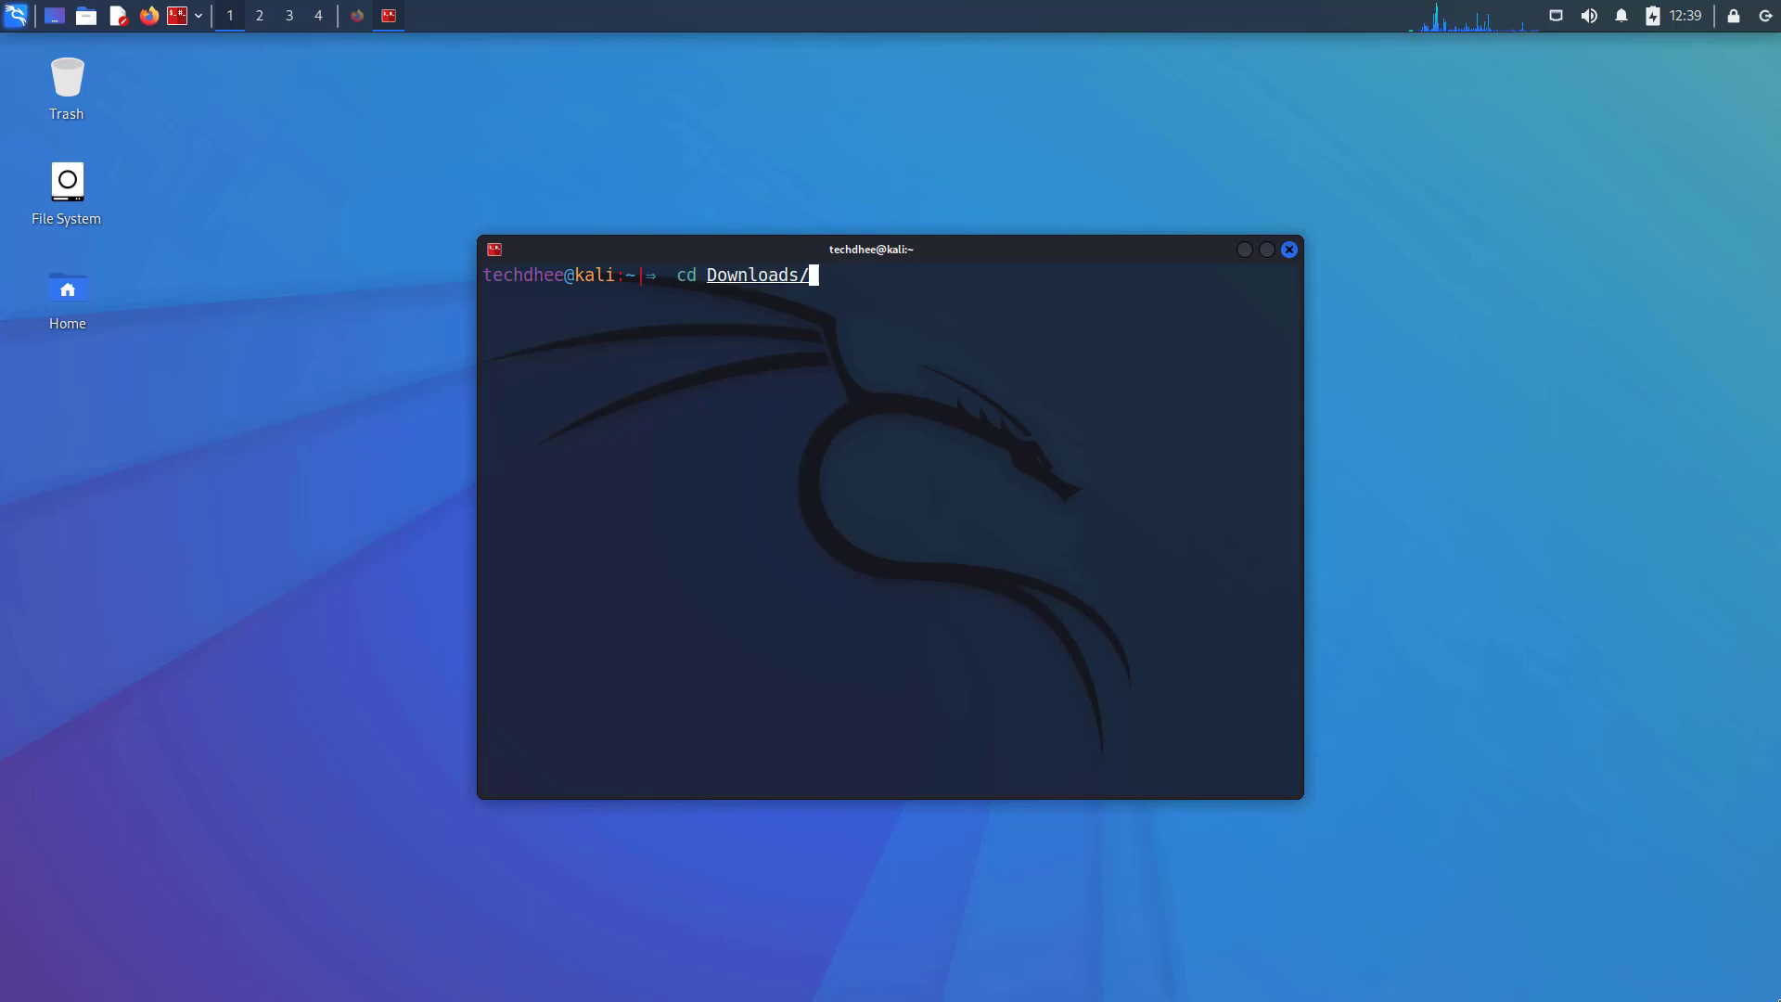
{"action": "key", "text": "Return"}
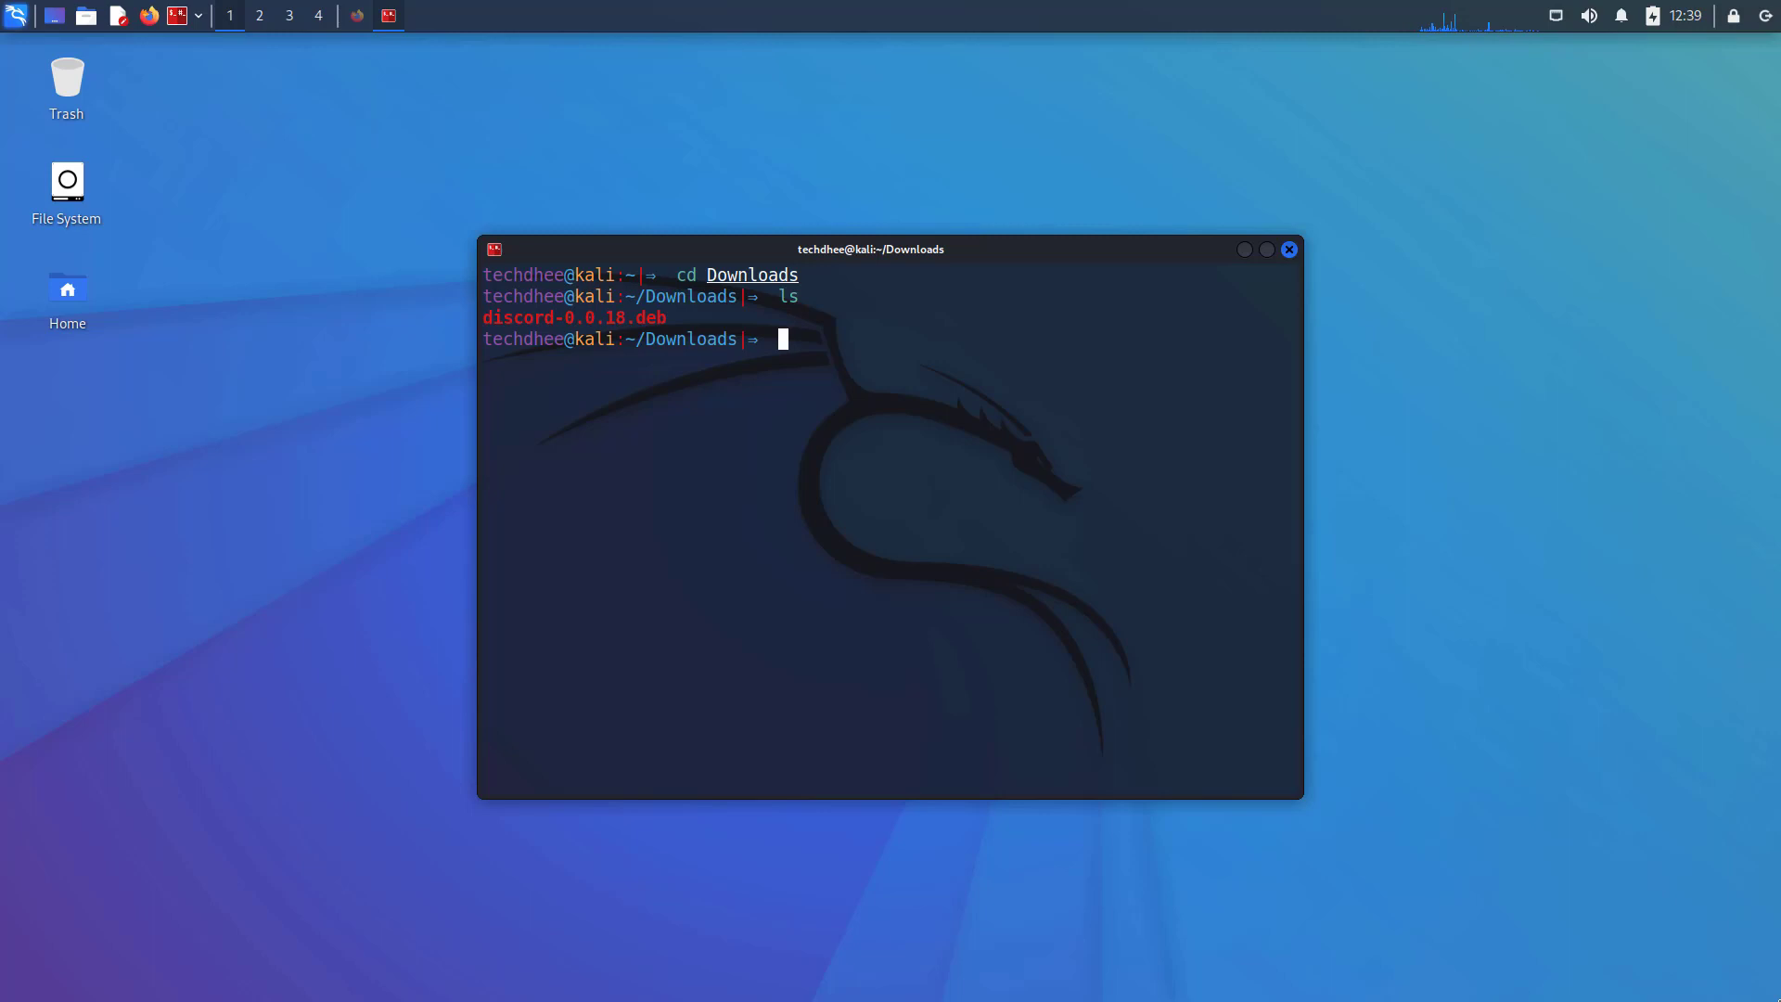
Run 'sudo chmod +x discord-0.0.18.deb', then ls to confirm it is executable
{"action": "type", "text": "sudo"}
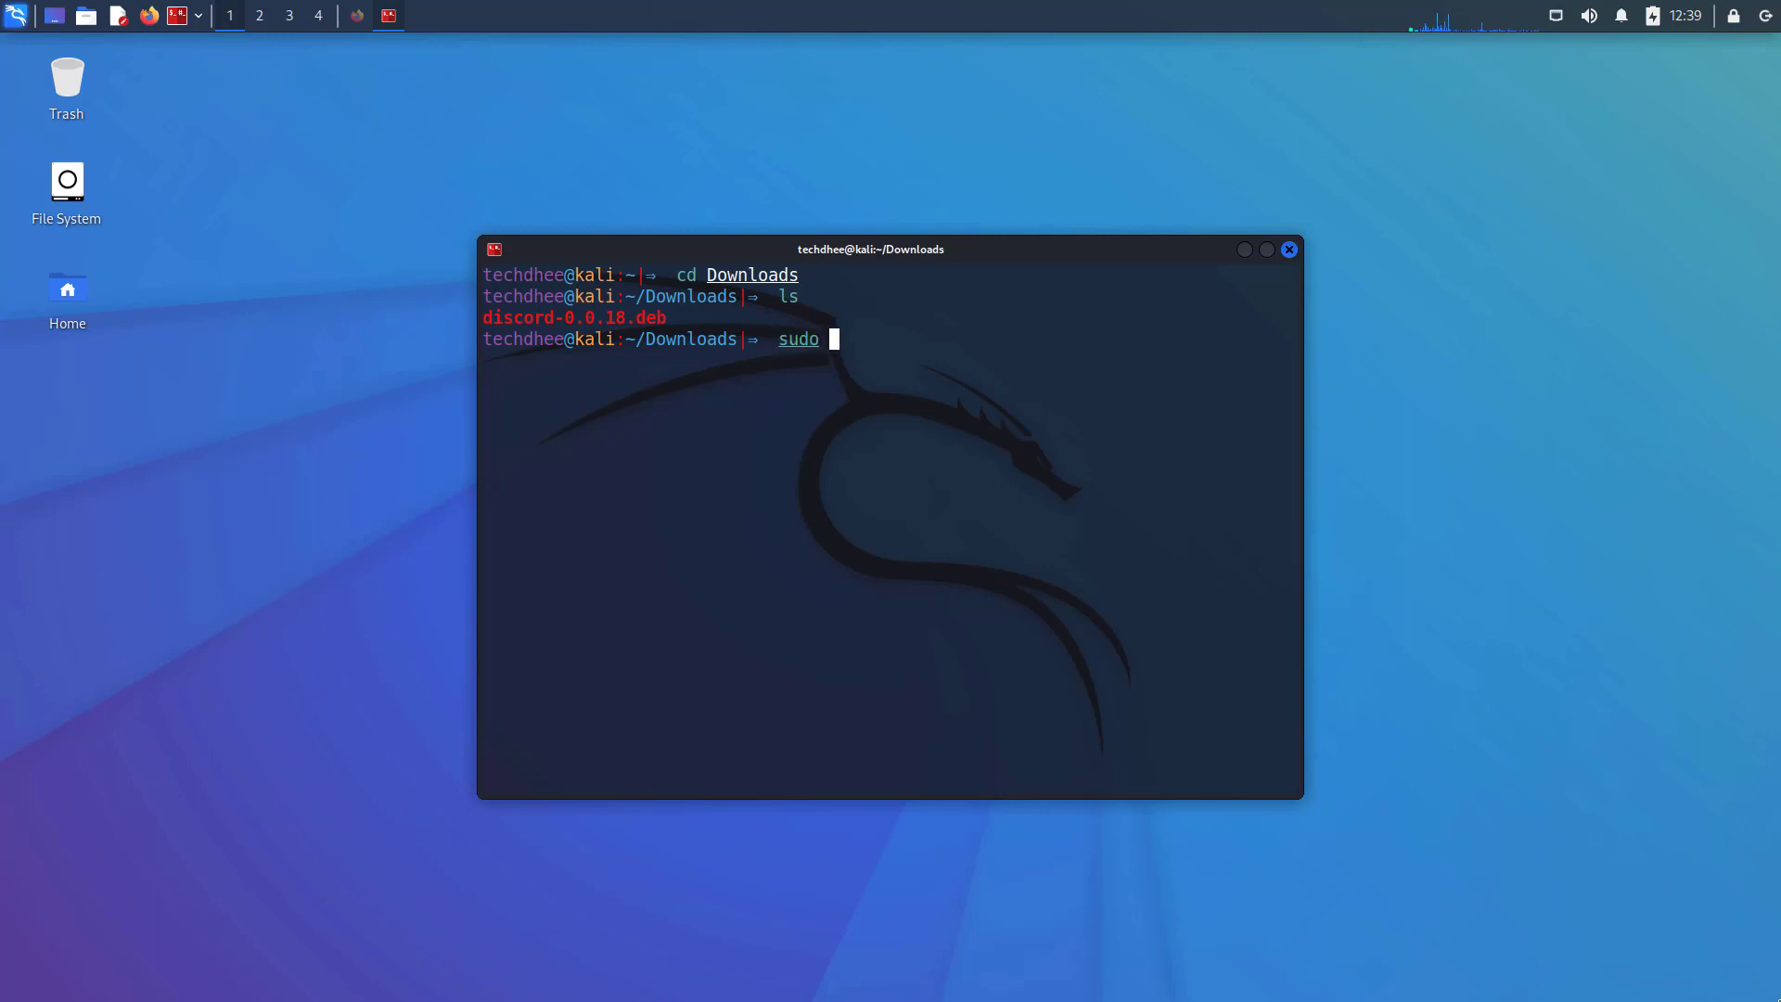
{"action": "type", "text": "chmod"}
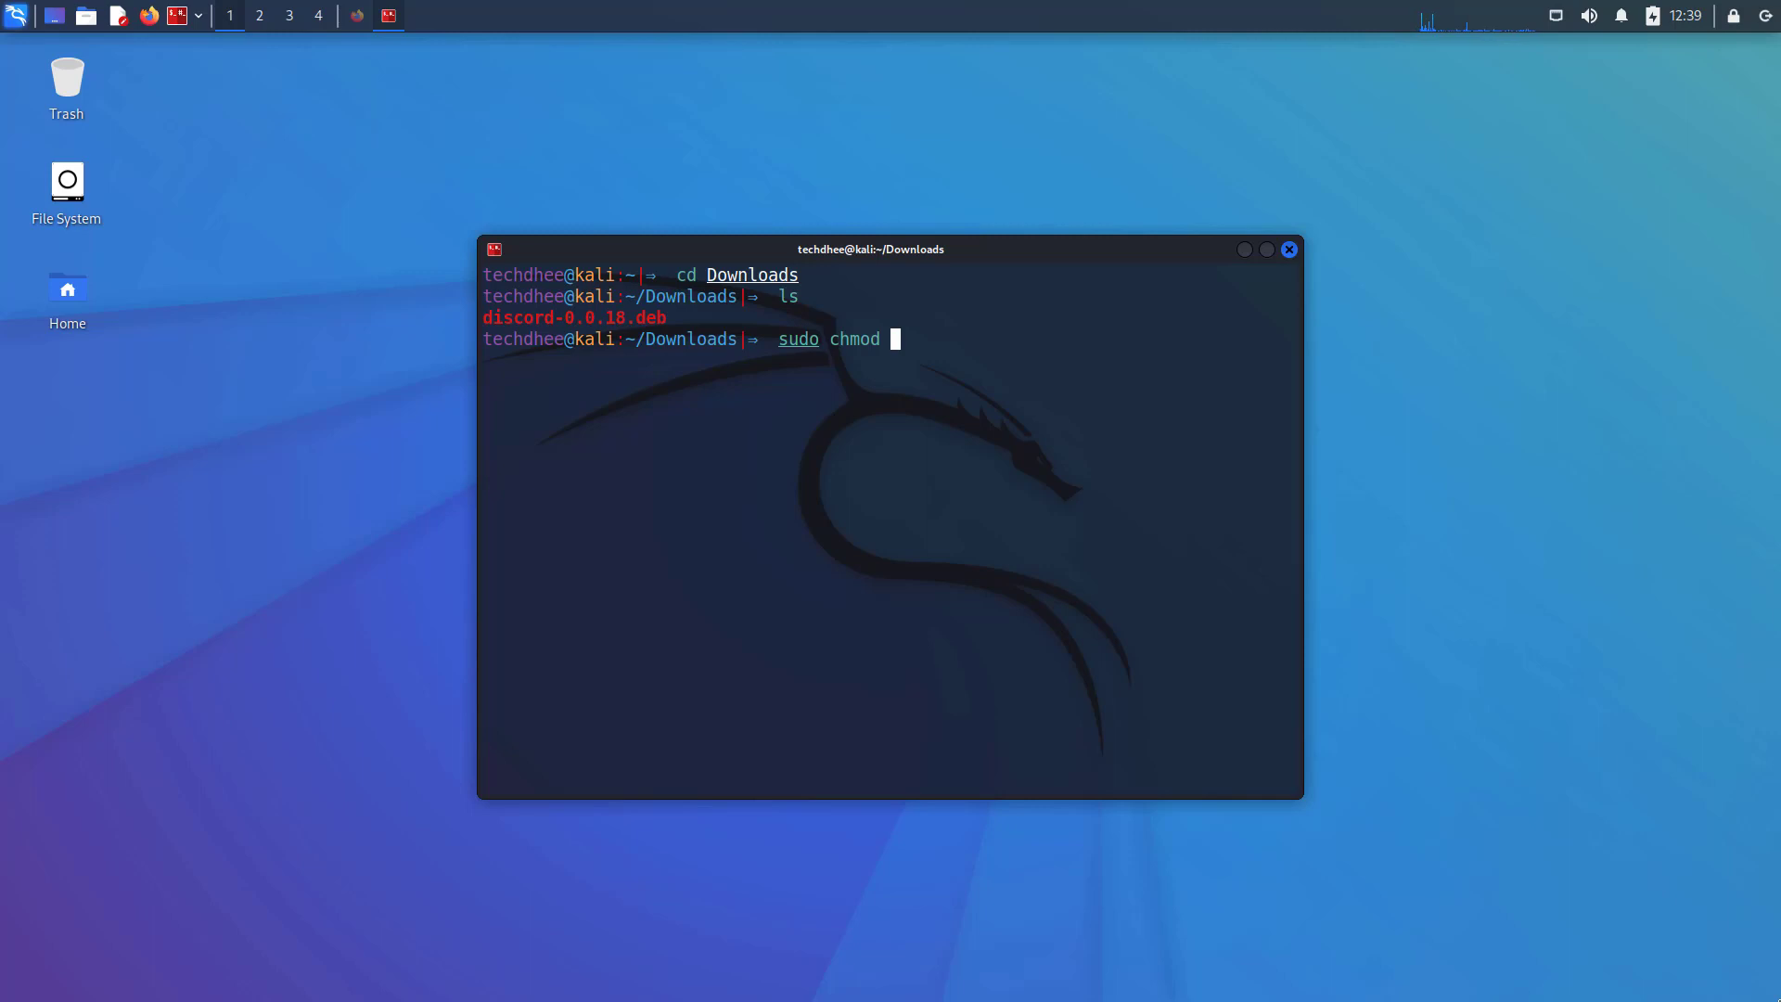
{"action": "type", "text": "+x"}
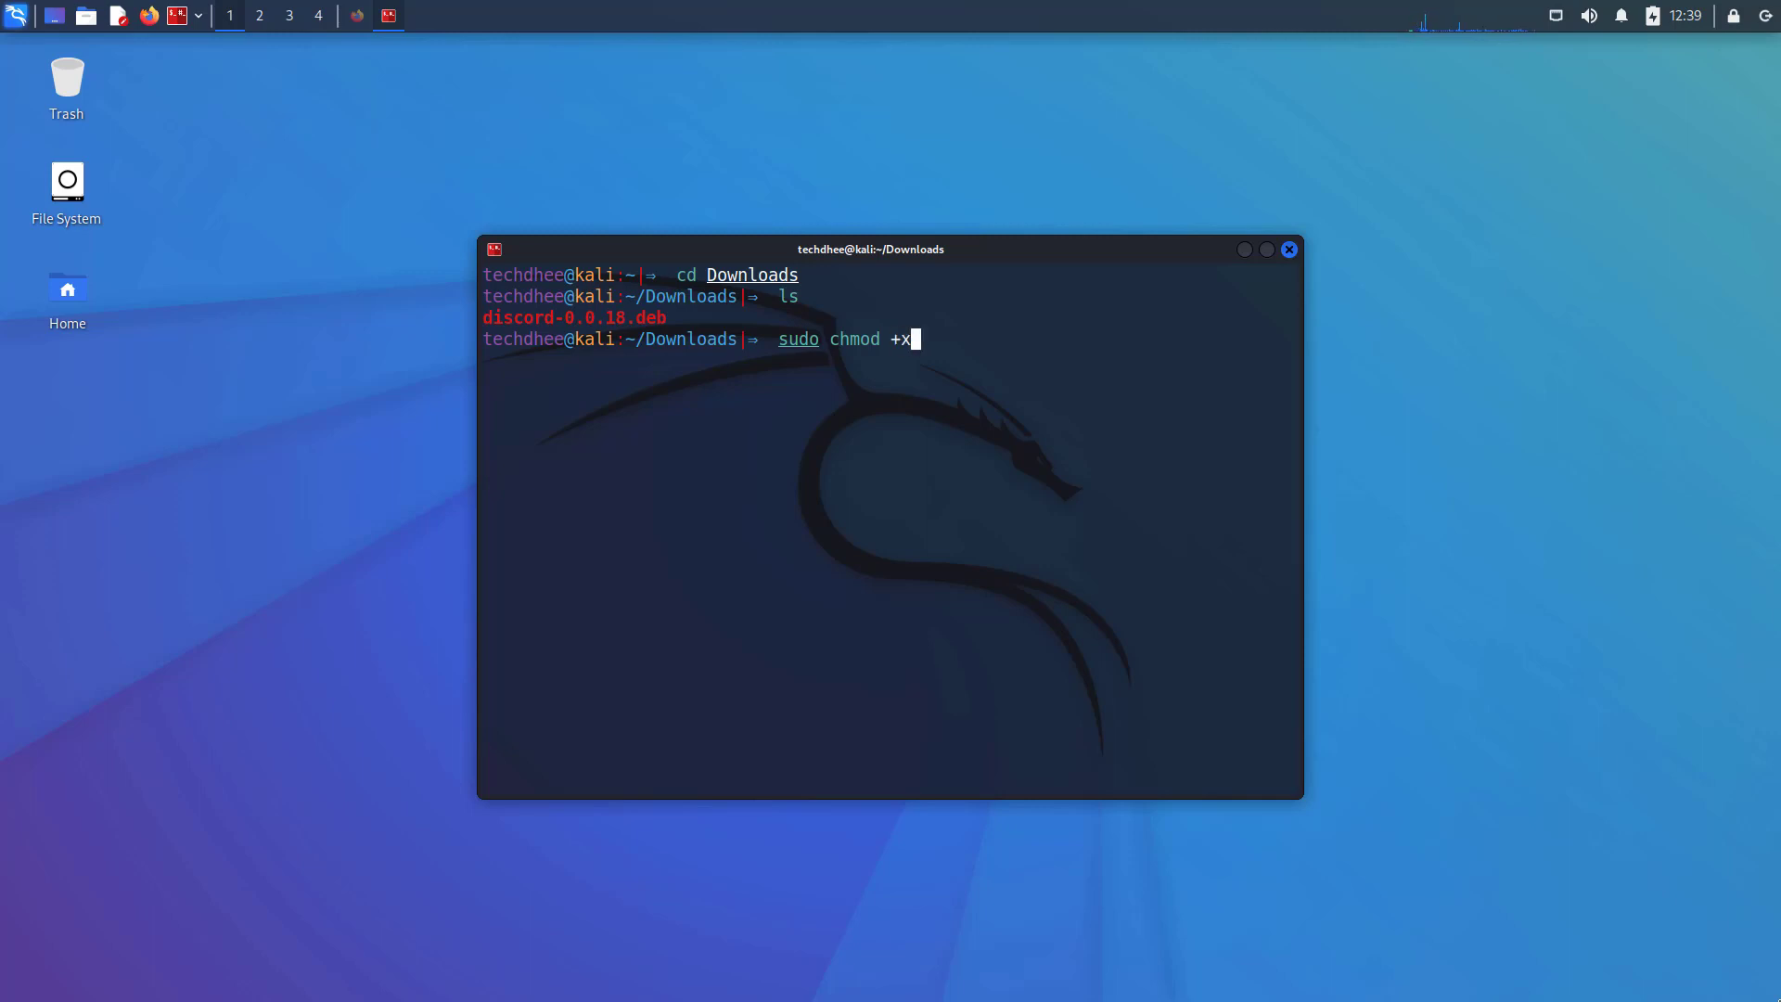
{"action": "type", "text": "discord-0.0.18.deb"}
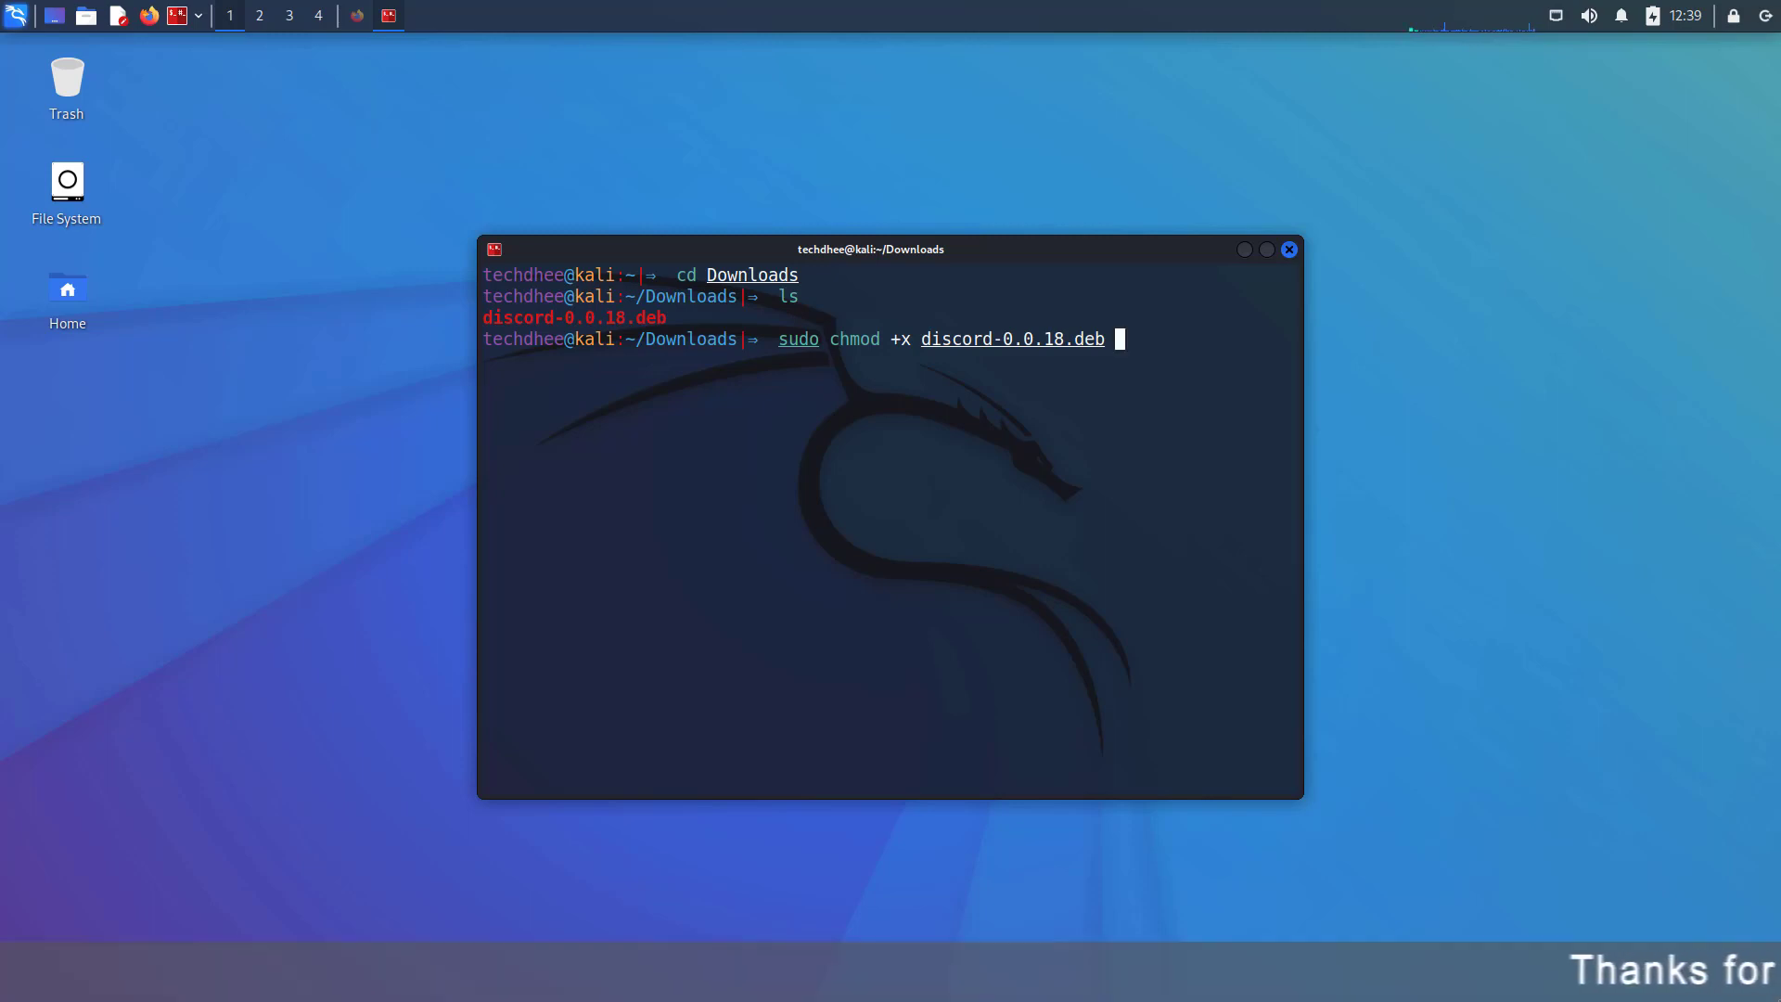
{"action": "key", "text": "Return"}
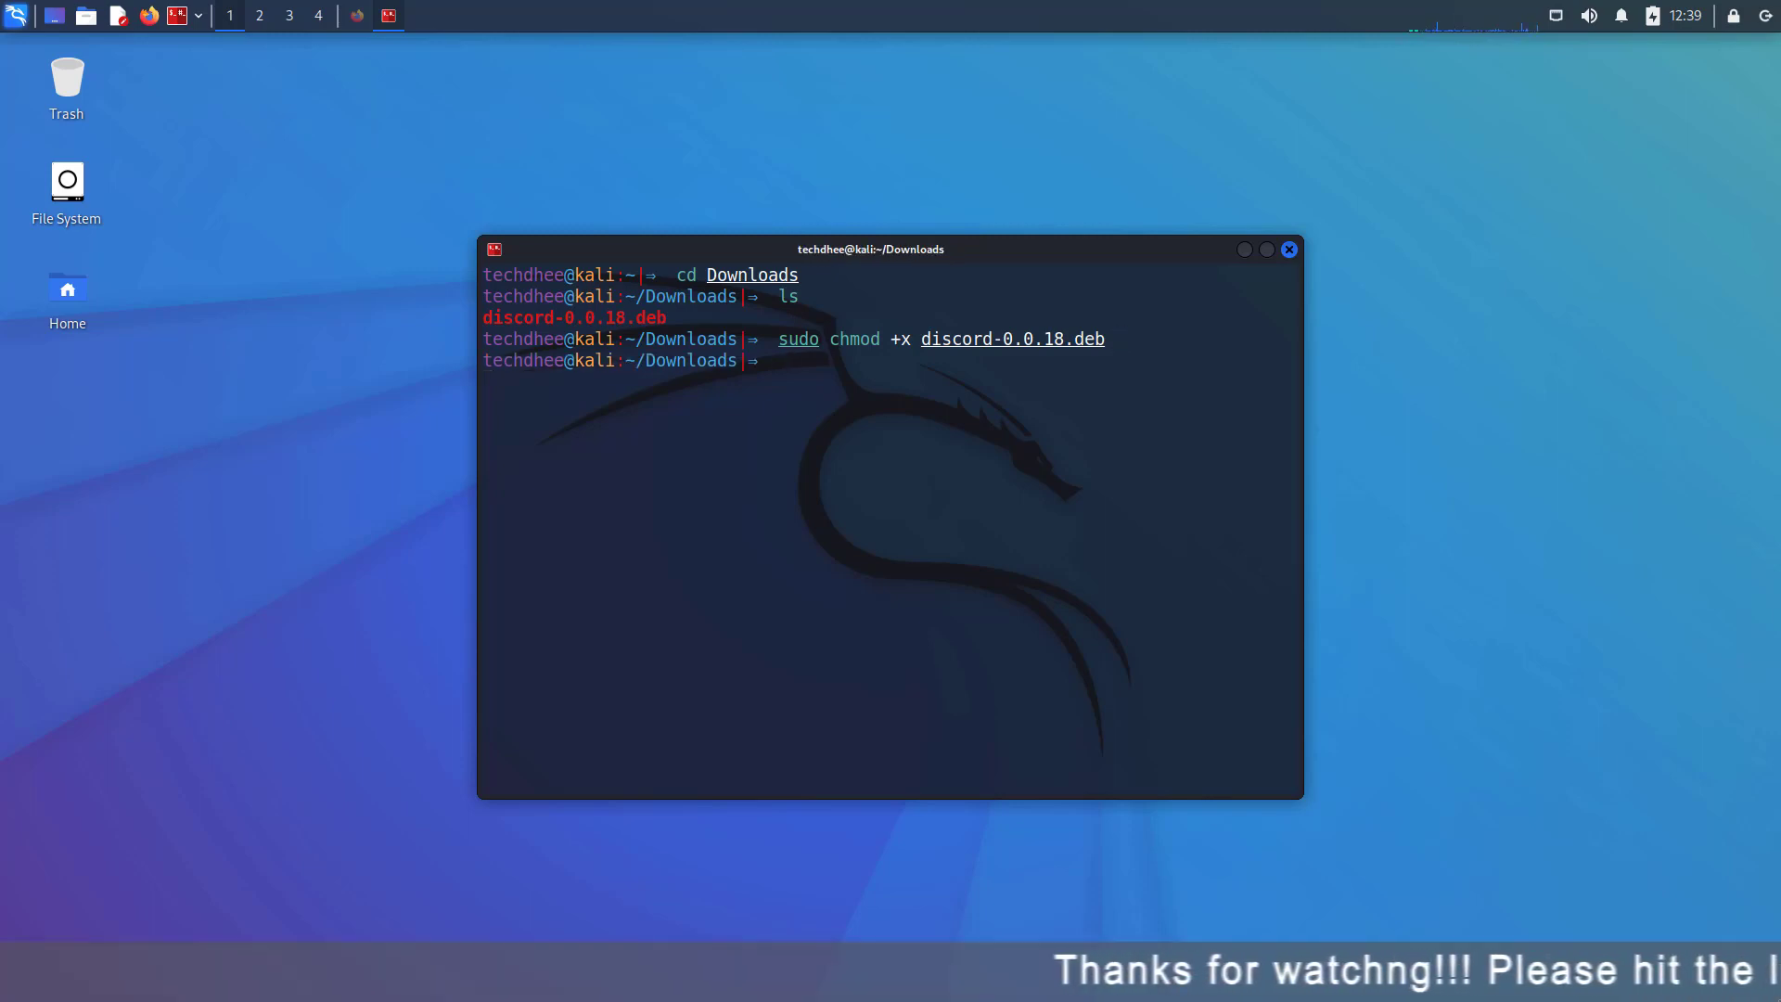
{"action": "type", "text": "ls"}
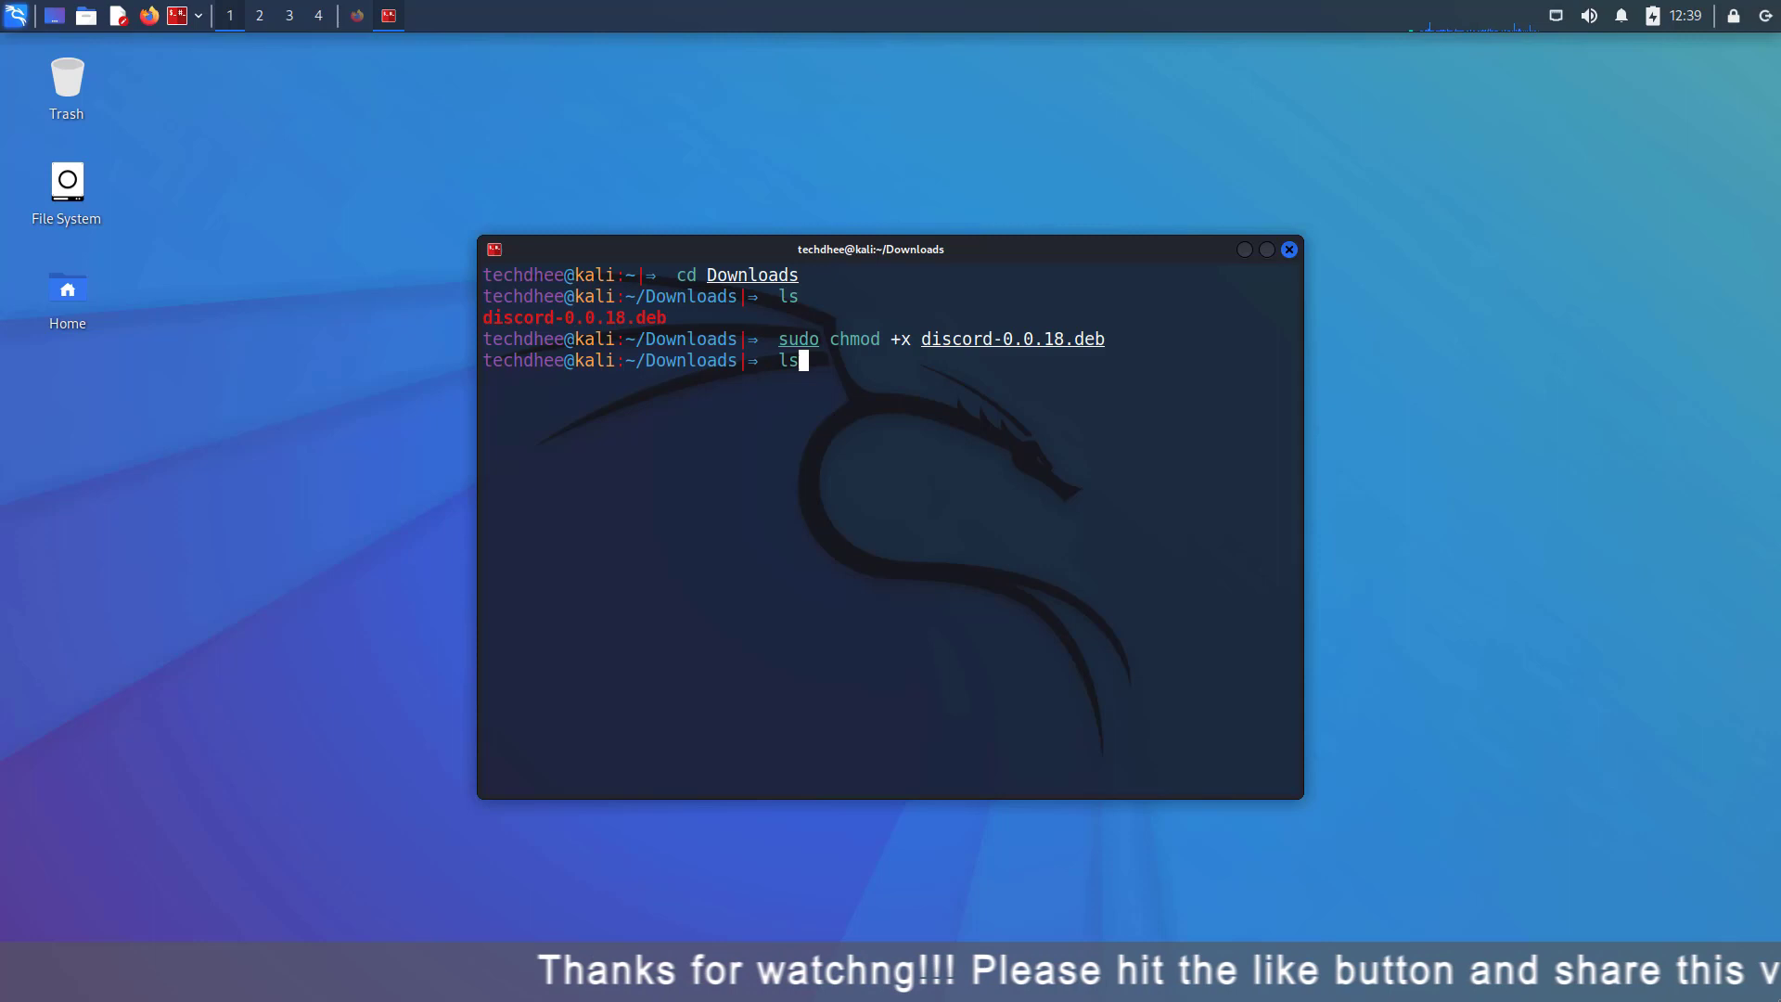
{"action": "key", "text": "Return"}
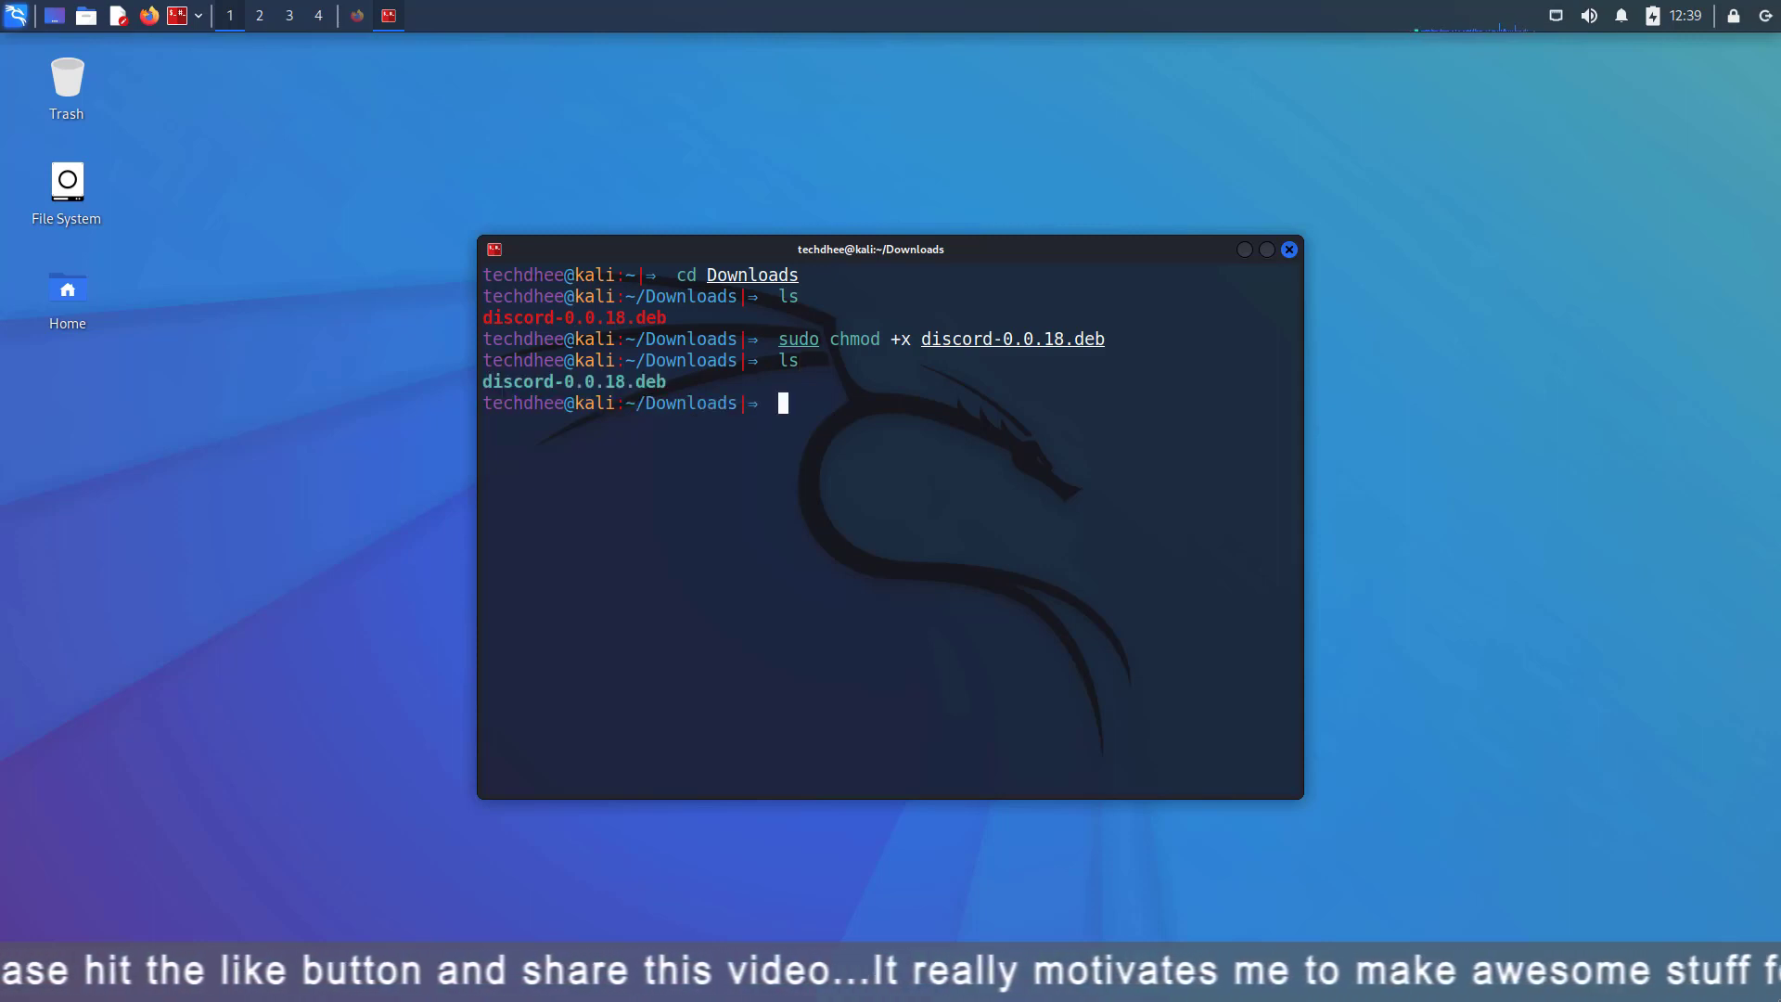
Run 'sudo dpkg -i discord-0.0.18.deb', which reports missing libgconf-2-4 and libc++1
{"action": "type", "text": "sudo"}
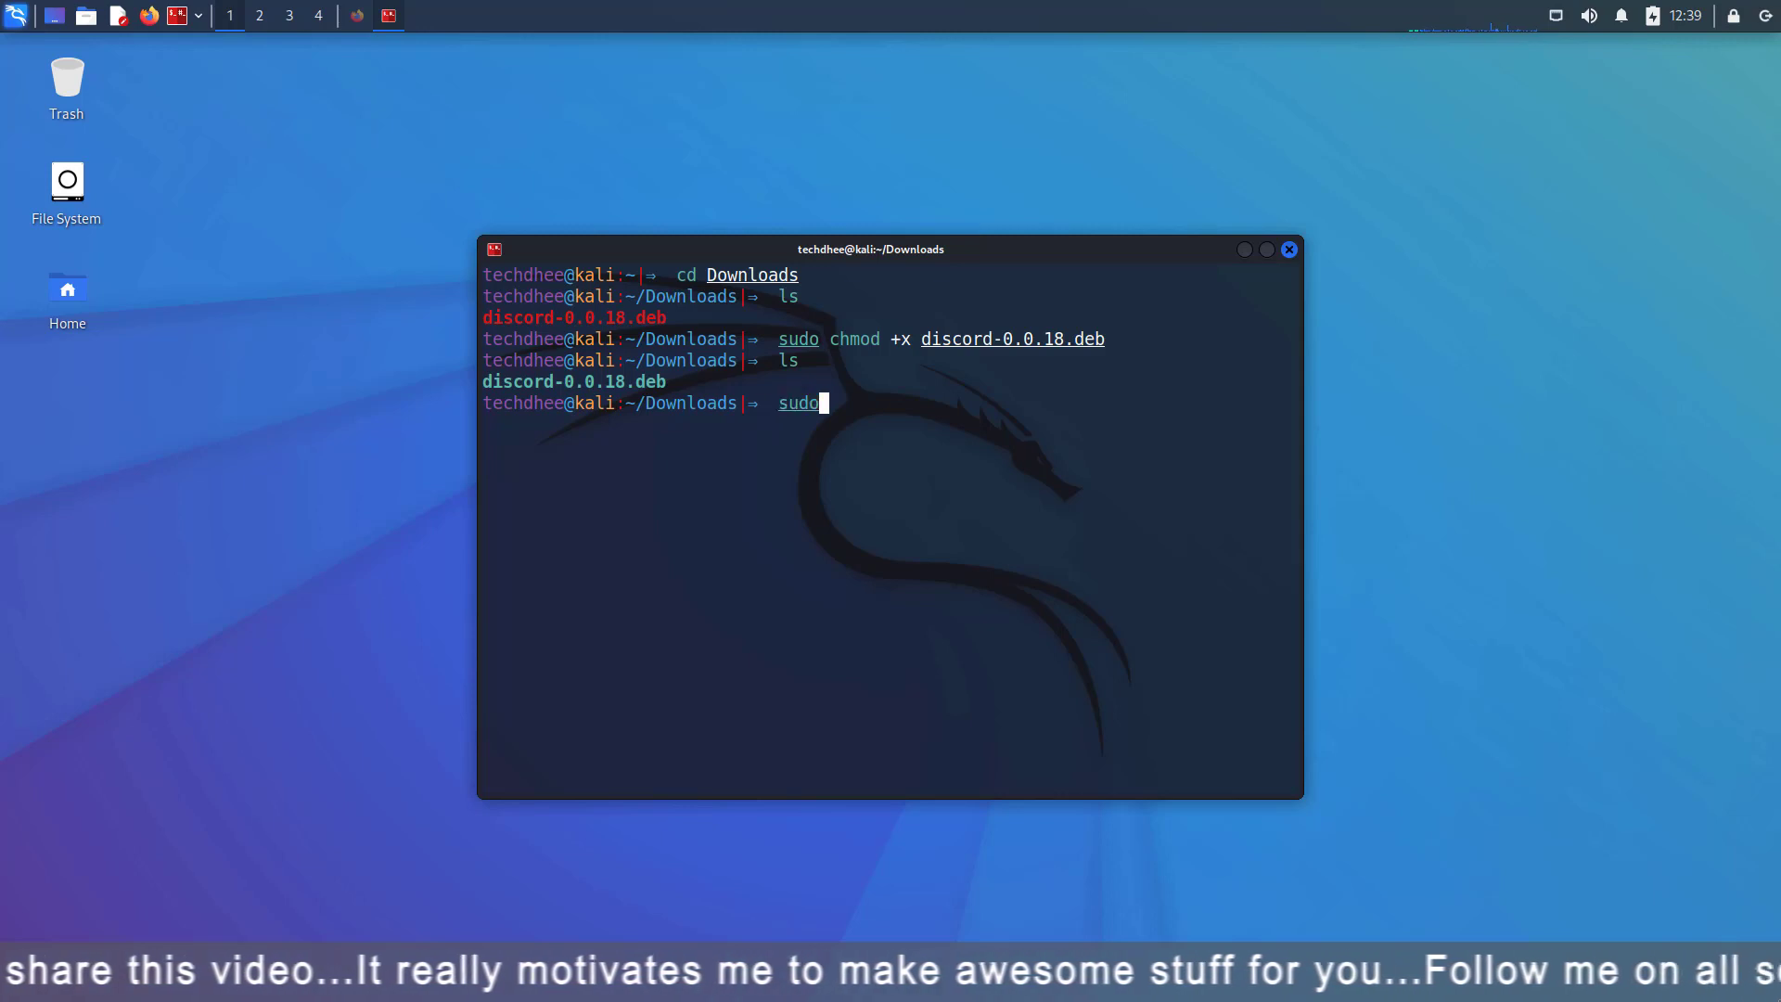
{"action": "type", "text": "d"}
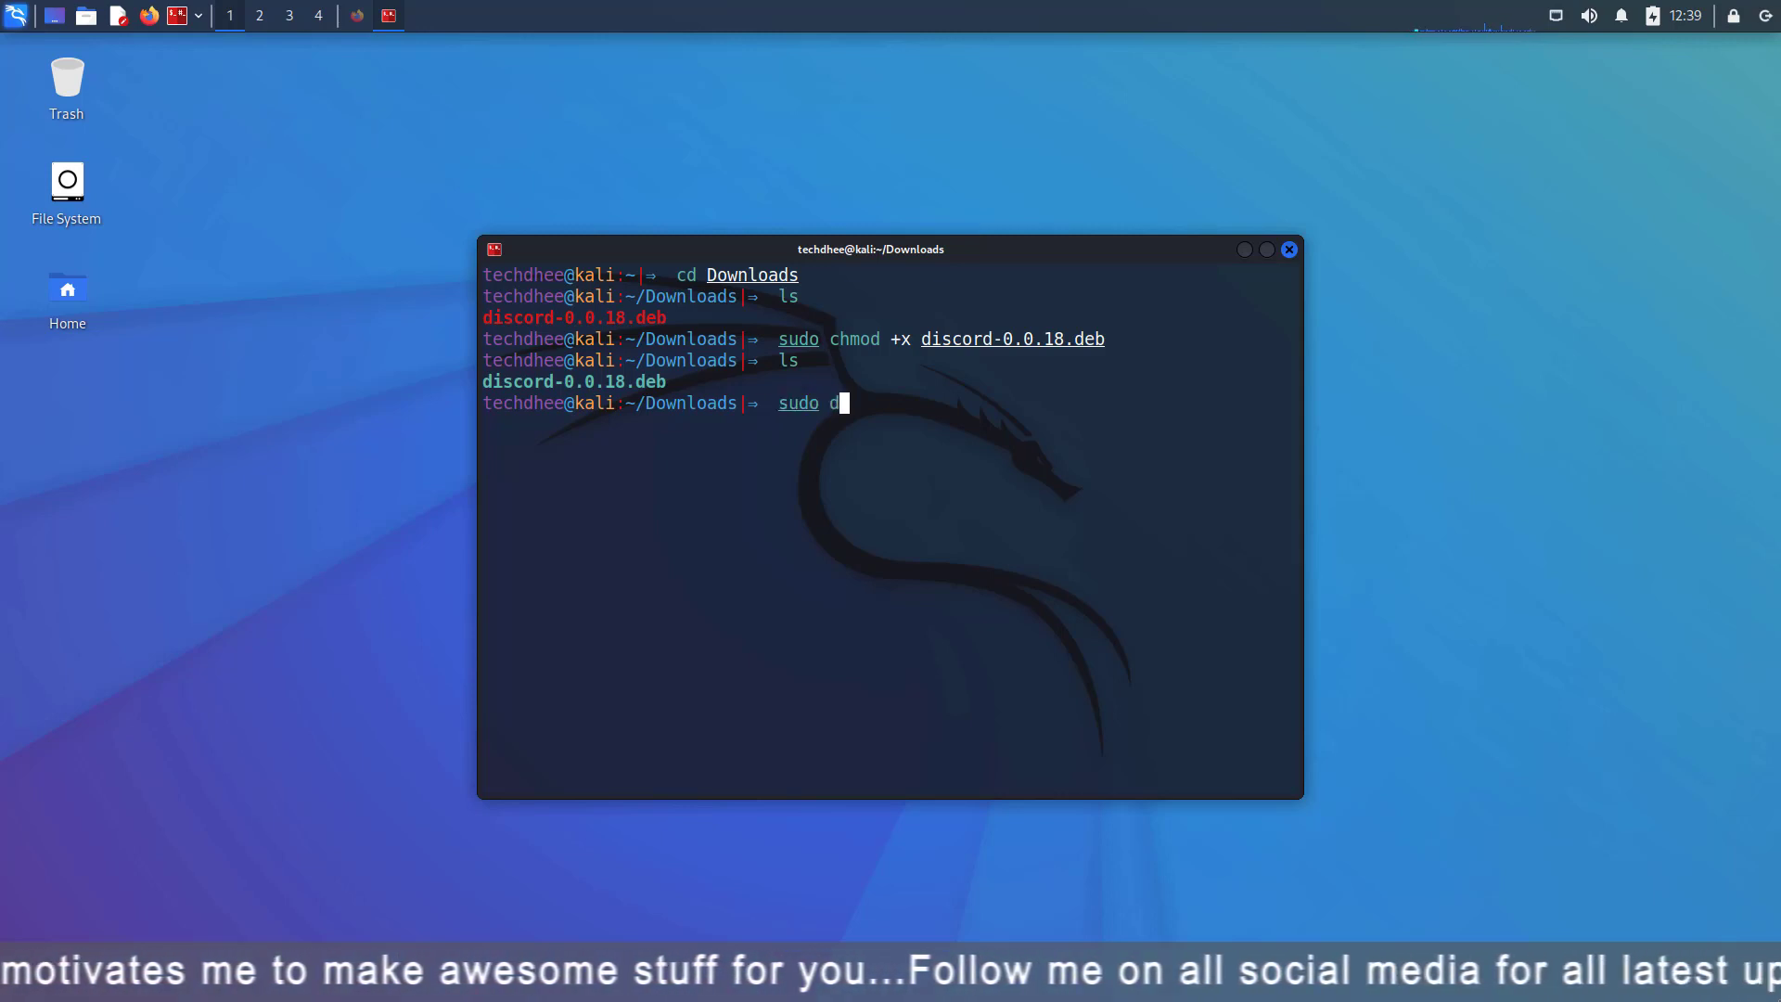
{"action": "type", "text": "pkg -"}
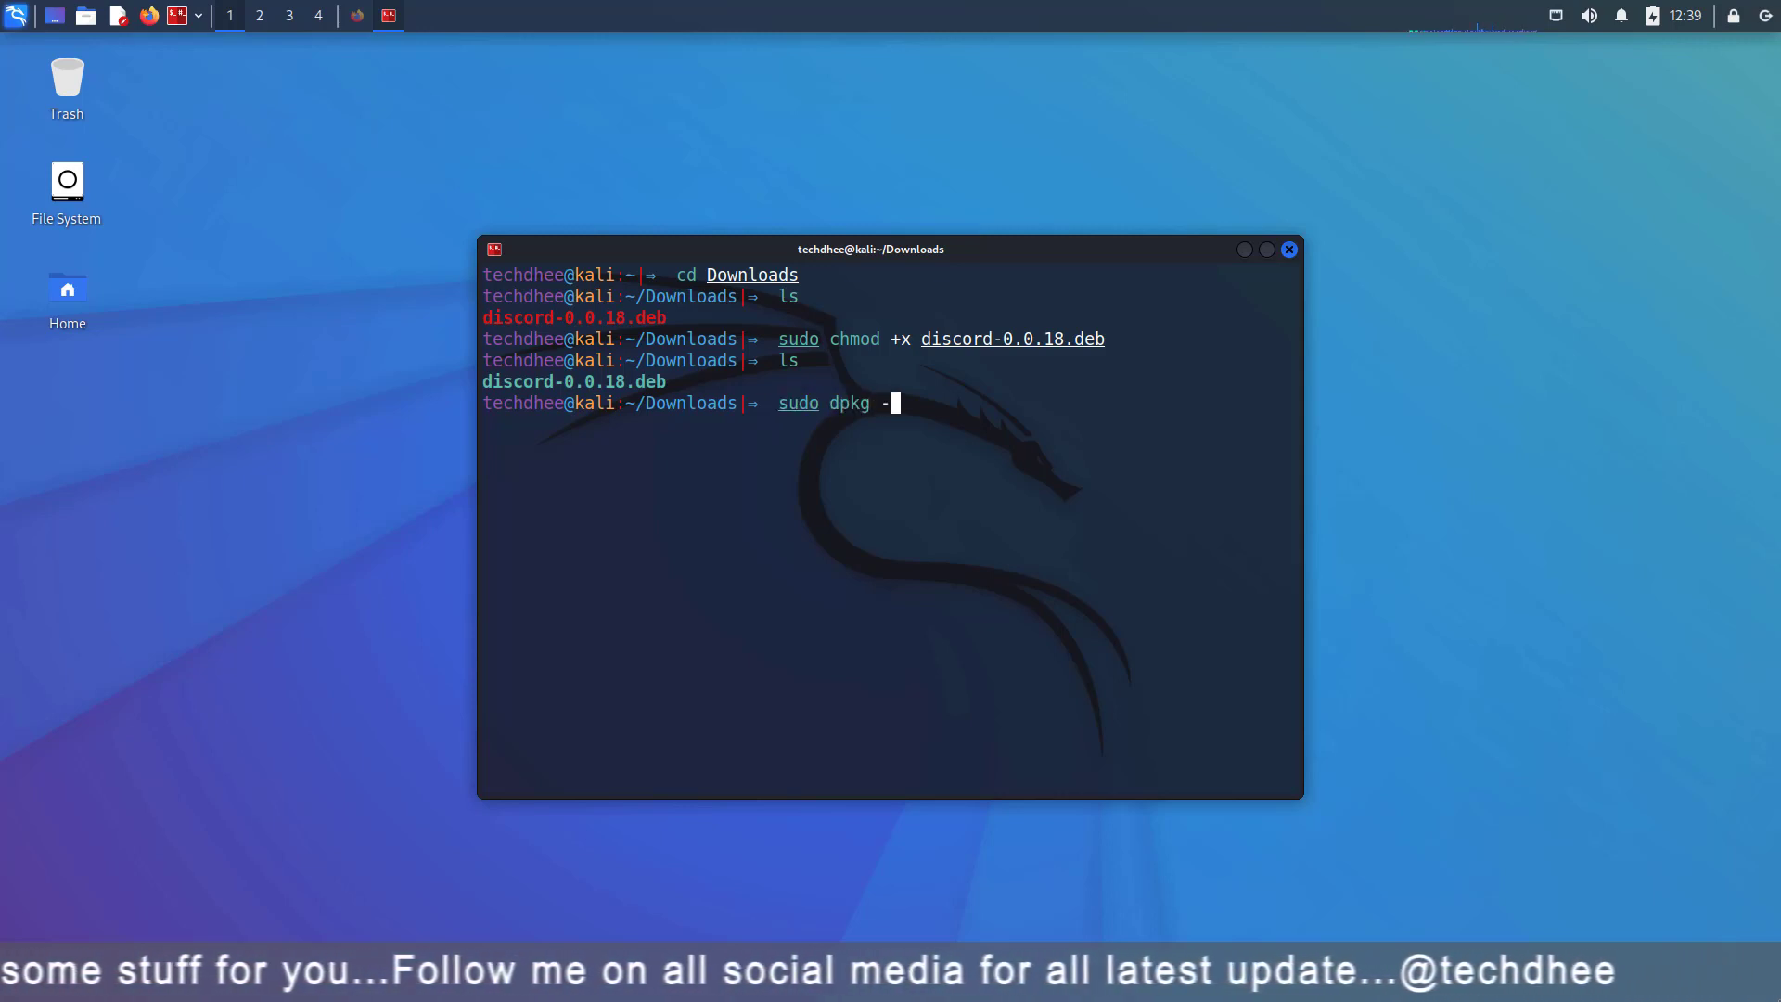
{"action": "type", "text": "i discord-0.0.18.deb"}
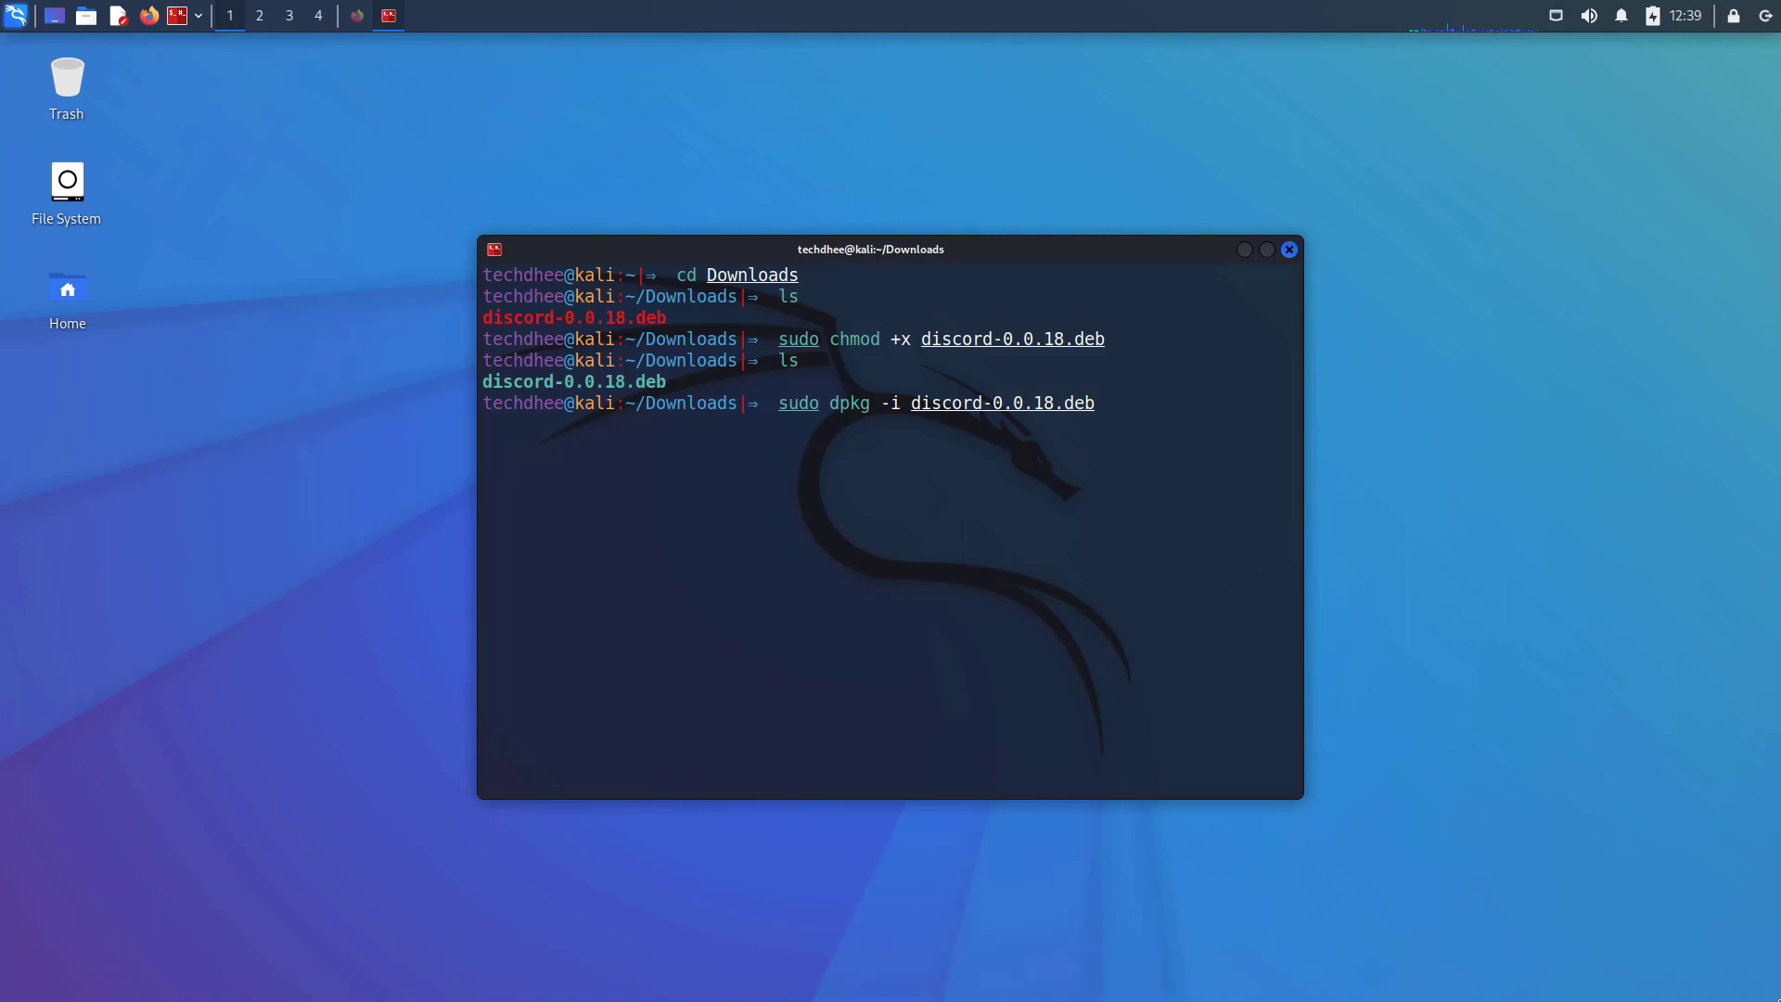
{"action": "key", "text": "Return"}
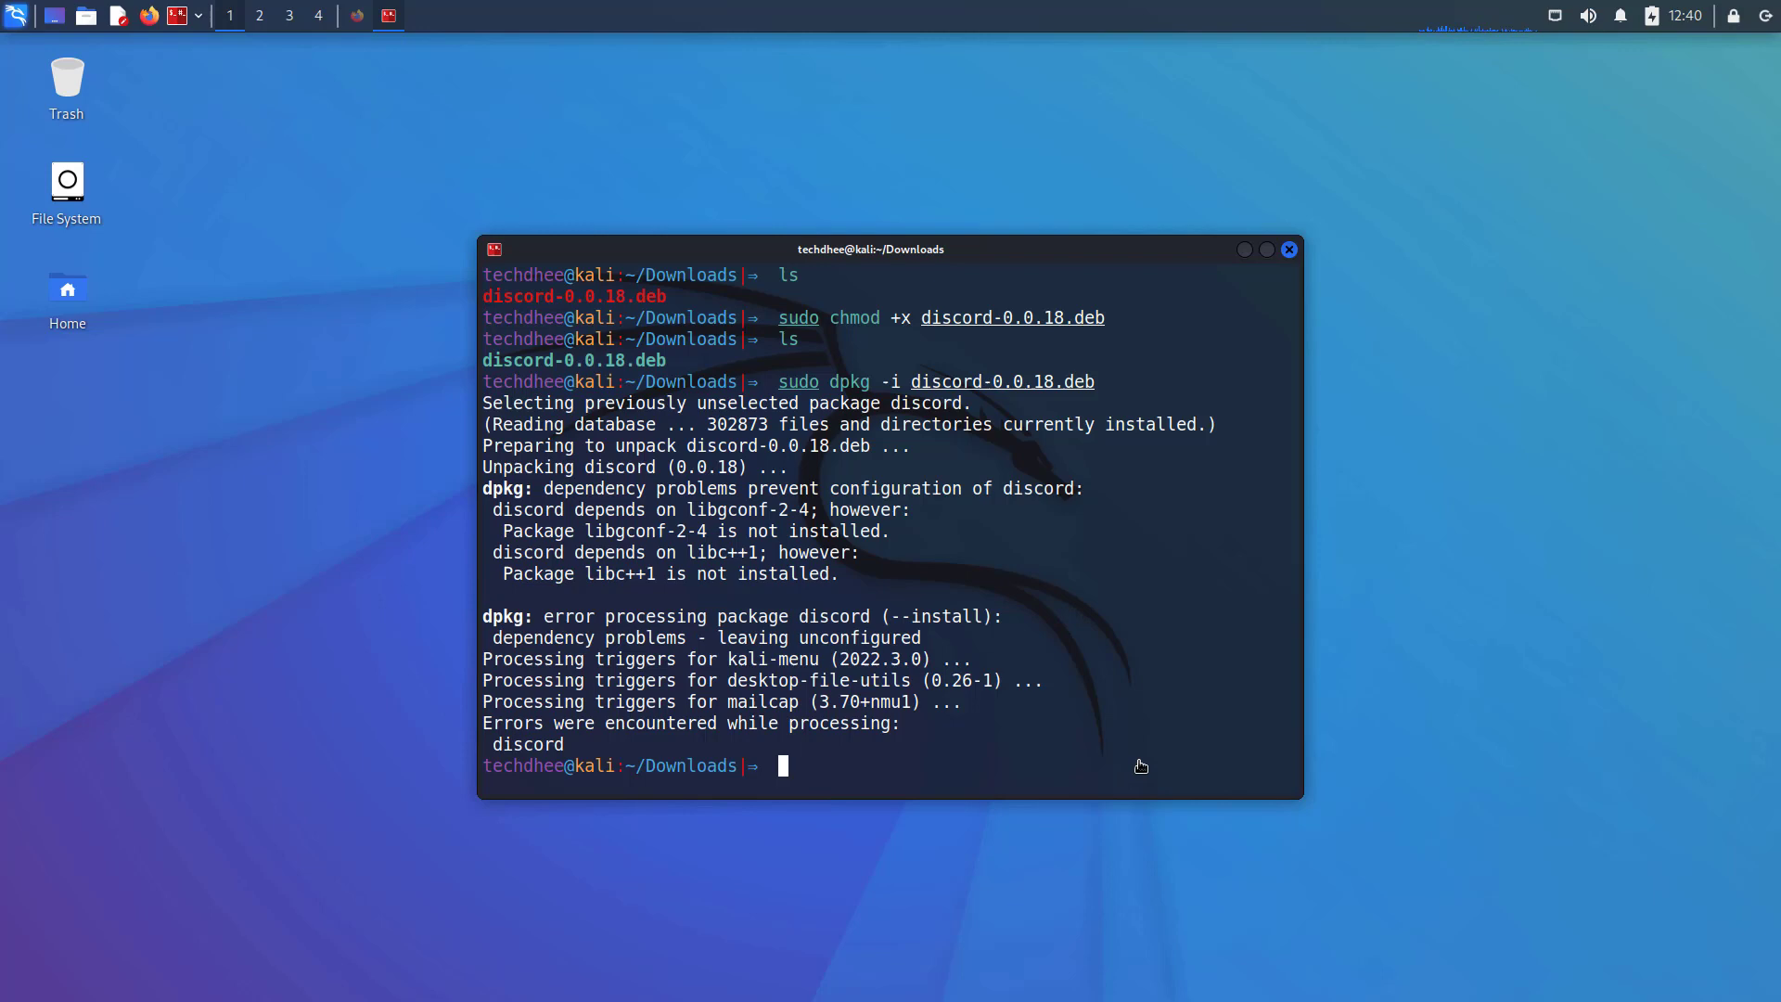
Run 'sudo apt -f install' and answer y to install the missing dependencies
{"action": "type", "text": "sudo apt"}
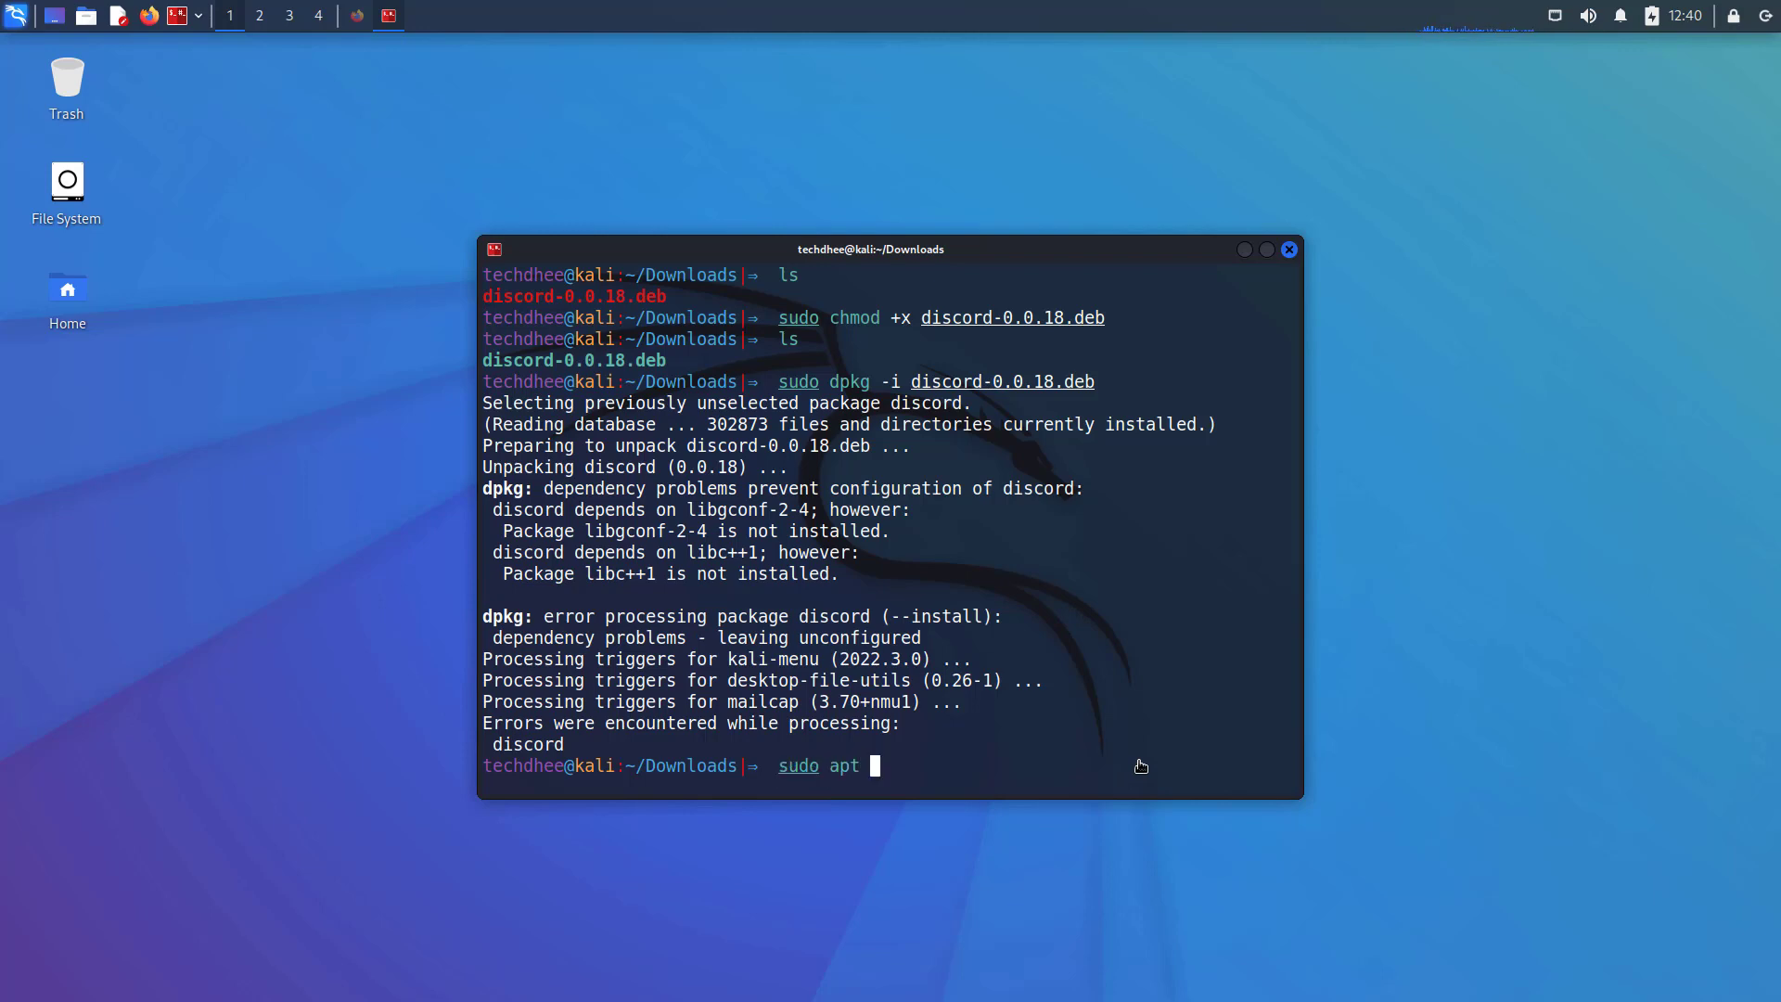
{"action": "type", "text": "-f install"}
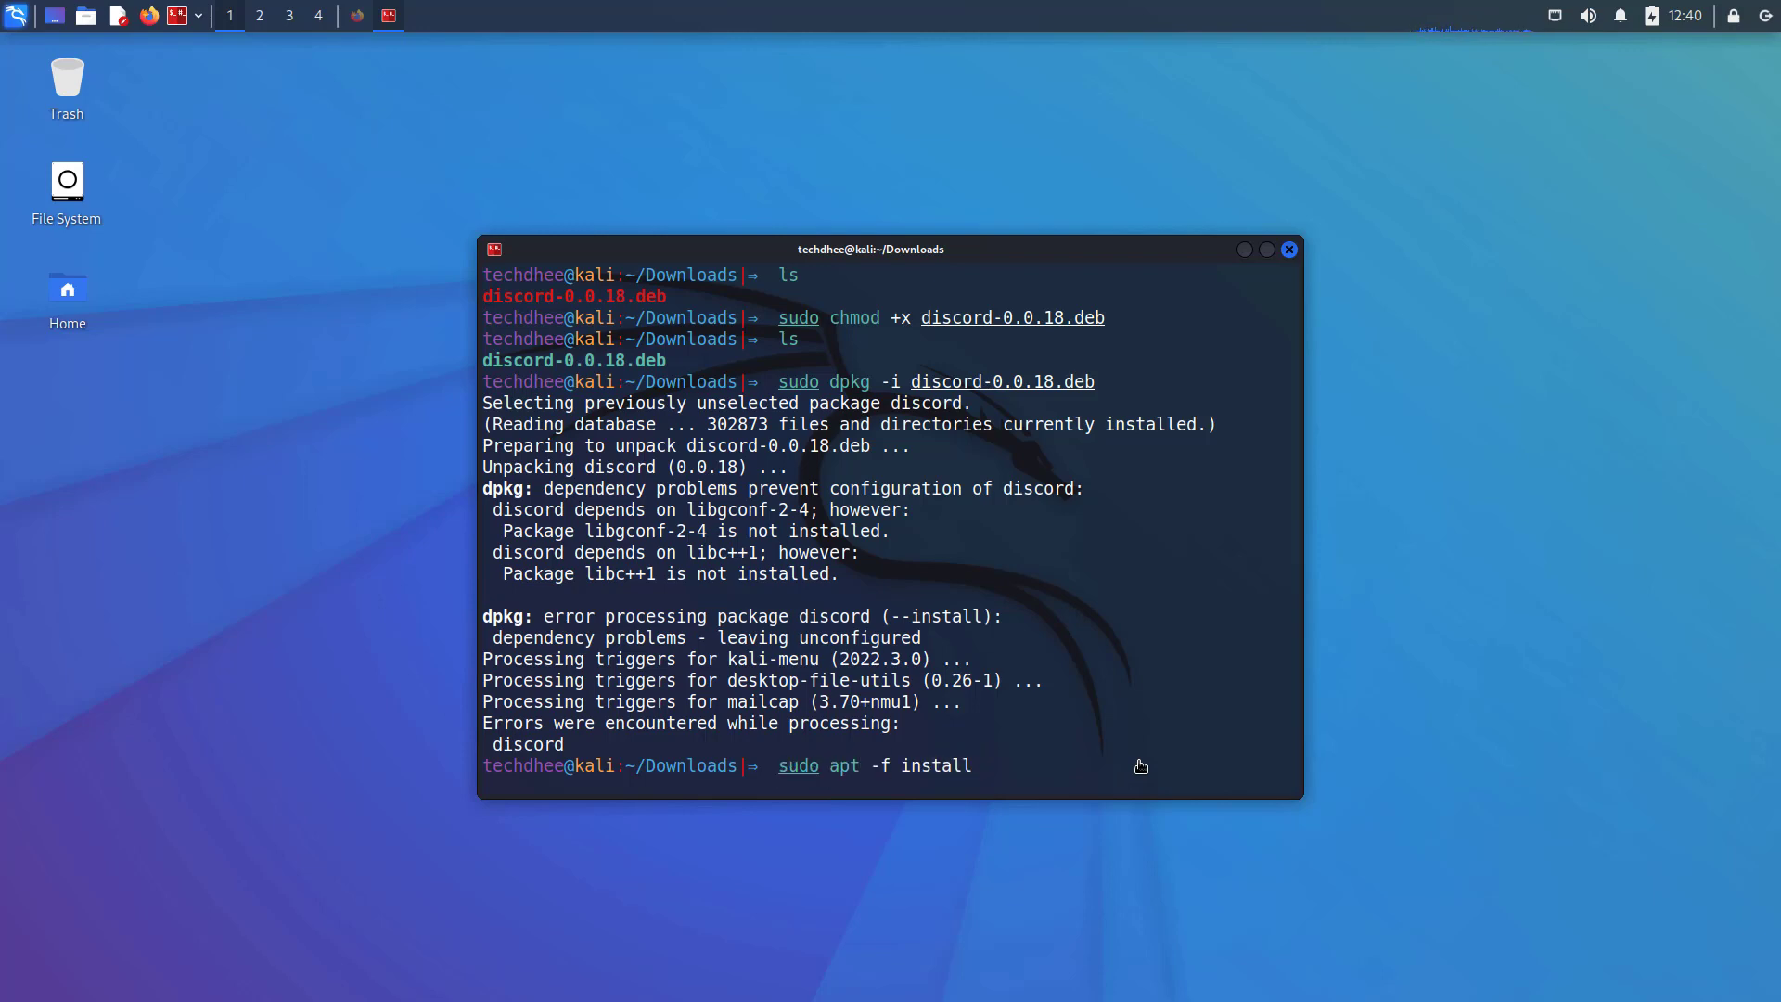
{"action": "type", "text": "you want to continue? [Y/n] y"}
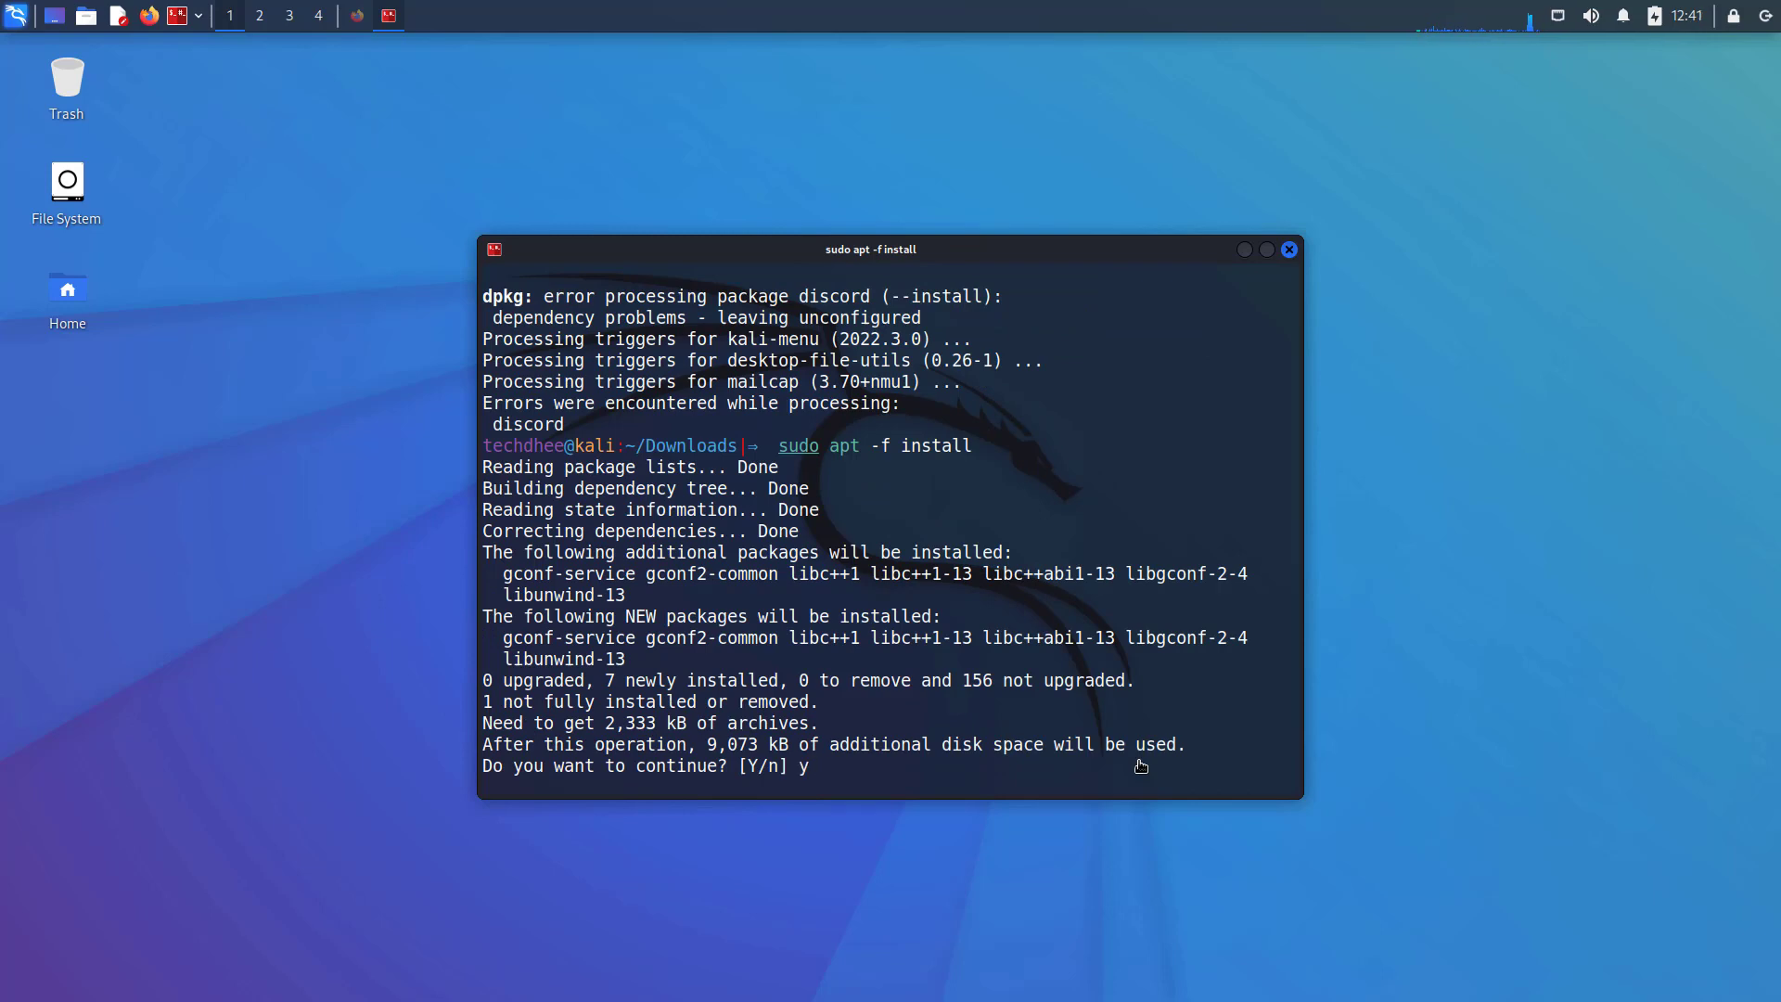
{"action": "key", "text": "Return"}
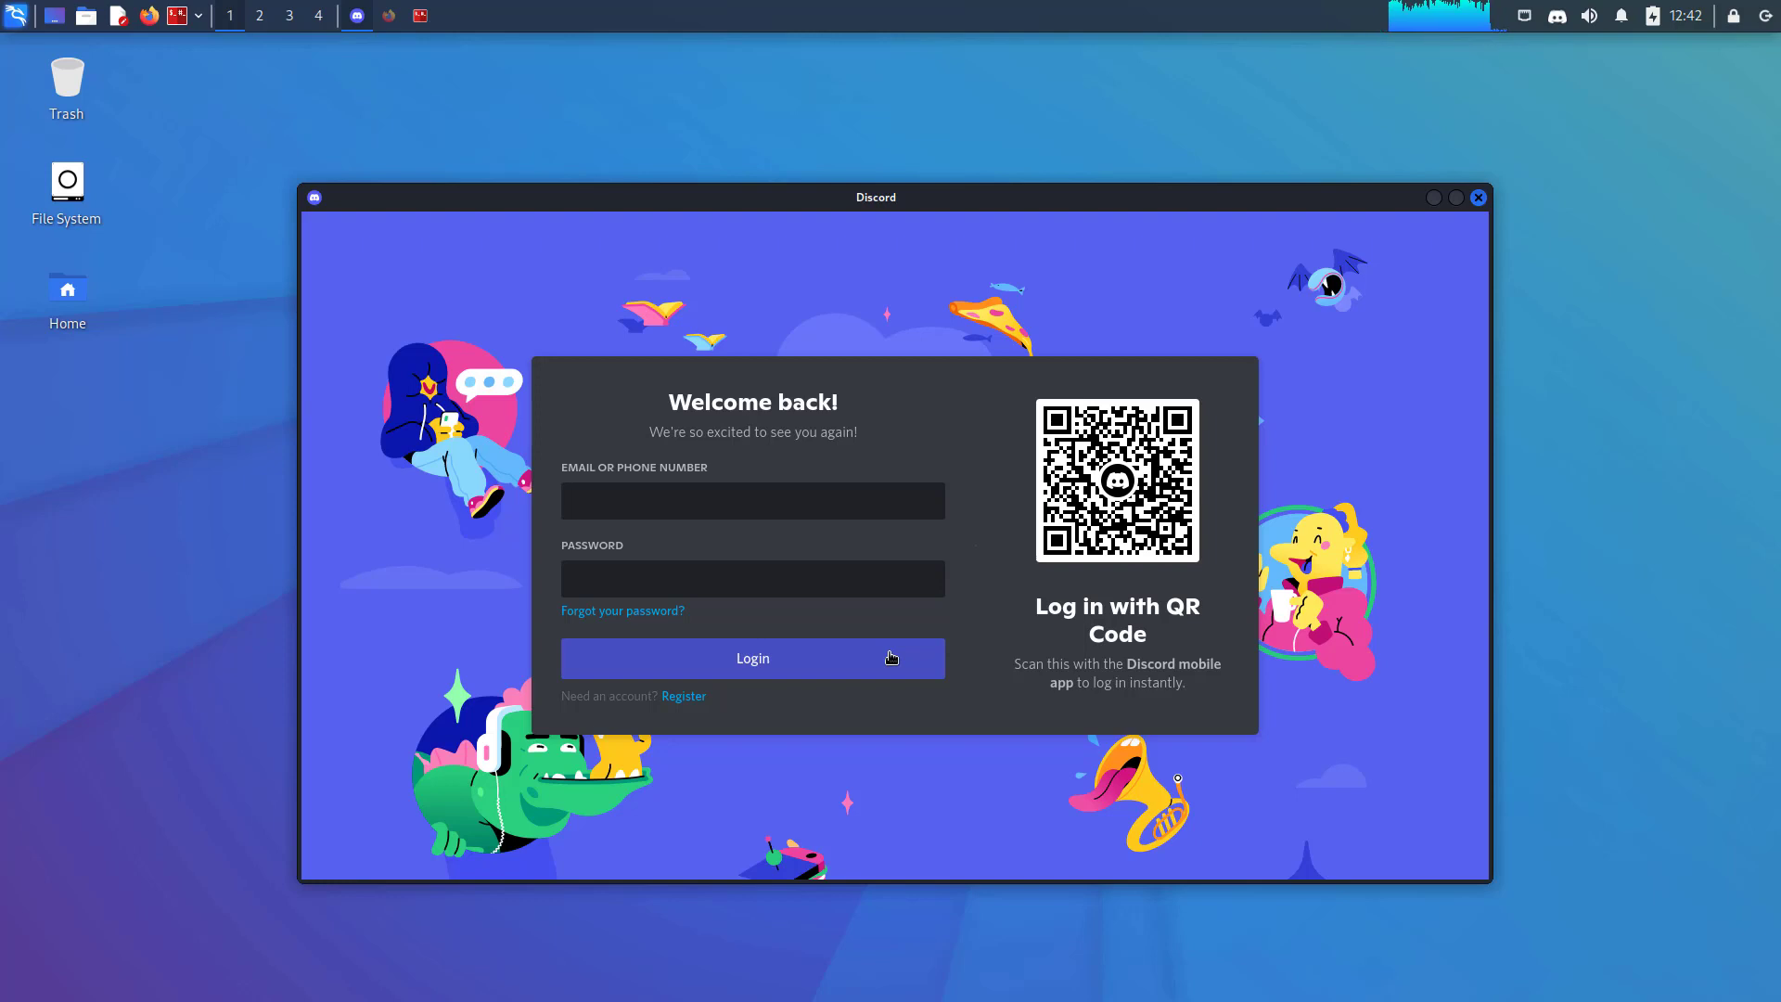
Log in to the Discord app via QR code, then dismiss the Student Hubs popup
{"action": "left_click", "coordinate": [752, 500]}
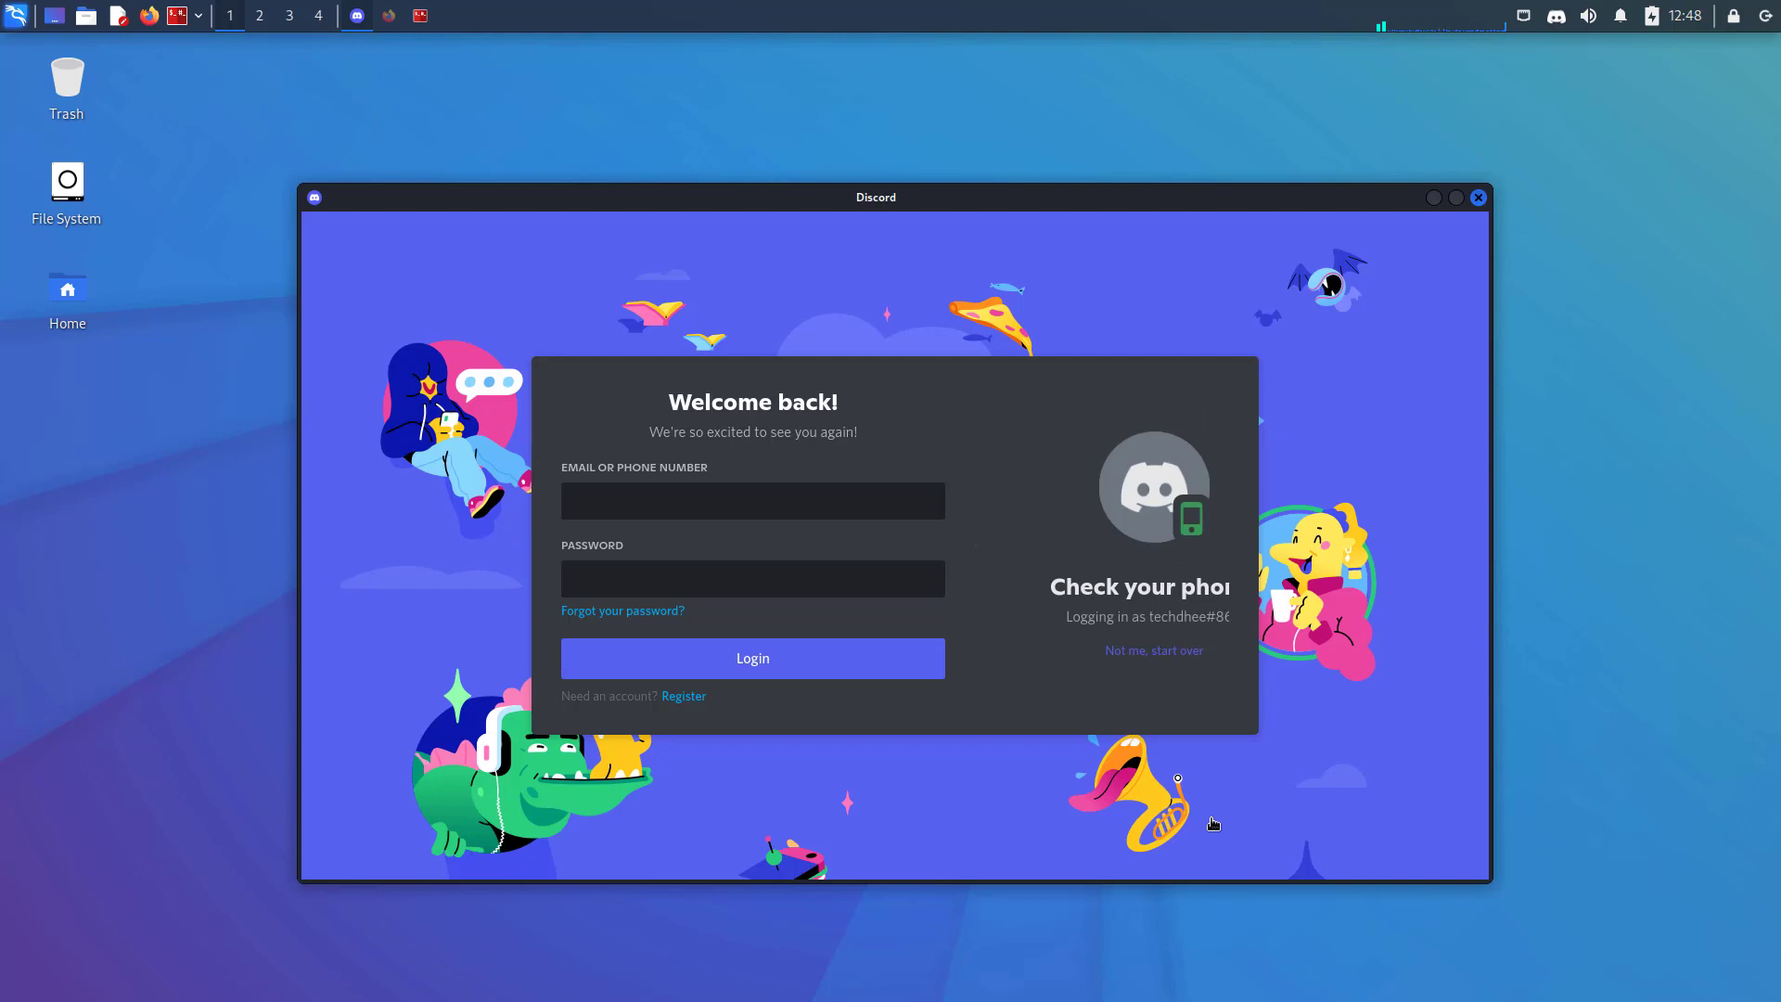
{"action": "left_click", "coordinate": [753, 578]}
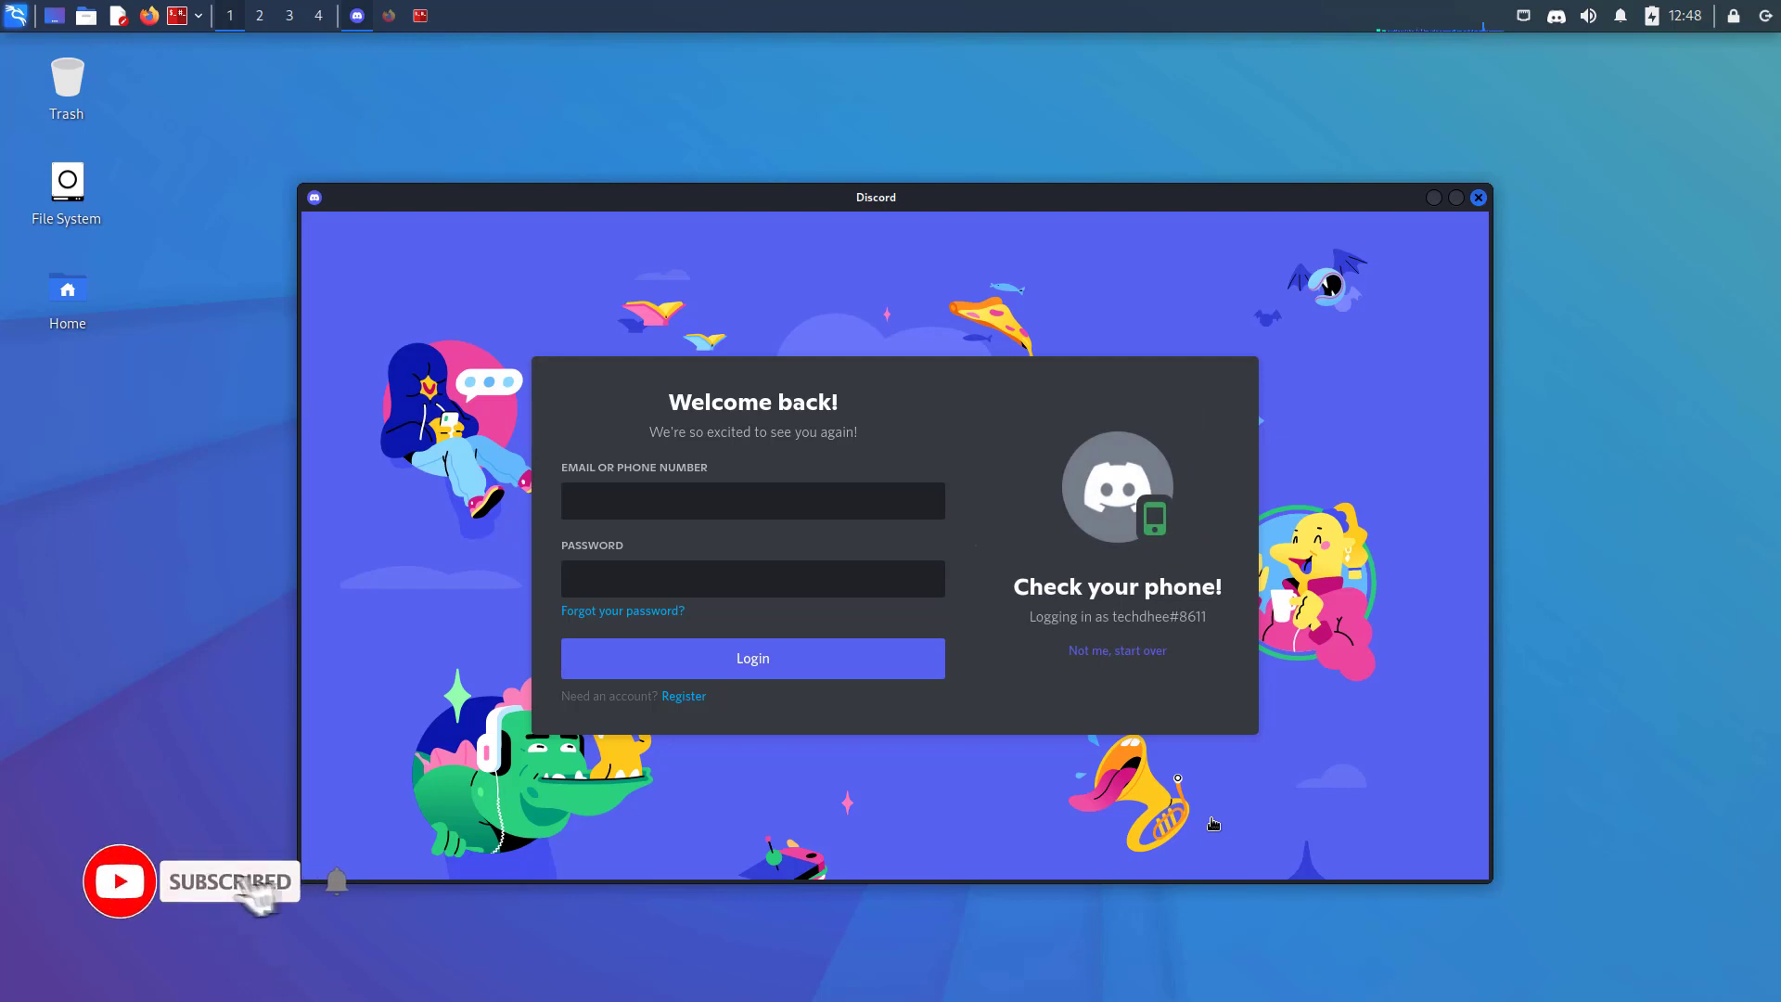
{"action": "left_click", "coordinate": [750, 658]}
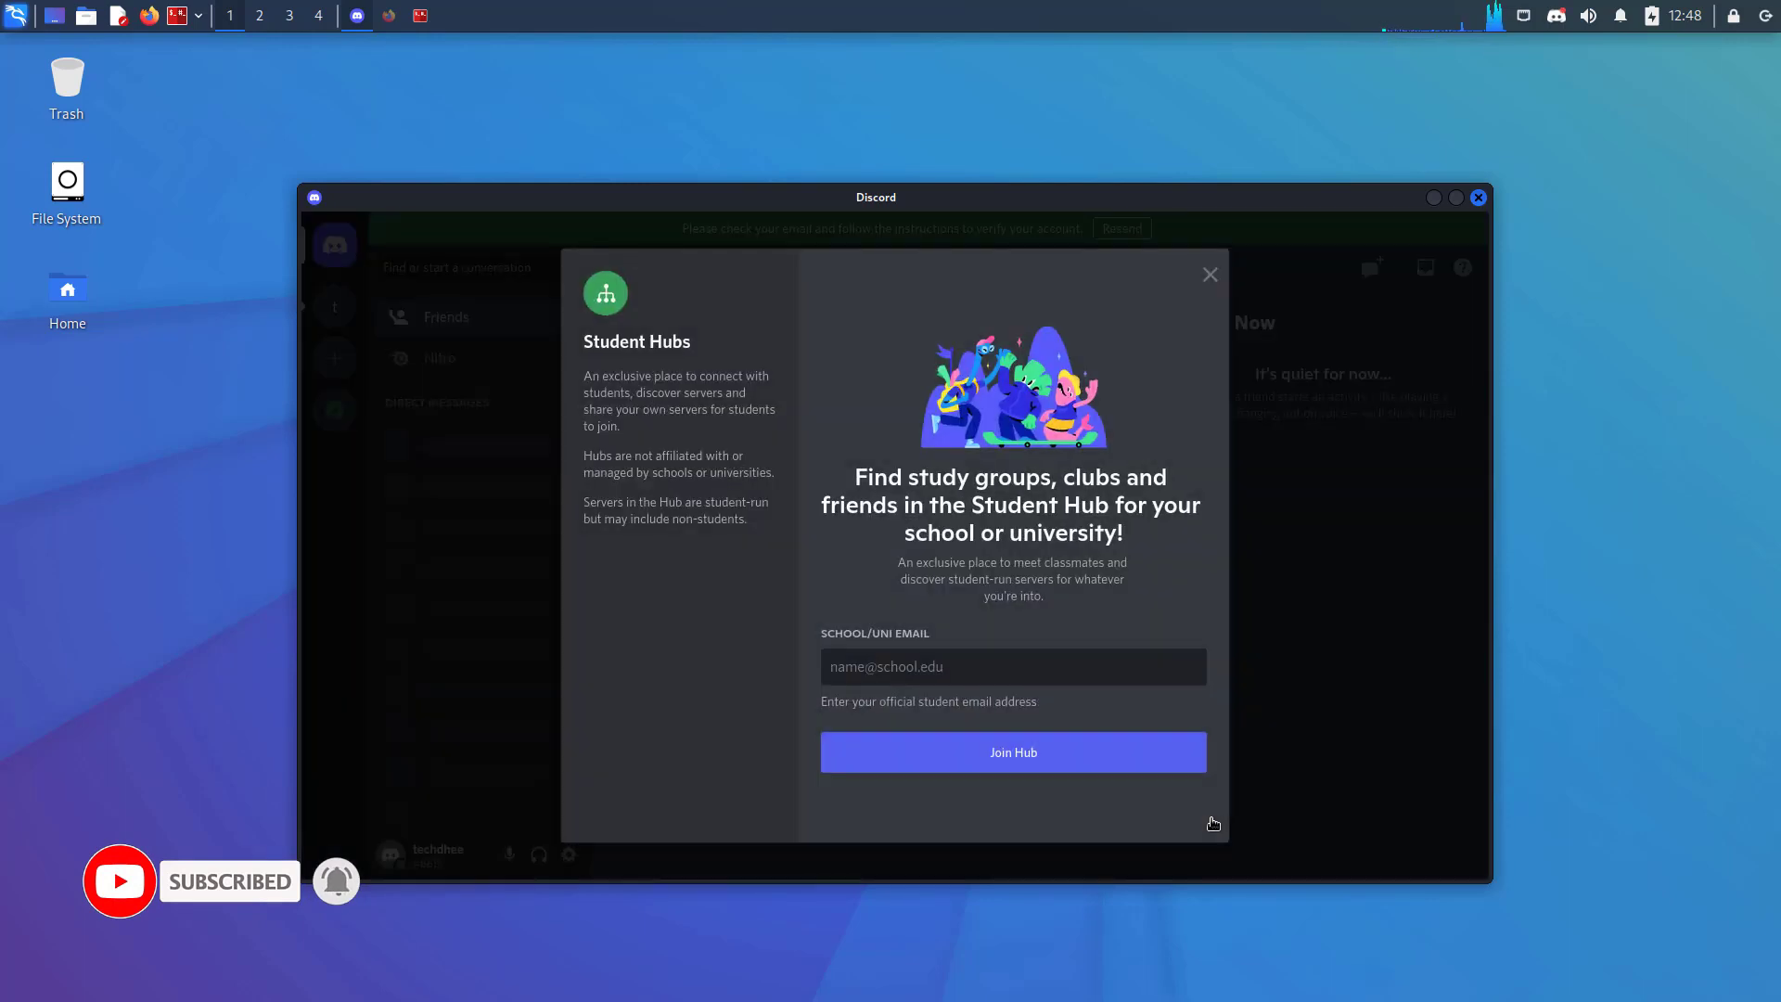
{"action": "mouse_move", "coordinate": [1262, 338]}
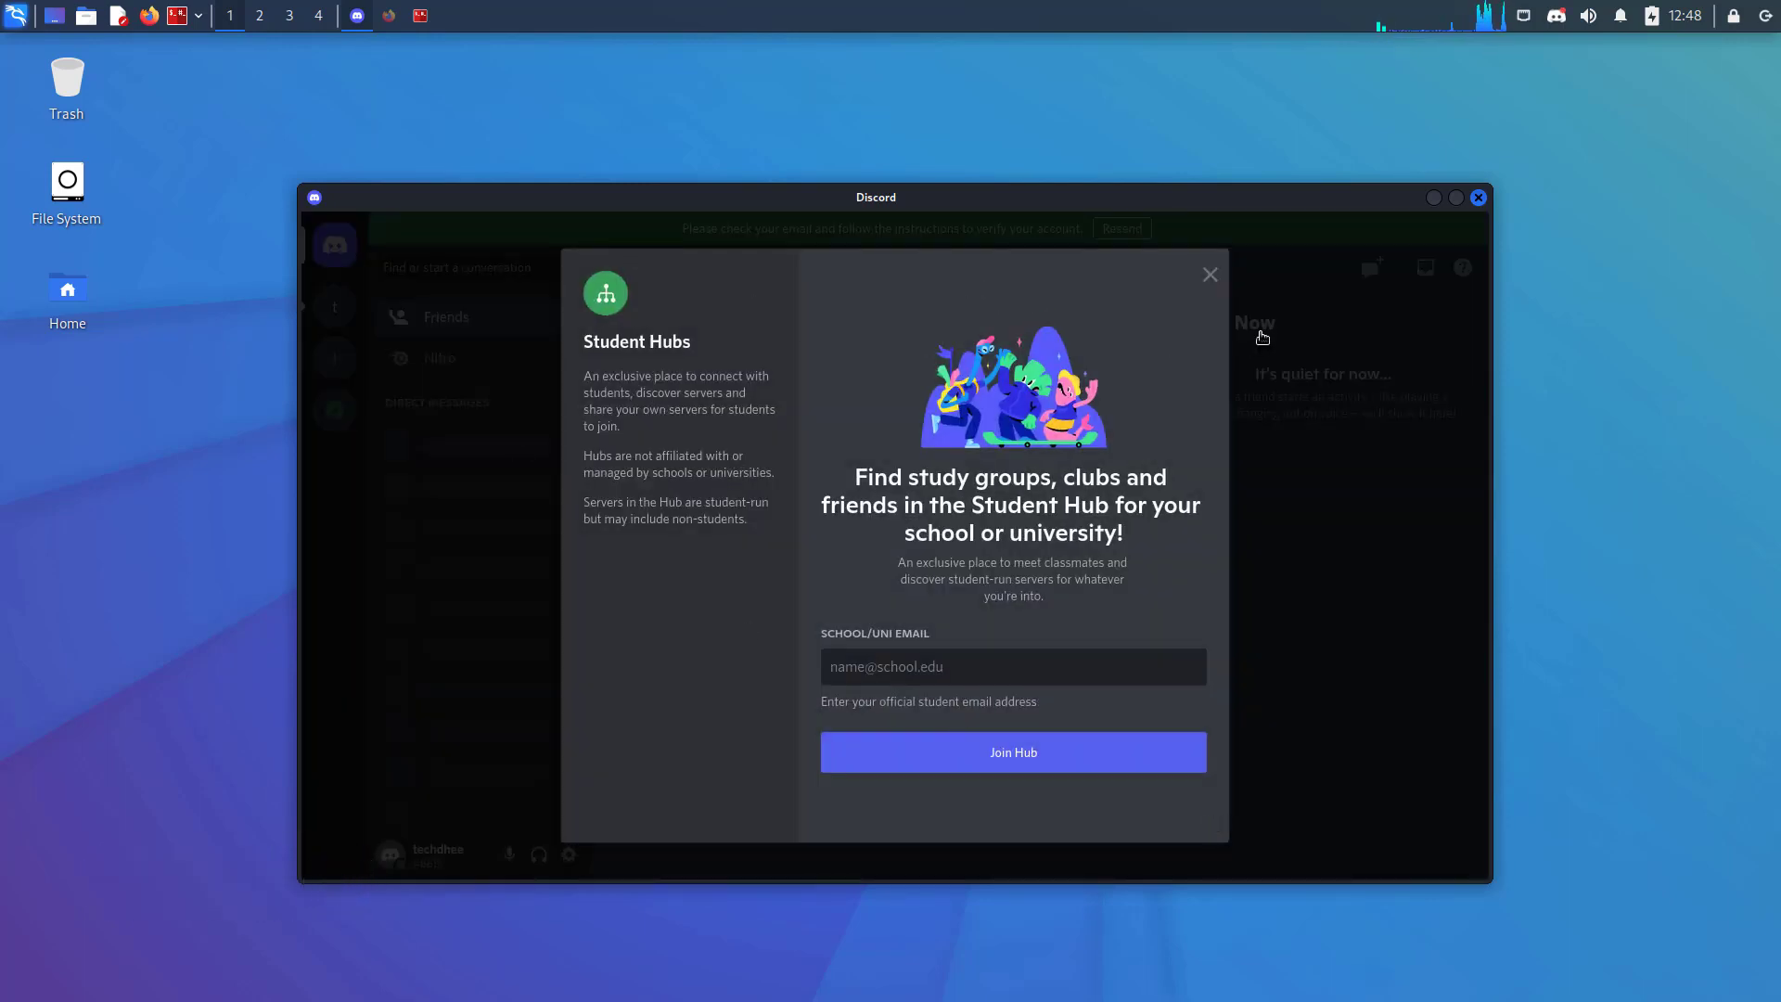
{"action": "left_click", "coordinate": [1208, 274]}
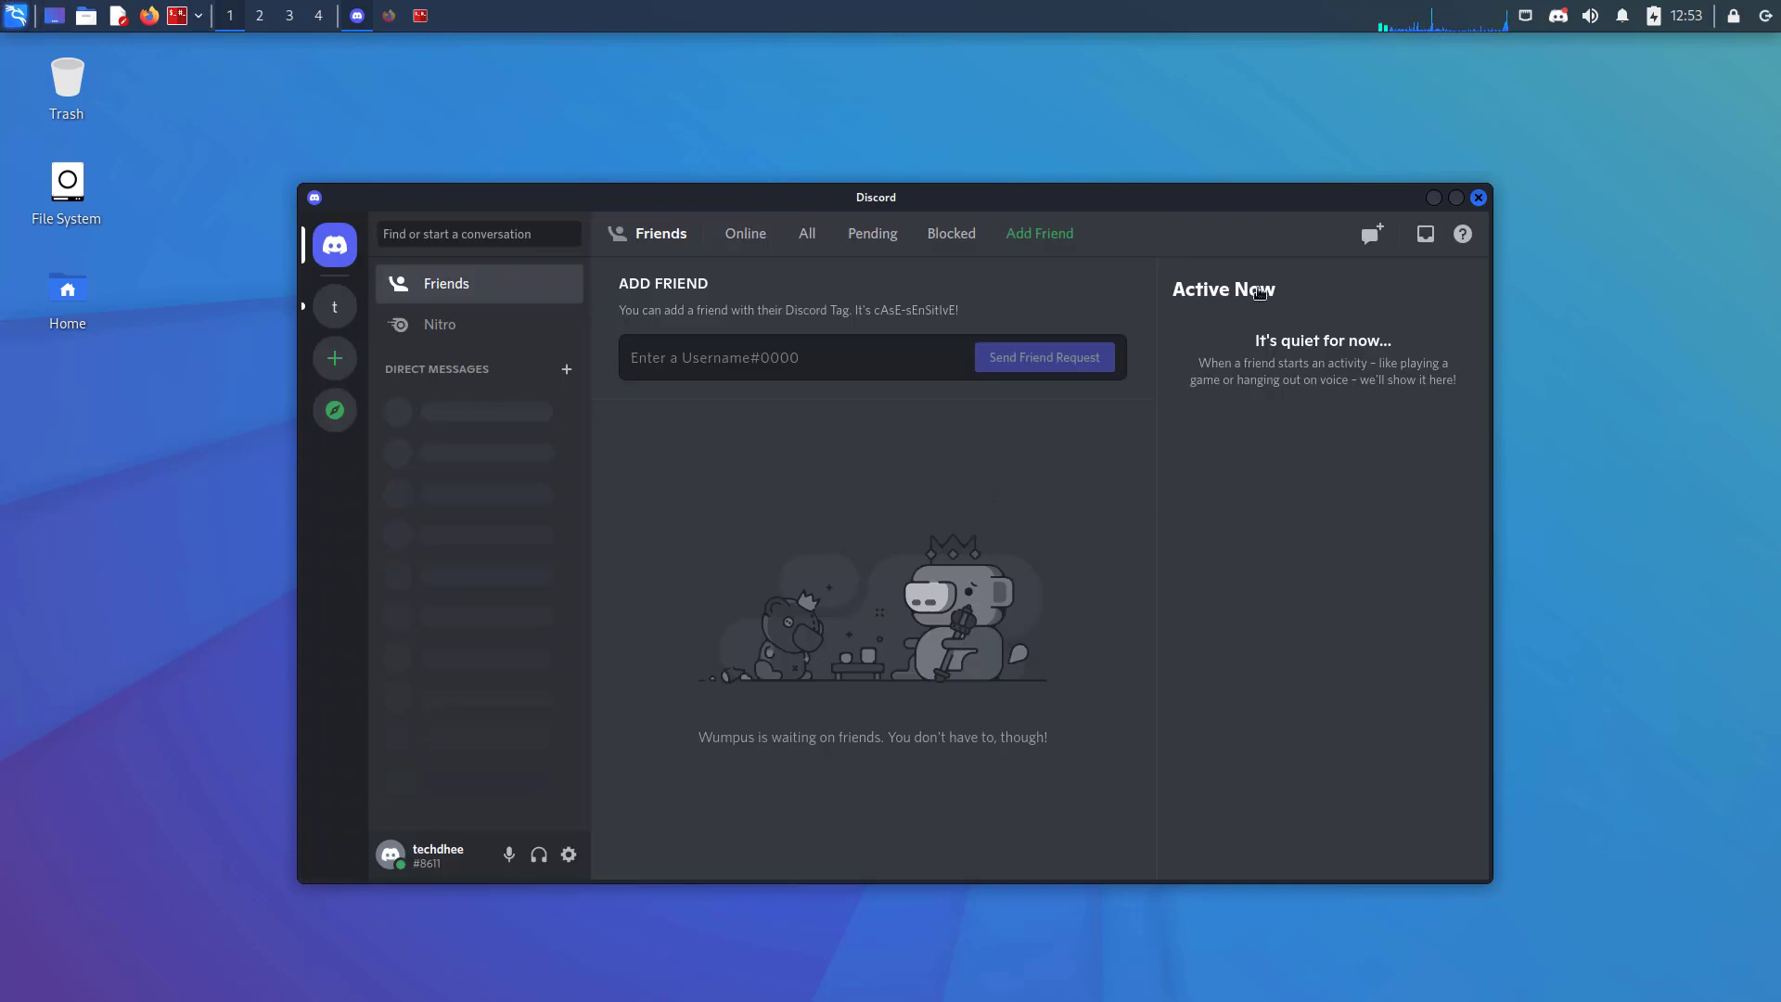
{"action": "mouse_move", "coordinate": [1271, 363]}
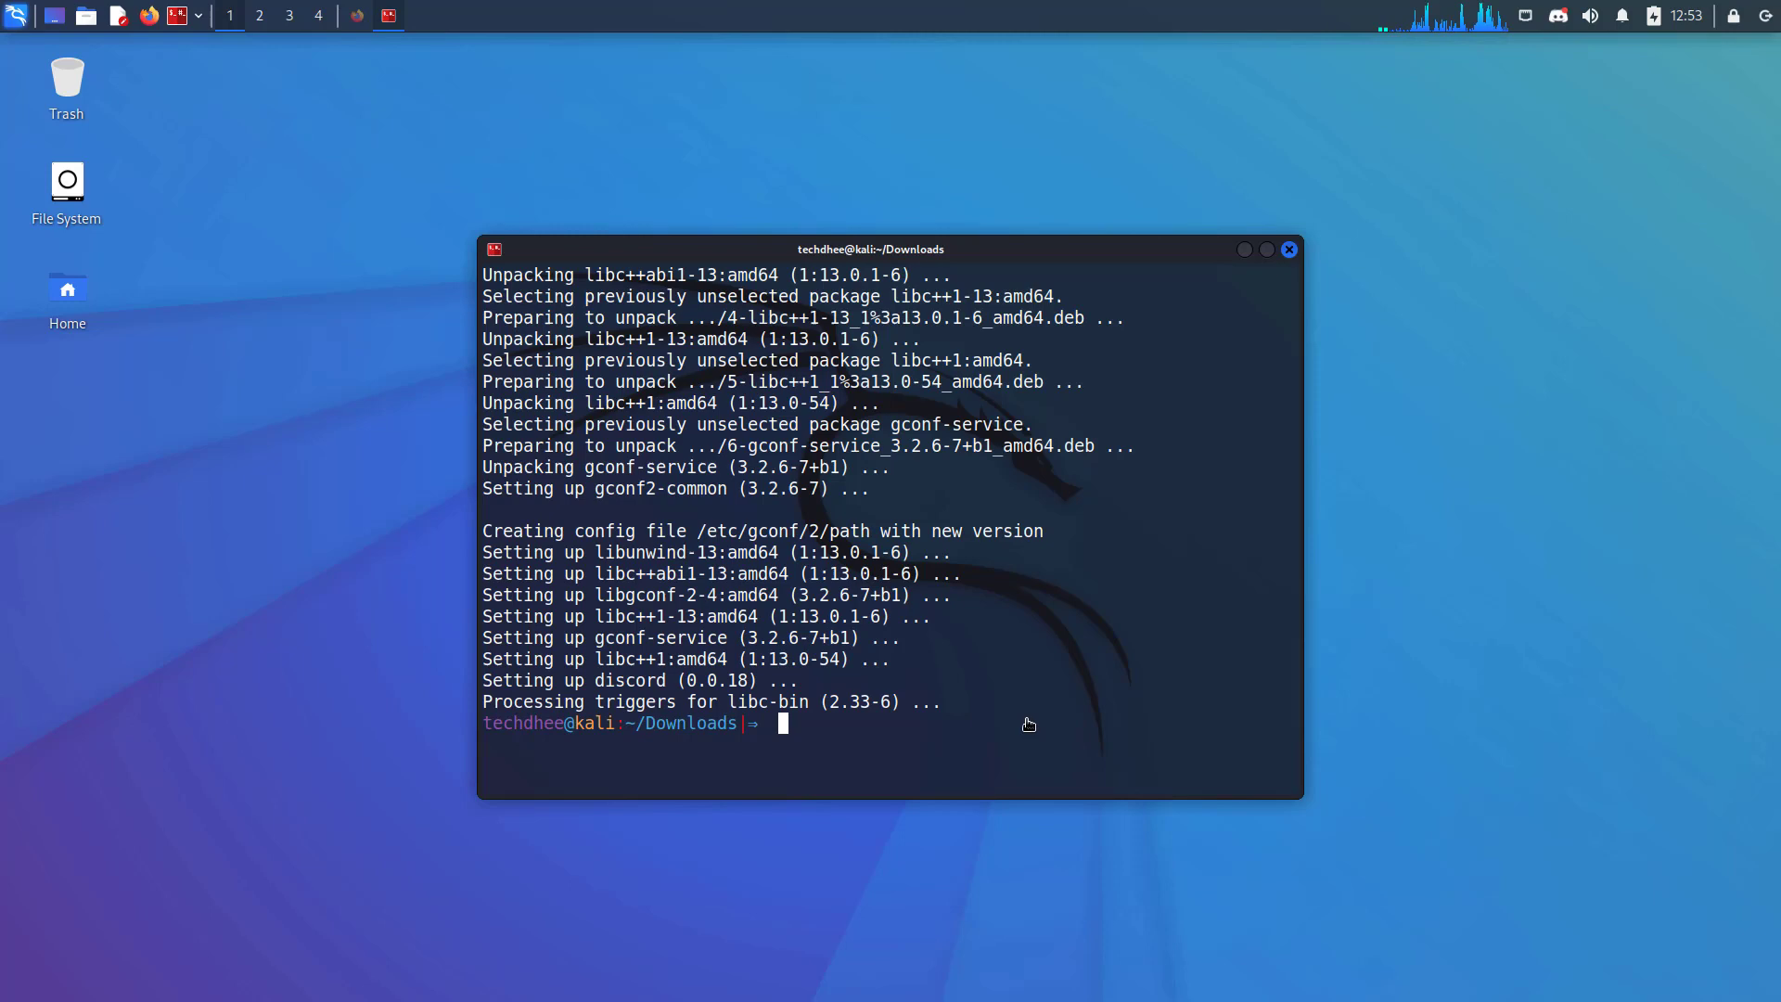
Run 'exit' to close the Xfce Terminal window
{"action": "type", "text": "exi"}
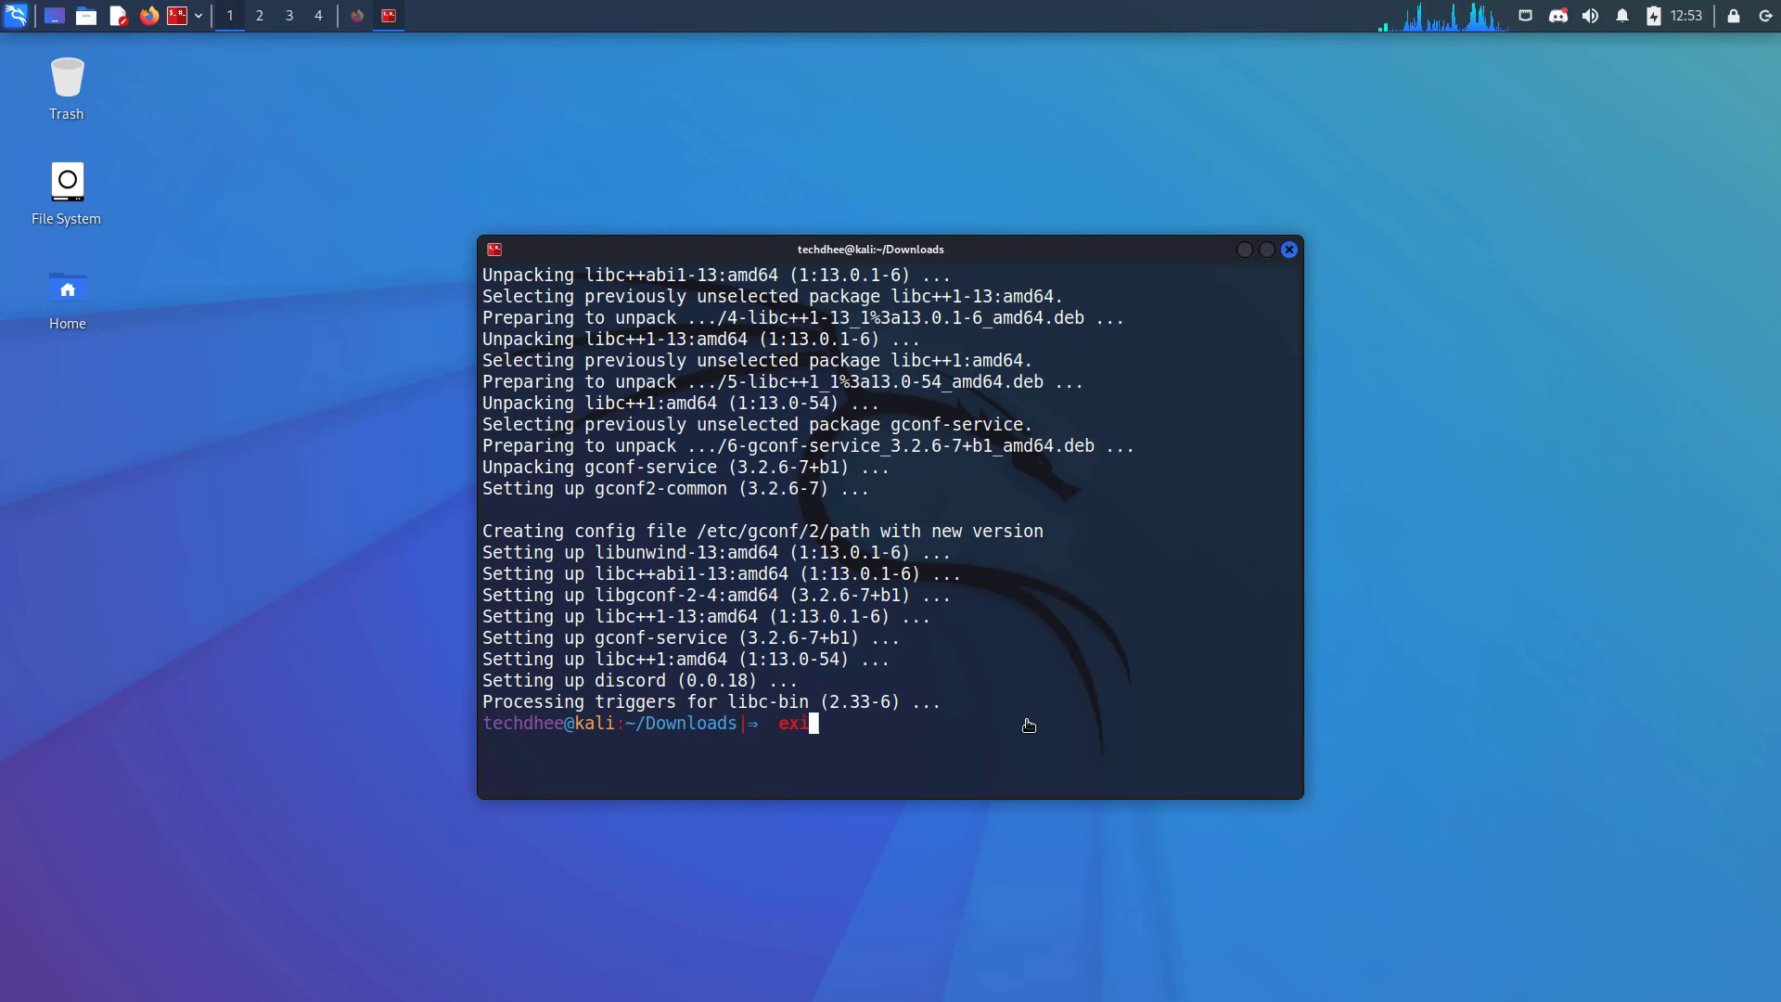
{"action": "key", "text": "Return"}
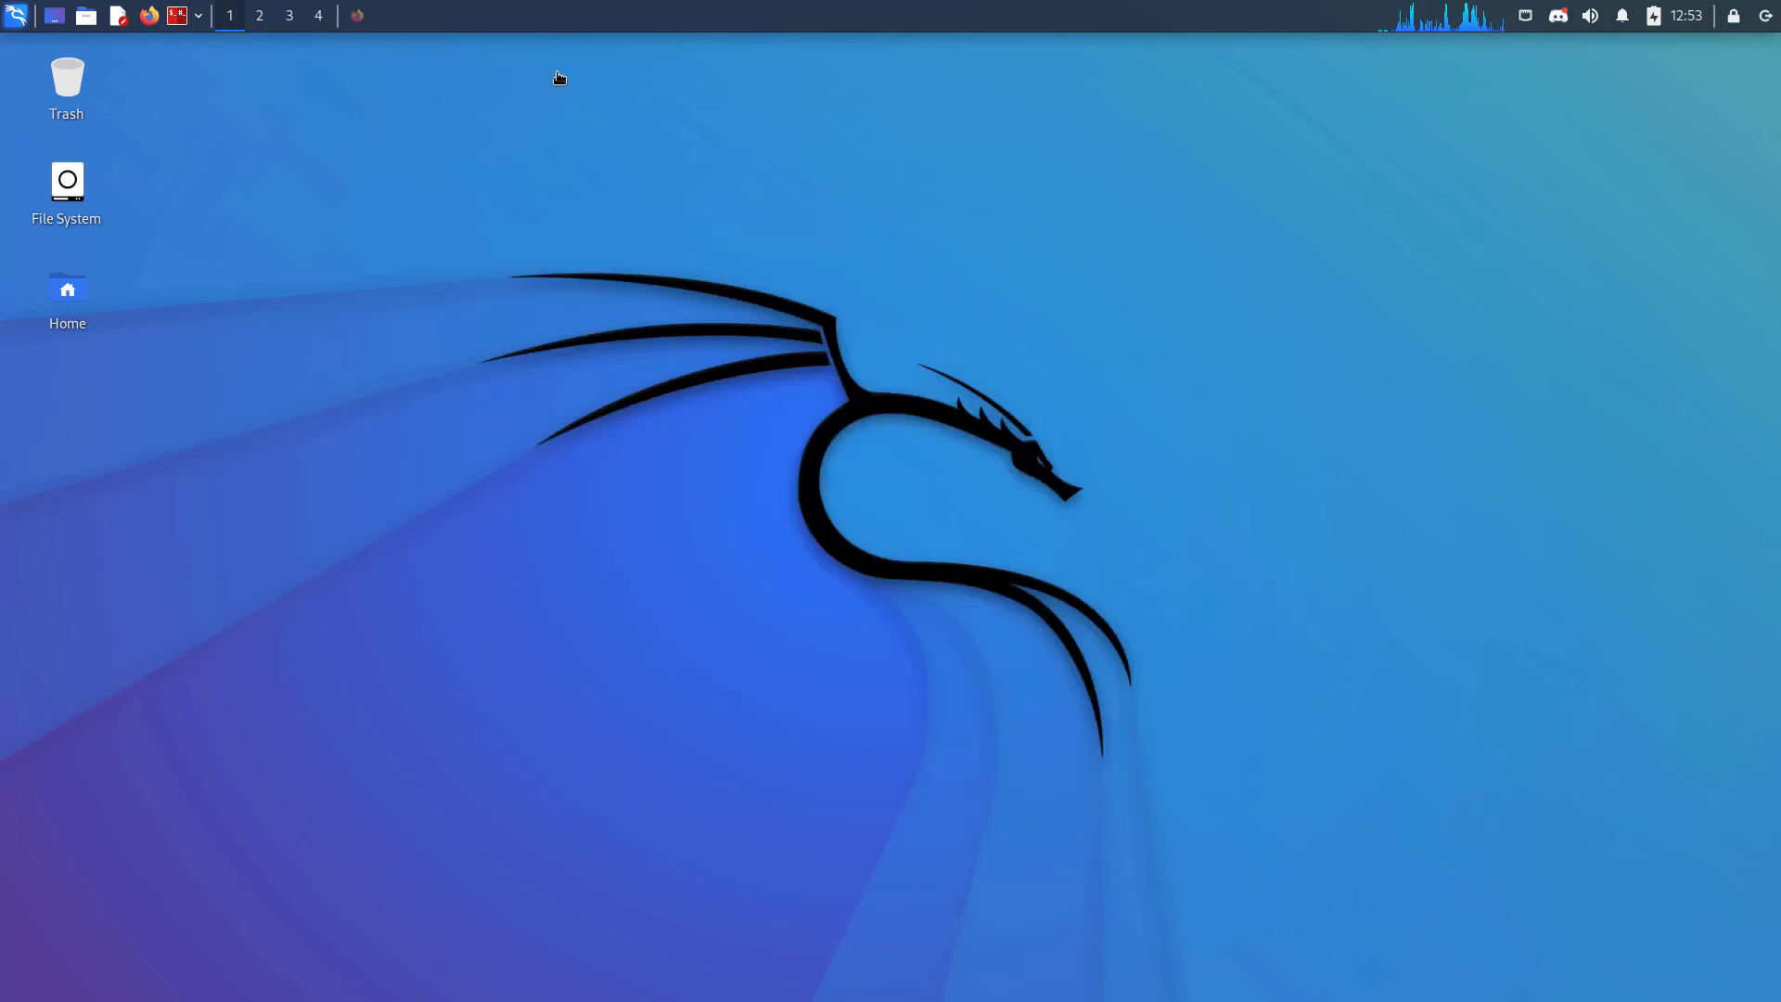